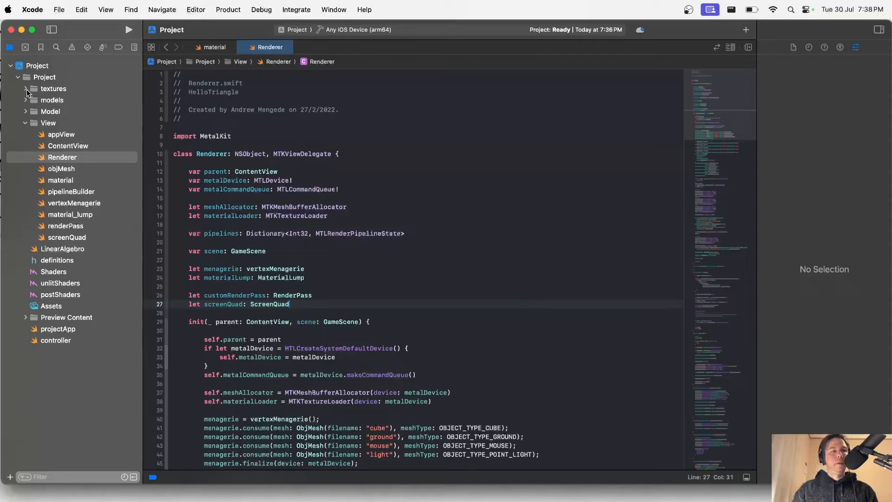
# Step: Expand the textures group in the project navigator
pyautogui.click(26, 88)
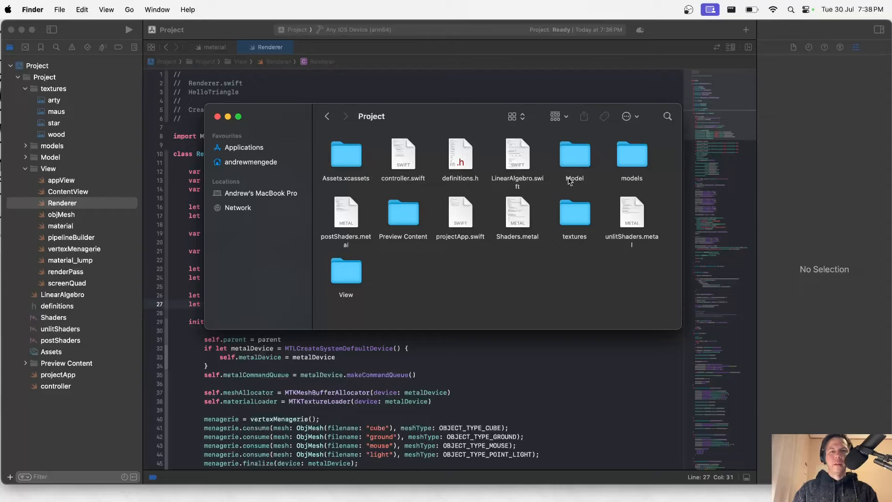
# Step: Select the six sky face PNGs in Finder's textures folder and drag them into Xcode's textures group
pyautogui.doubleClick(574, 155)
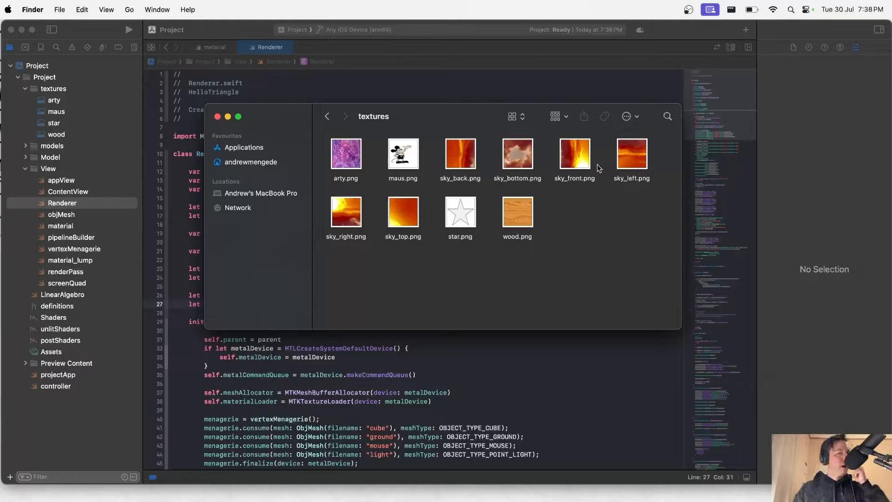
pyautogui.moveTo(538, 171)
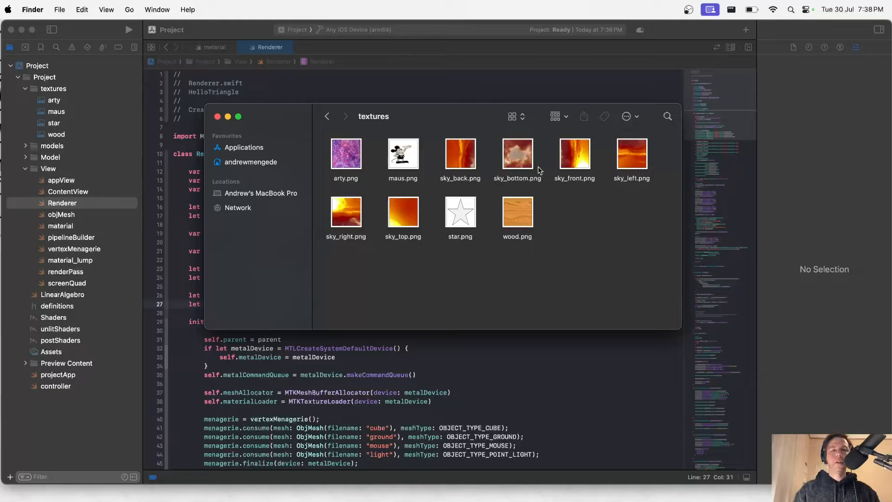
pyautogui.click(460, 153)
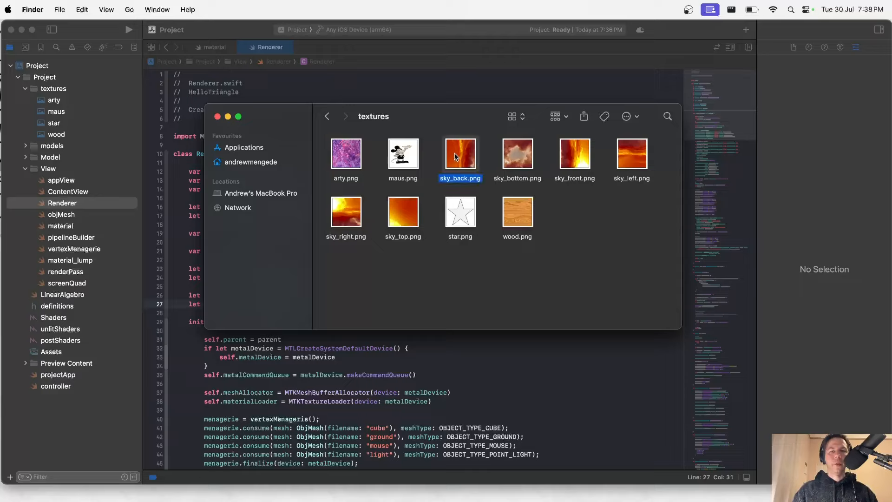
pyautogui.click(402, 211)
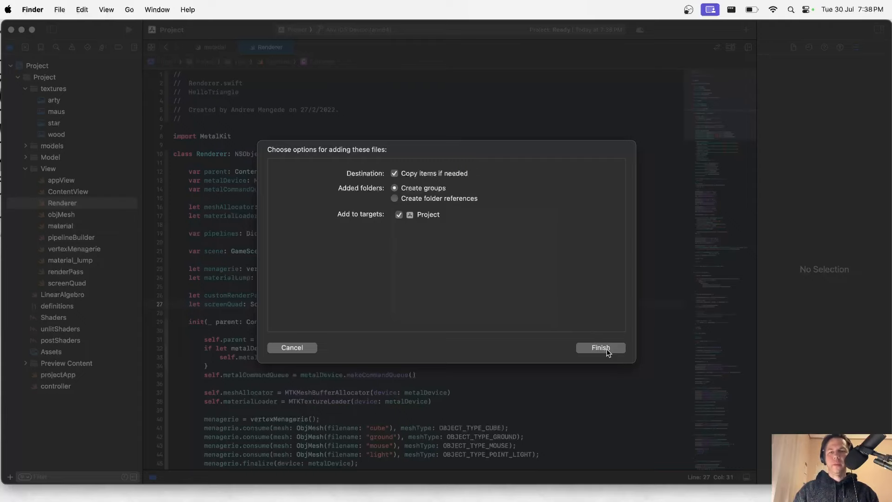
# Step: Finish adding the sky images, review material_lump.swift, and return to Renderer.swift
pyautogui.click(600, 348)
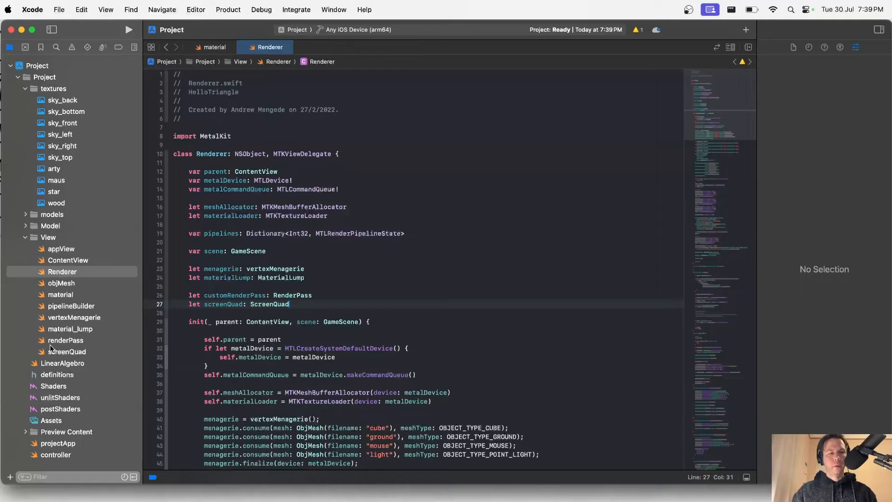
pyautogui.click(70, 329)
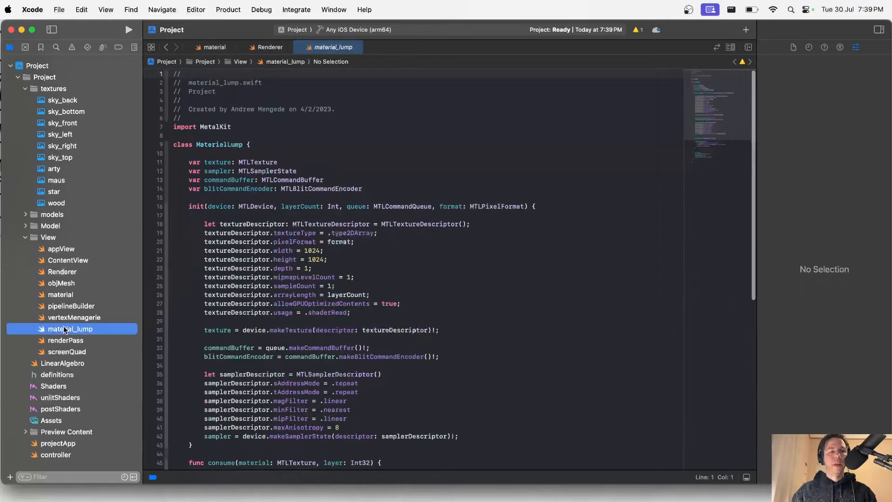
pyautogui.scroll(-3)
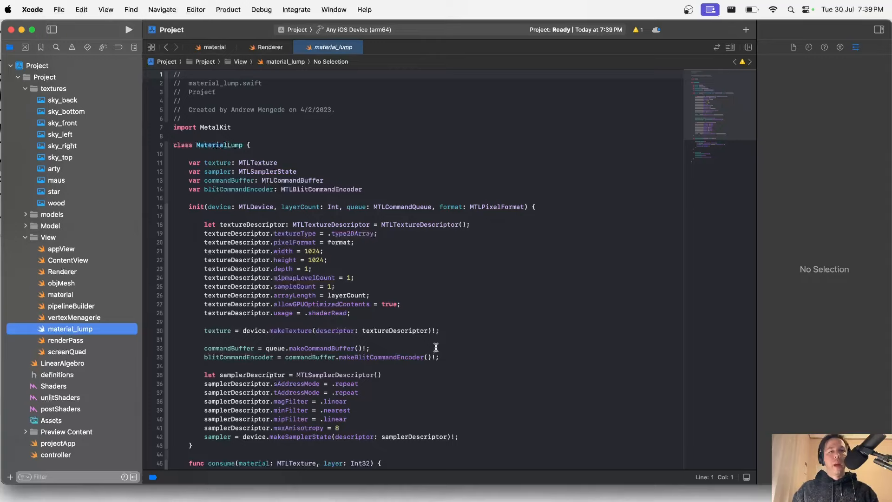
pyautogui.moveTo(273, 53)
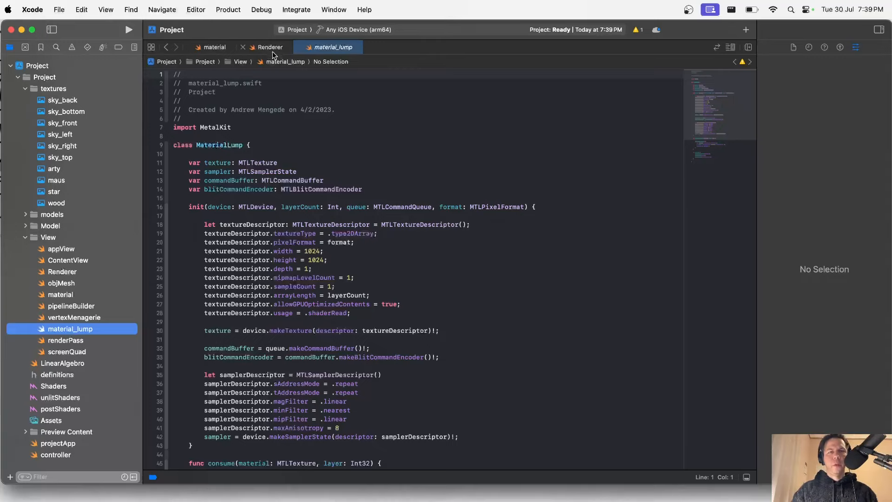
pyautogui.click(270, 46)
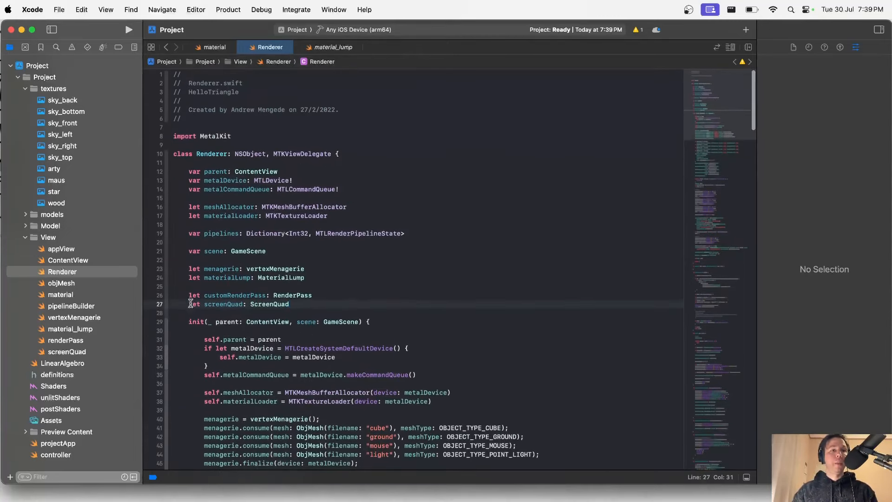
# Step: Create a new empty Swift file named cubemapMaterial in the View group
pyautogui.click(47, 237)
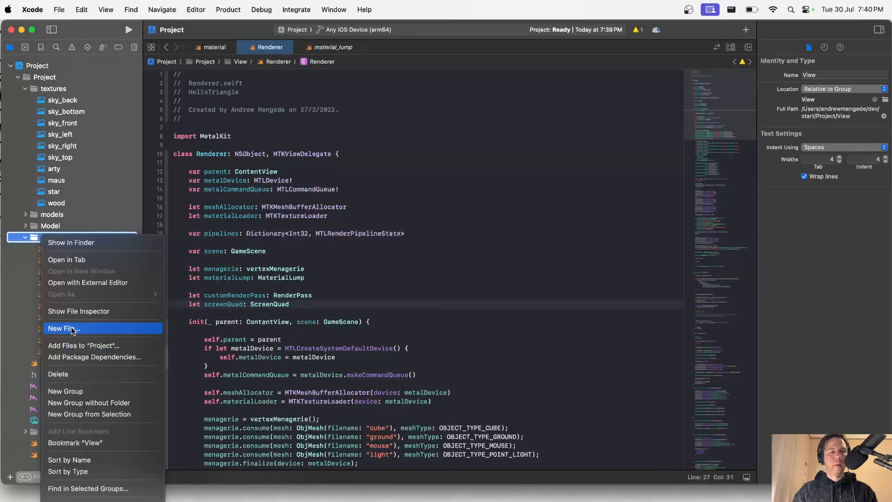
pyautogui.click(62, 328)
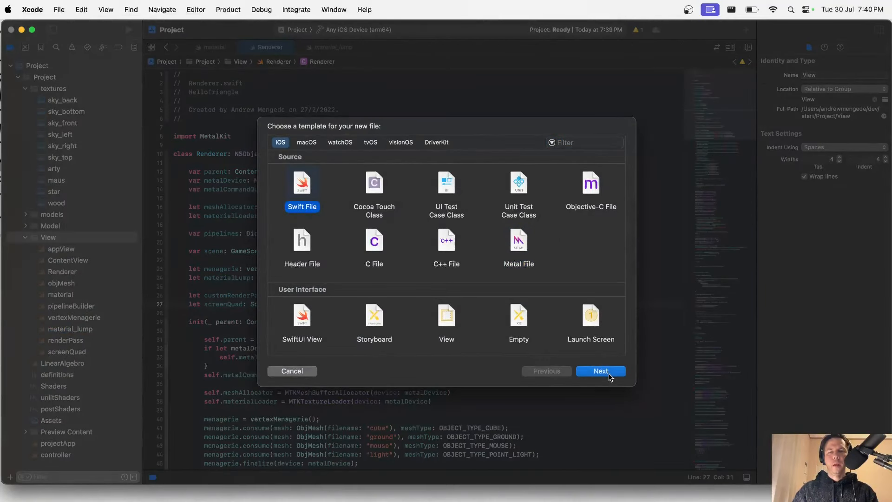
pyautogui.click(600, 370)
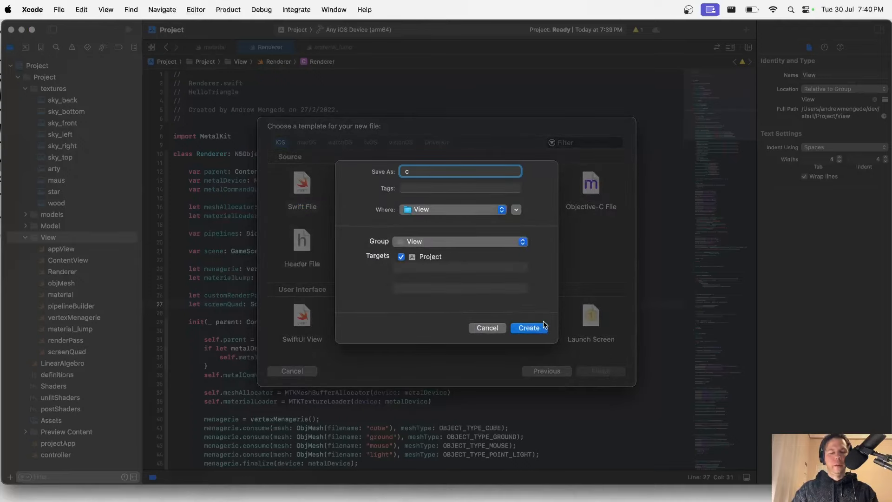
pyautogui.write('ubemapMate')
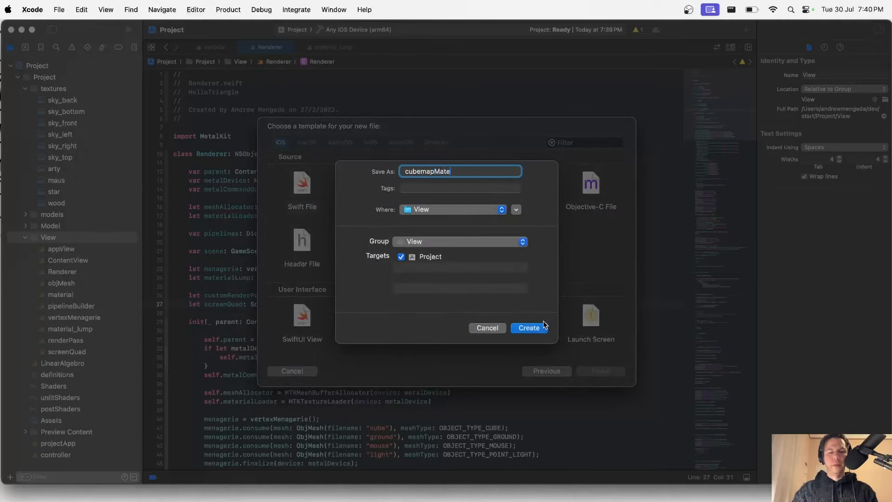
pyautogui.click(528, 328)
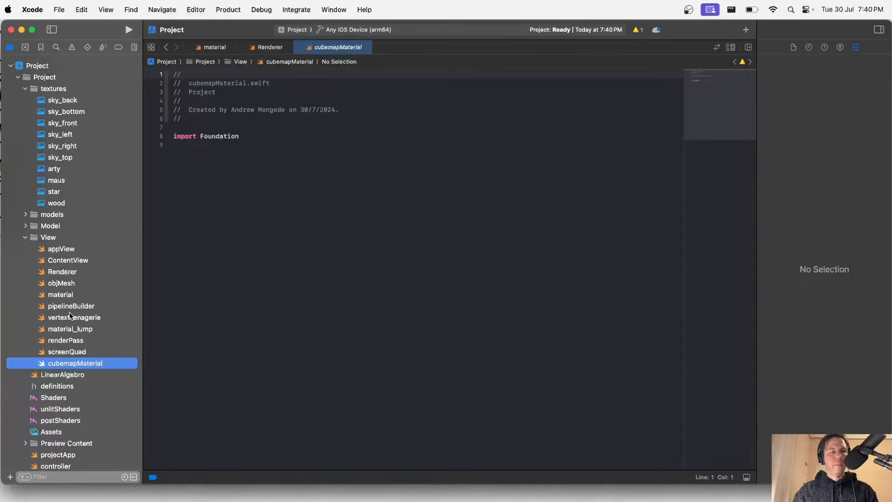
# Step: Copy material_lump's code into cubemapMaterial.swift and rename the class CubemapMaterial
pyautogui.click(70, 328)
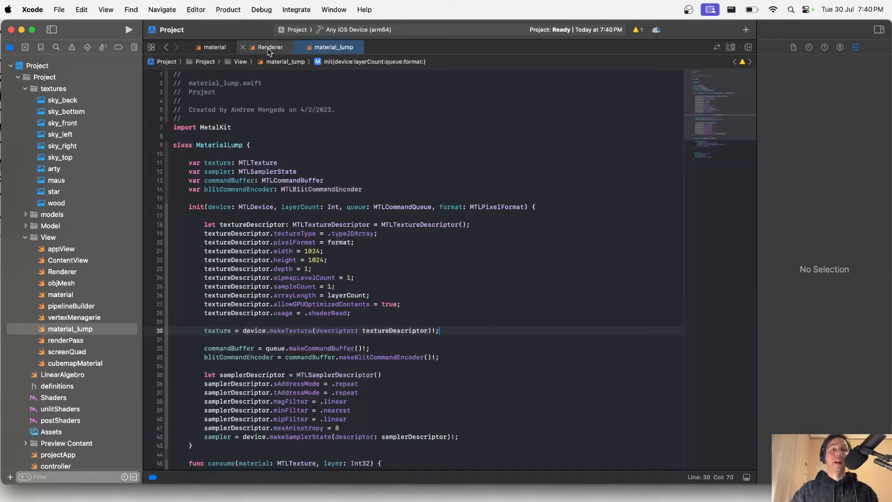
pyautogui.click(214, 46)
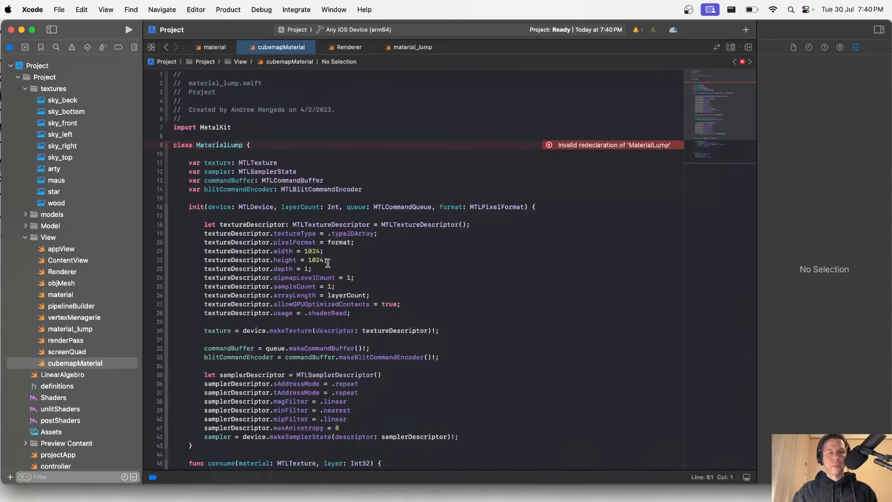
pyautogui.click(243, 145)
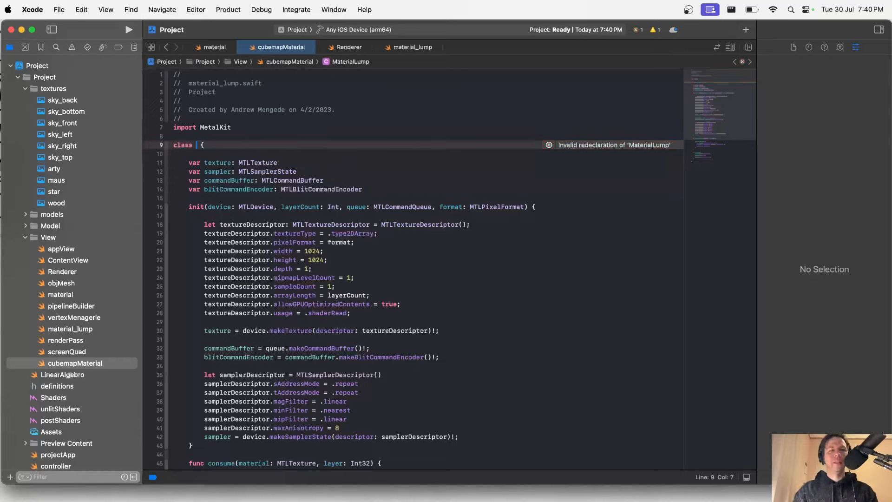
pyautogui.write('Cubemap')
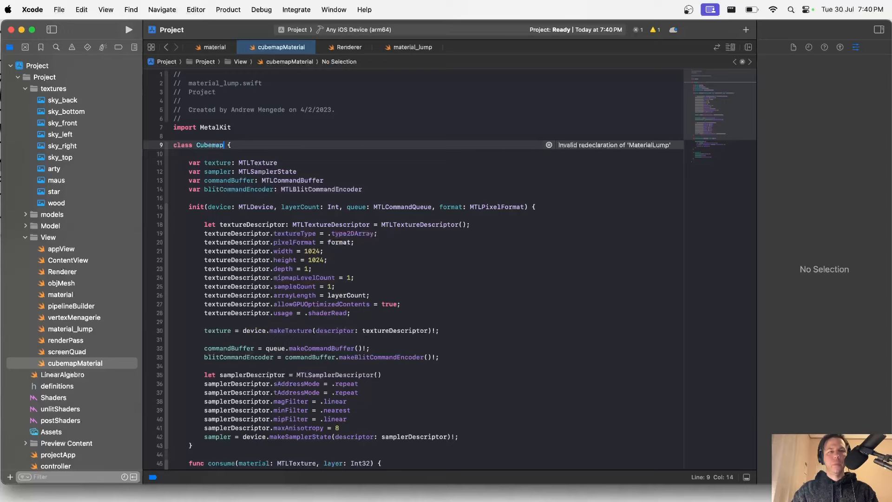
pyautogui.write('Material')
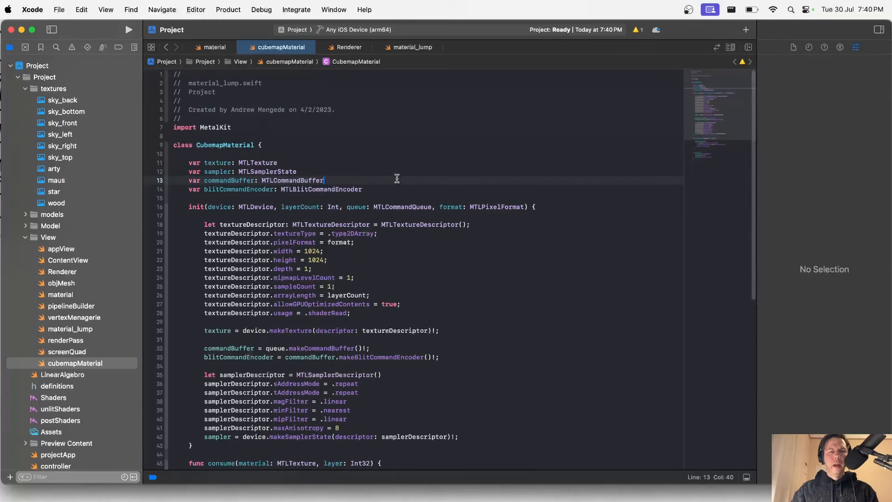
pyautogui.moveTo(306, 205)
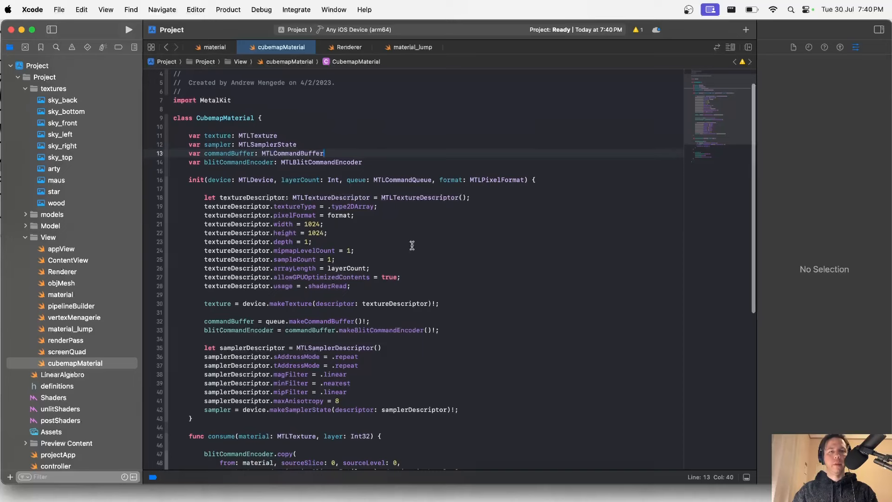
pyautogui.moveTo(333, 177)
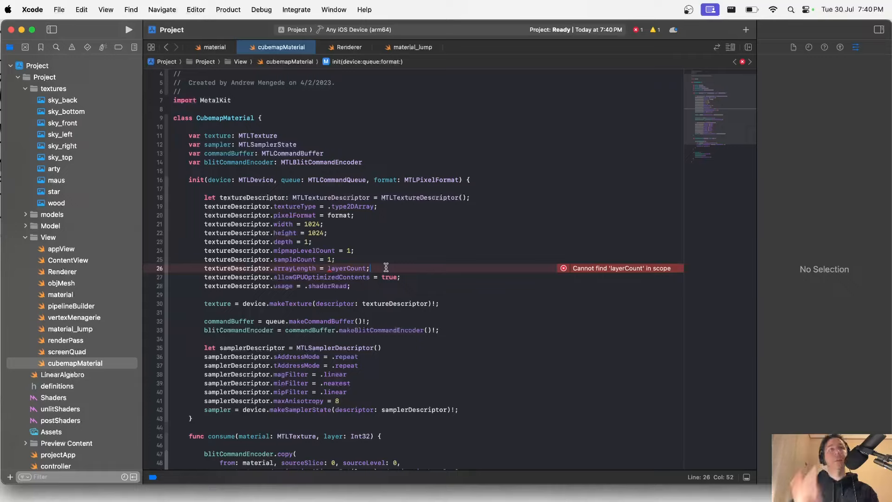
# Step: Make the texture a six-slice cube type and review the consume and finalize functions
pyautogui.doubleClick(347, 267)
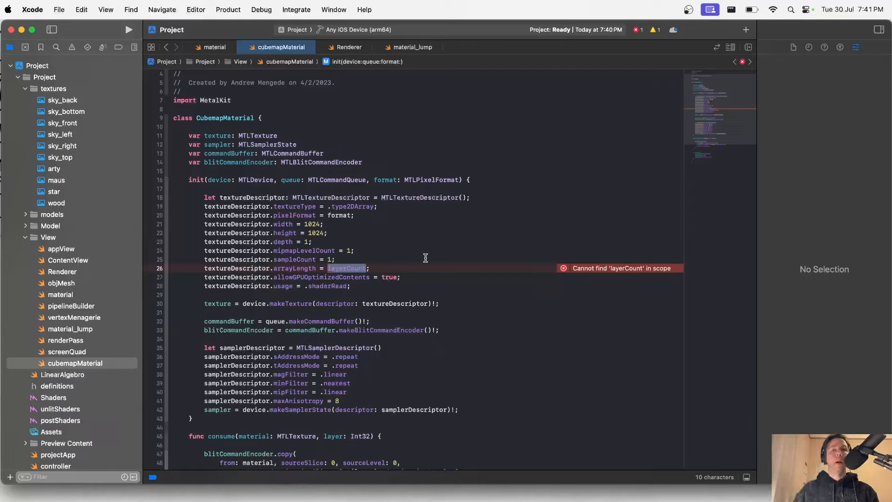
pyautogui.write('6')
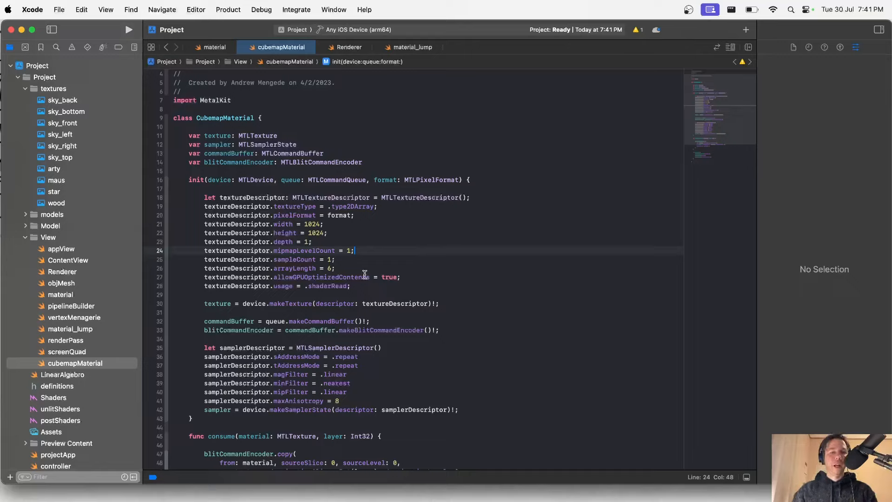
pyautogui.moveTo(349, 203)
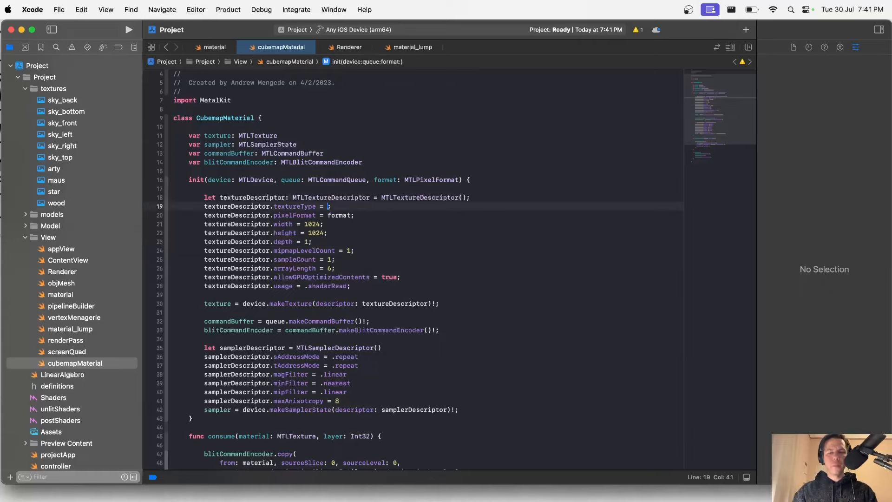
pyautogui.write('typeCube')
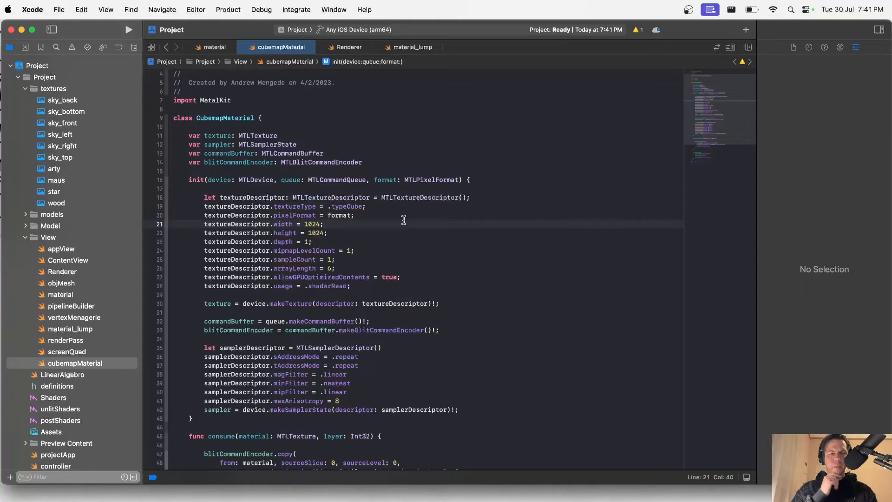
pyautogui.moveTo(431, 267)
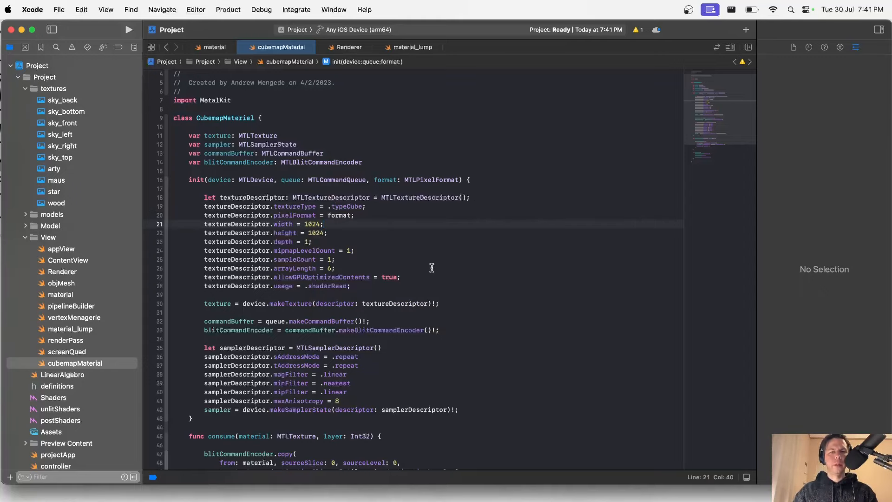
pyautogui.scroll(-3)
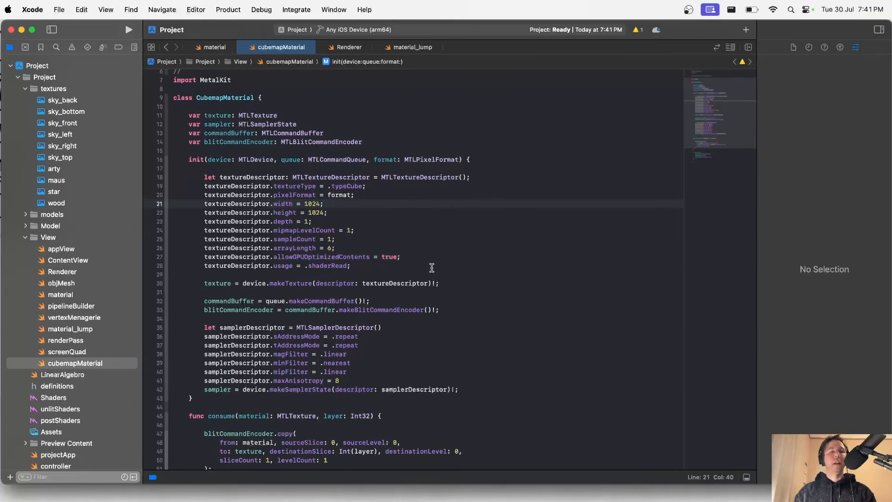
pyautogui.moveTo(315, 244)
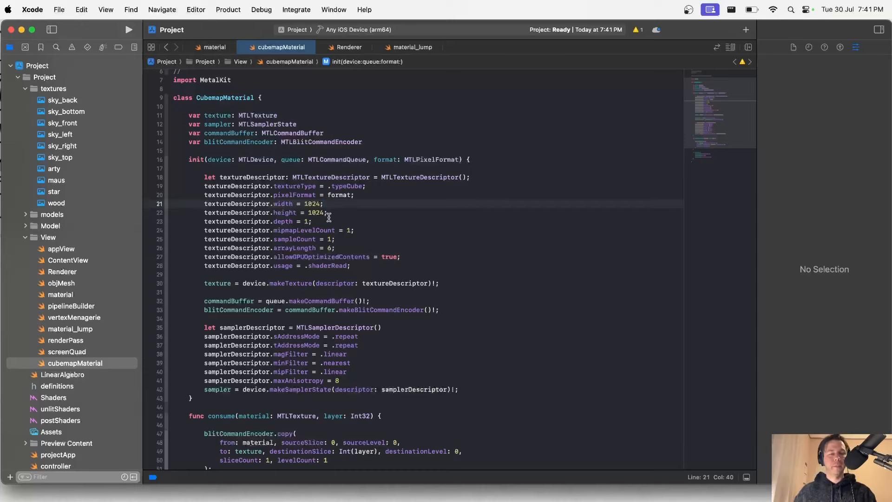
pyautogui.scroll(-3)
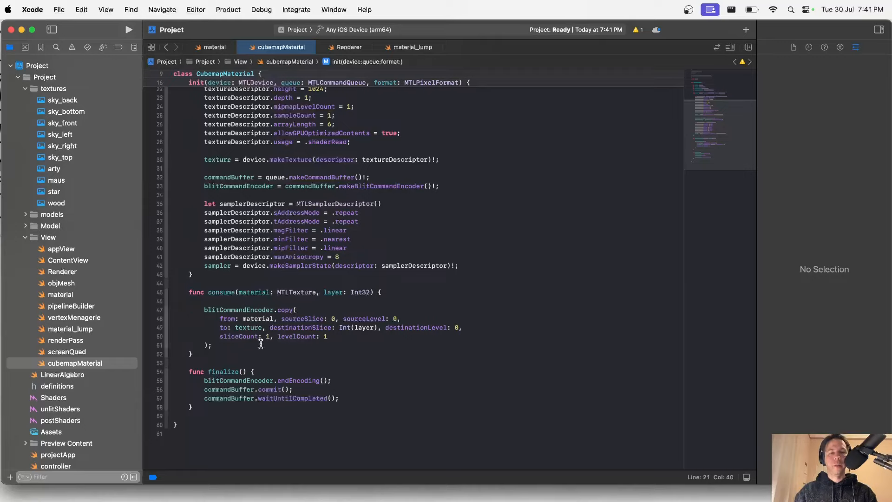
pyautogui.moveTo(347, 348)
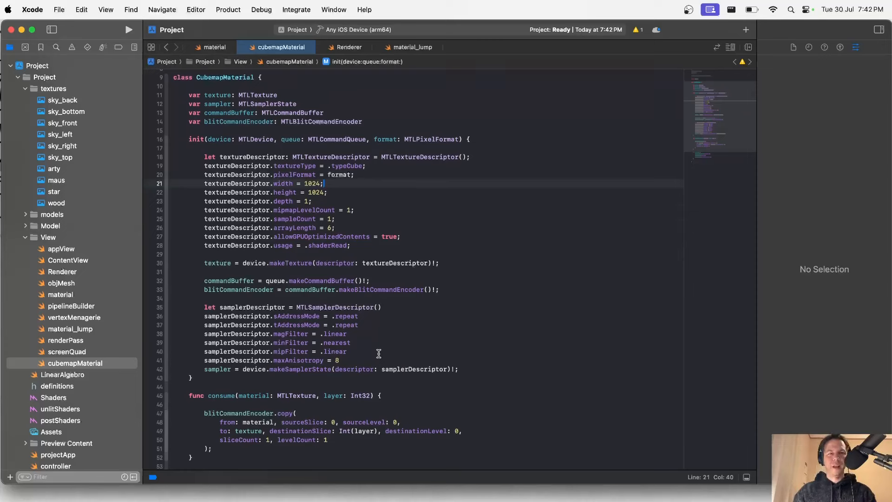
pyautogui.moveTo(59, 301)
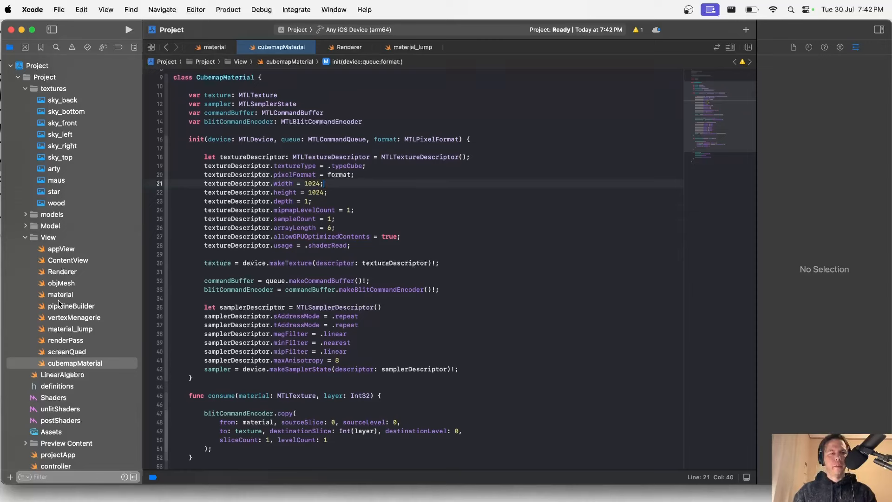
# Step: Declare 'let cubemap: CubemapMaterial' in Renderer and duplicate the Material loads for the sky faces
pyautogui.click(347, 47)
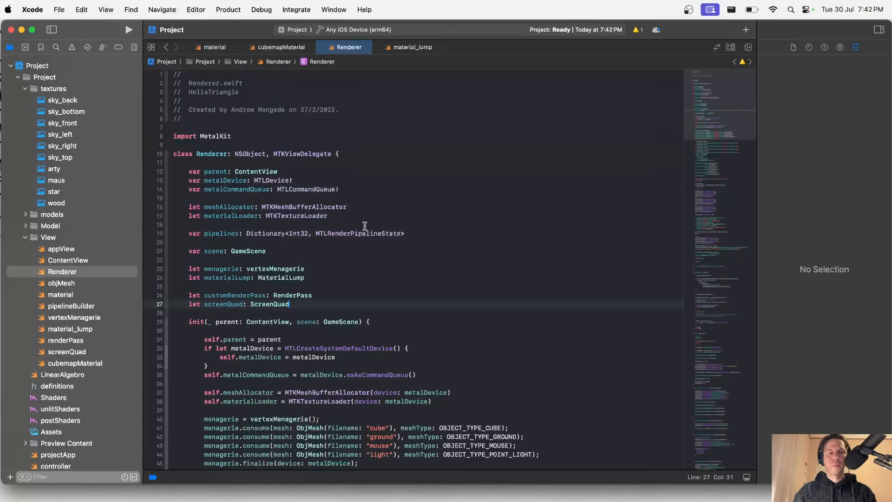
pyautogui.scroll(-3)
pyautogui.write('let c')
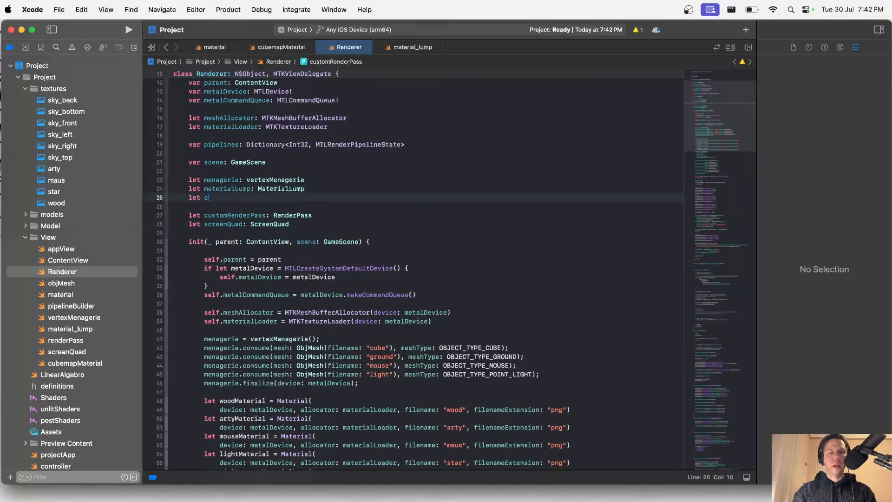
pyautogui.write('ubemap: CubemapMaterial')
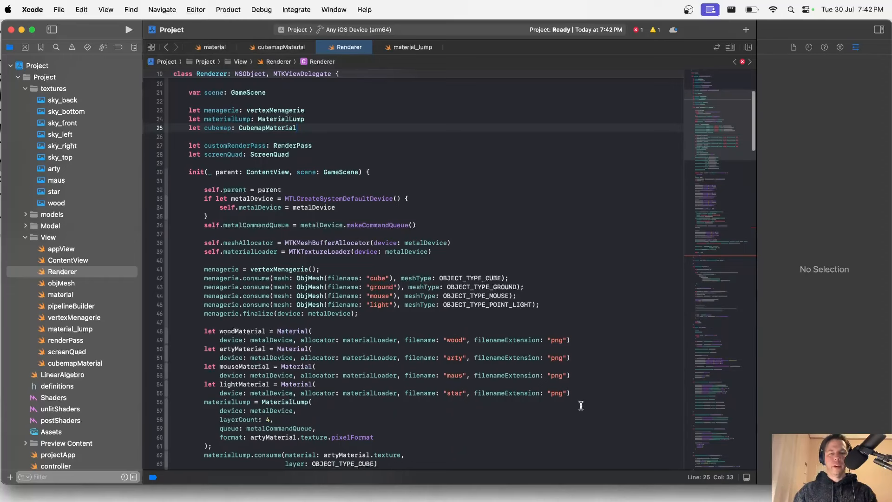
pyautogui.moveTo(212, 330); pyautogui.dragTo(569, 392)
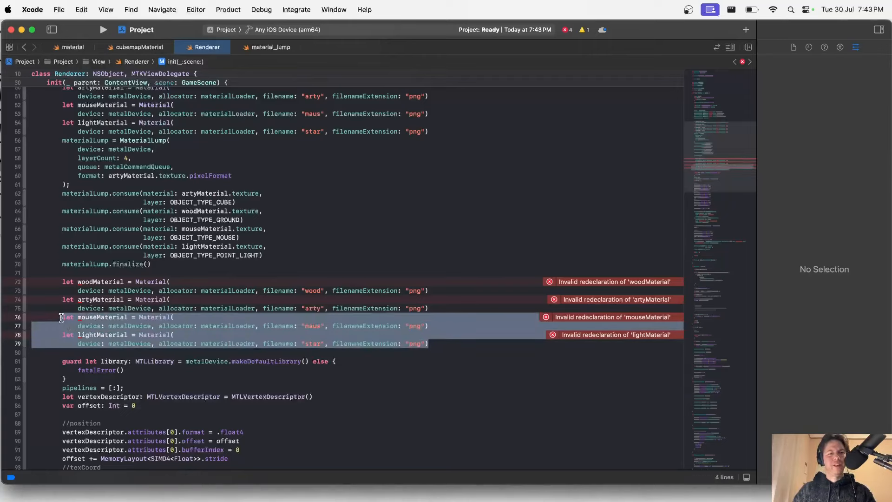
pyautogui.moveTo(398, 331)
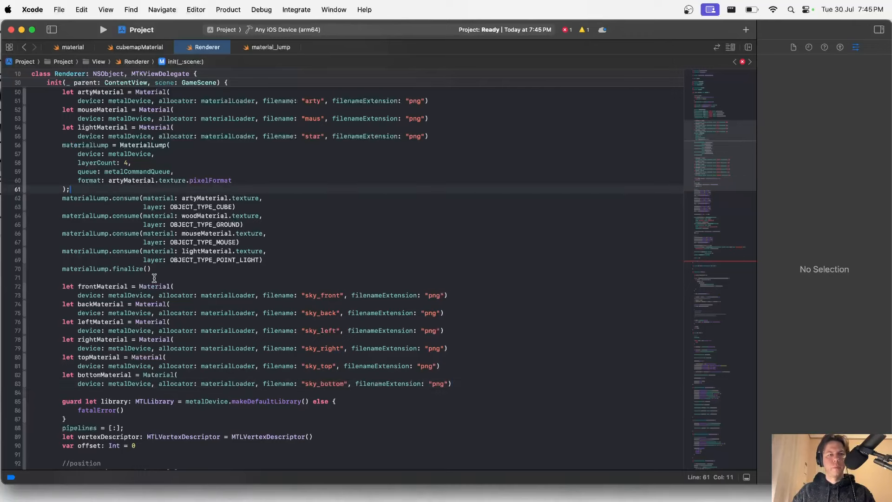
# Step: Reuse the materialLump setup for cubemap and add consume calls for frontMaterial, backMaterial and the other faces
pyautogui.moveTo(61, 145); pyautogui.dragTo(150, 267)
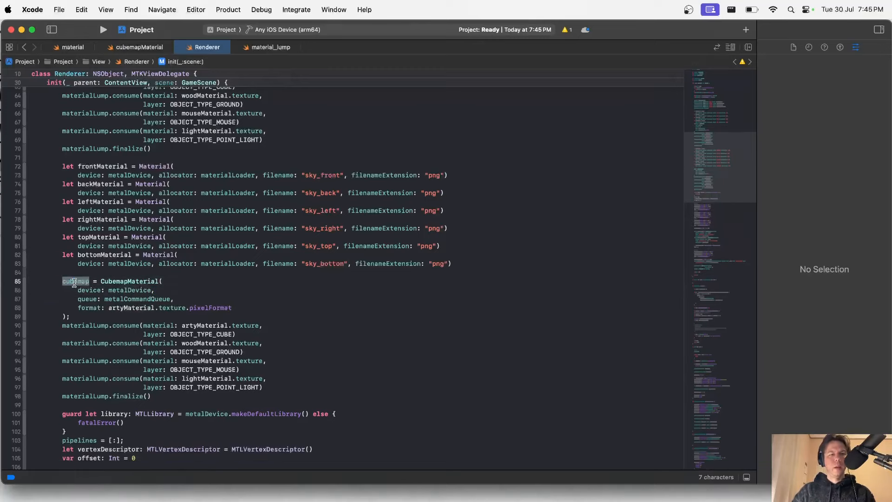
pyautogui.doubleClick(85, 325)
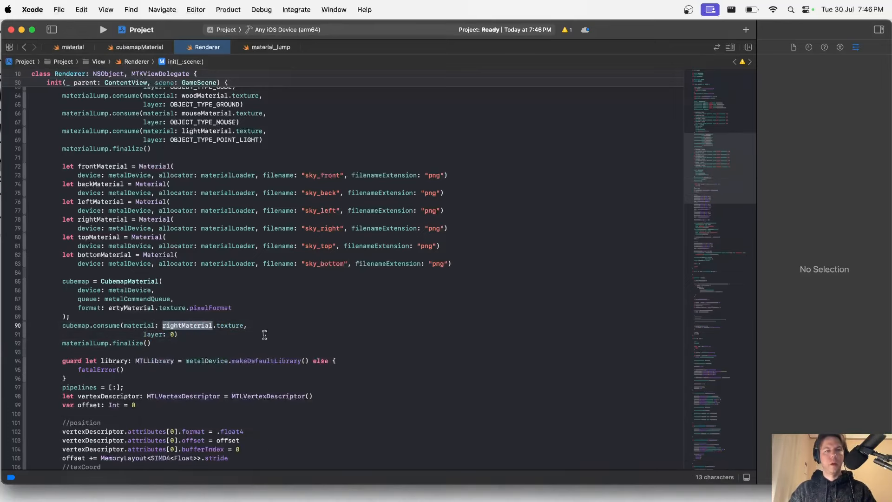
pyautogui.write('frontMaterial')
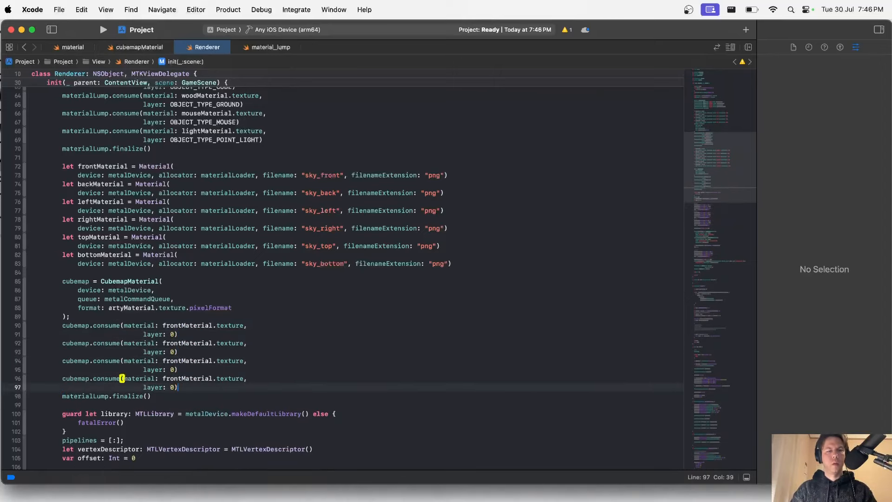
pyautogui.write('back')
pyautogui.click(106, 395)
pyautogui.write('cube')
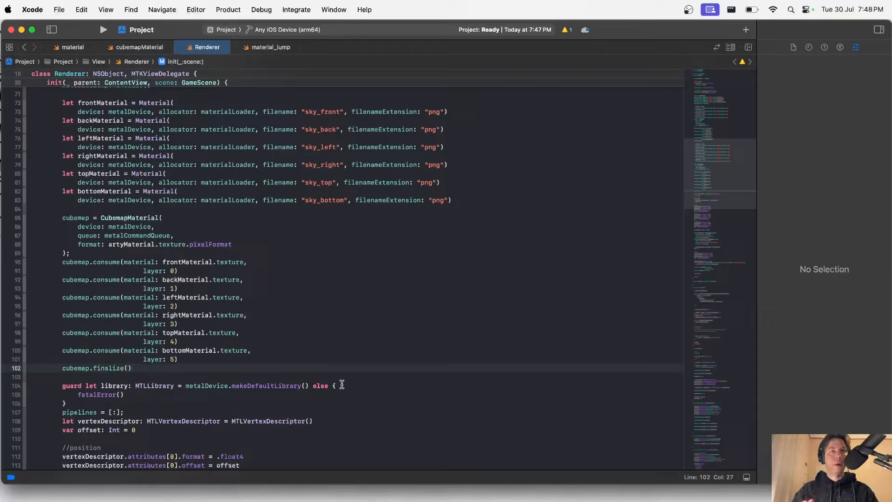
pyautogui.moveTo(255, 234)
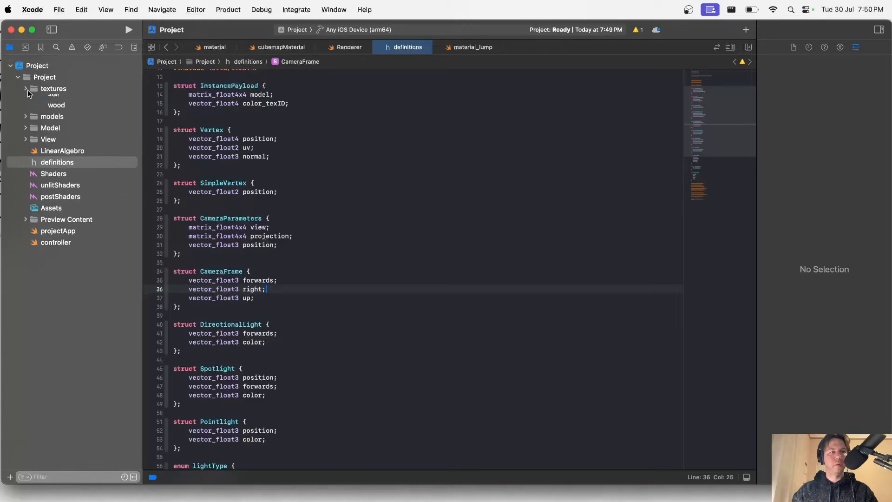
# Step: Collapse the textures group and bring up the Project group's actions
pyautogui.click(26, 88)
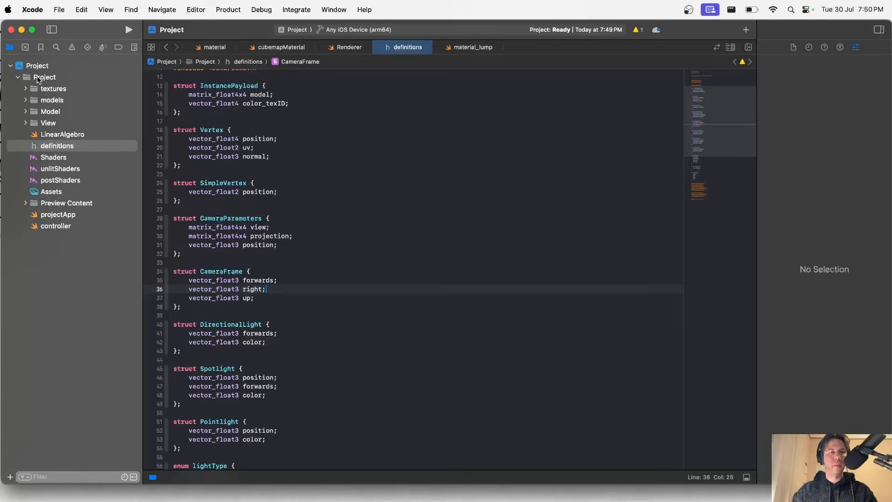
pyautogui.rightClick(44, 77)
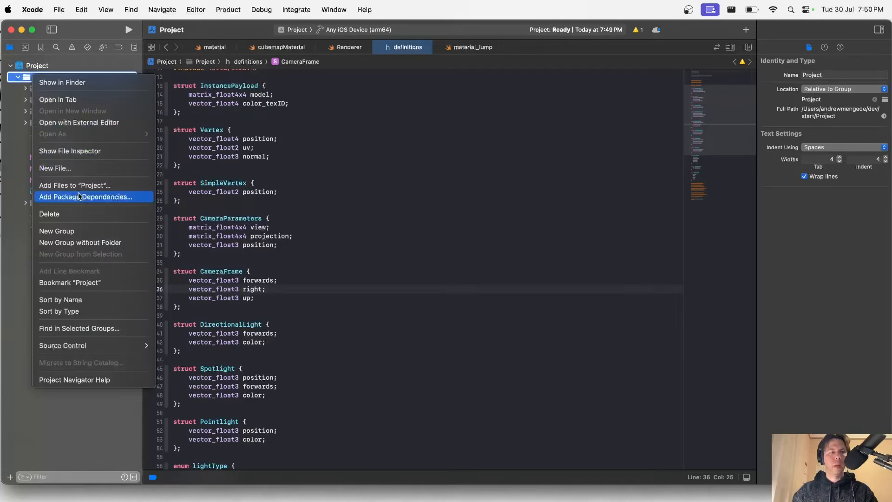
# Step: Create skyShaders.metal from the Metal File template and copy postShaders' code into it
pyautogui.click(55, 168)
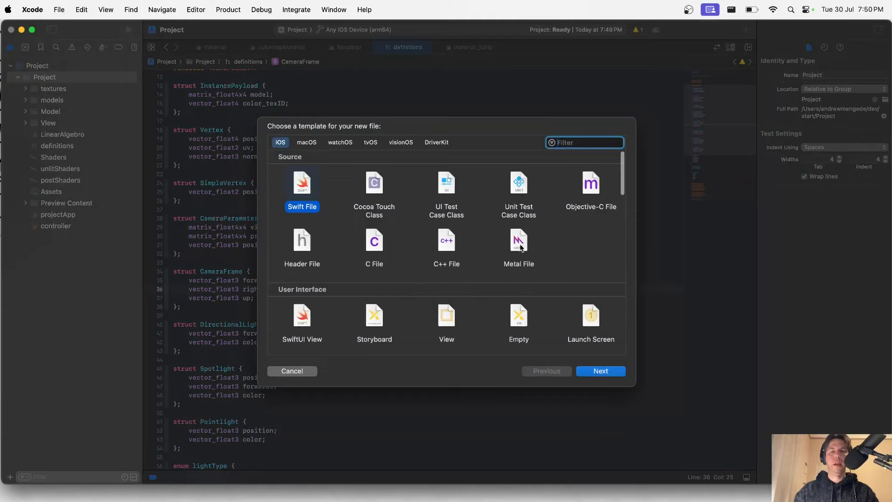
pyautogui.click(599, 370)
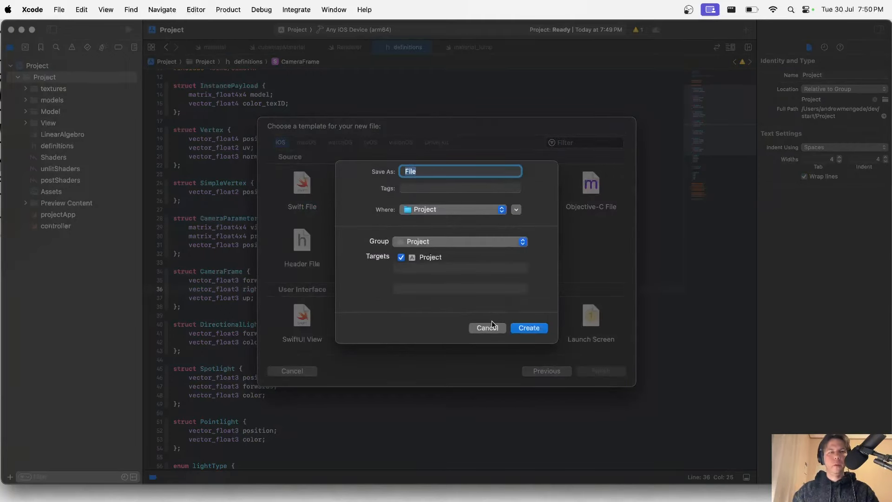
pyautogui.click(528, 328)
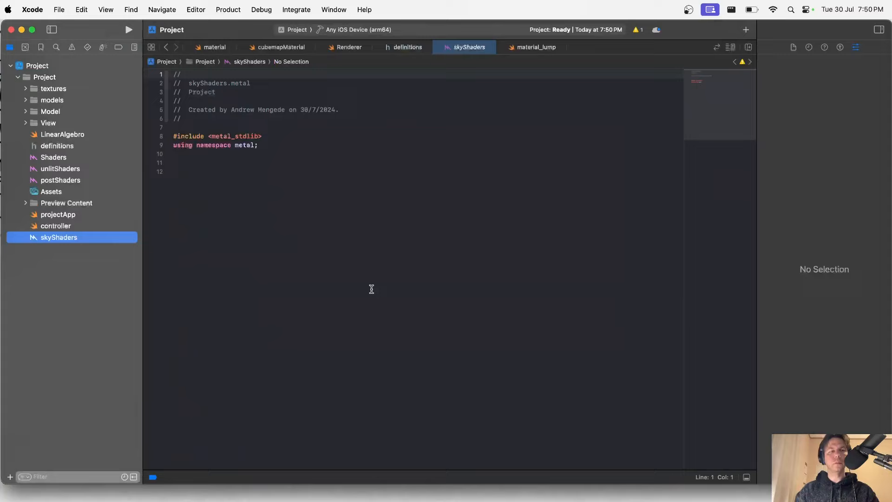
pyautogui.click(59, 179)
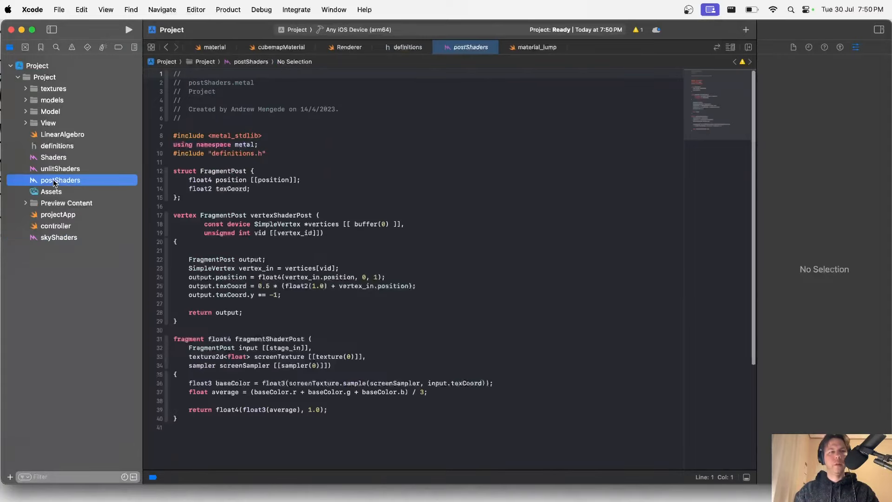
pyautogui.click(254, 171)
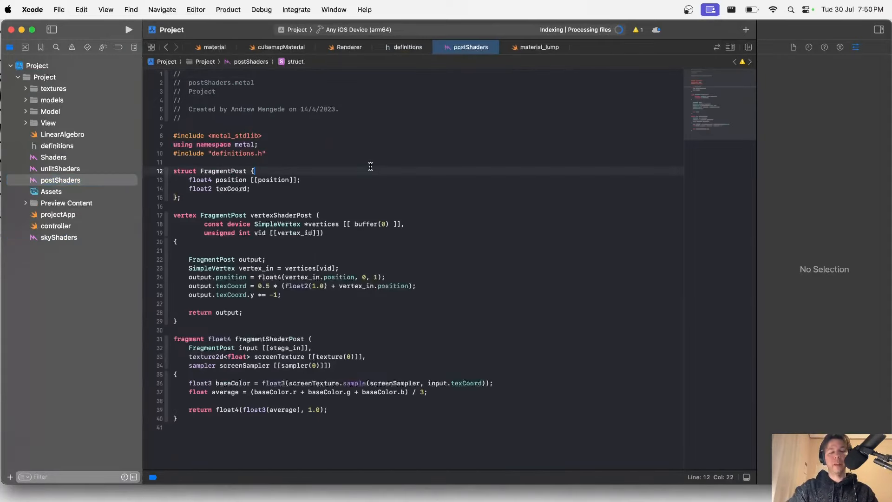
pyautogui.click(535, 46)
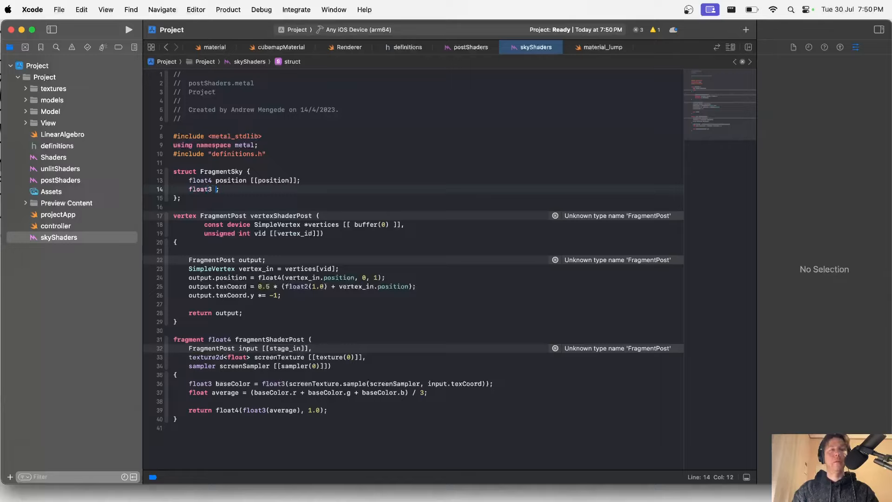
# Step: Give FragmentSky a direction field and rename the vertex shader's return type to FragmentSky
pyautogui.write('direc')
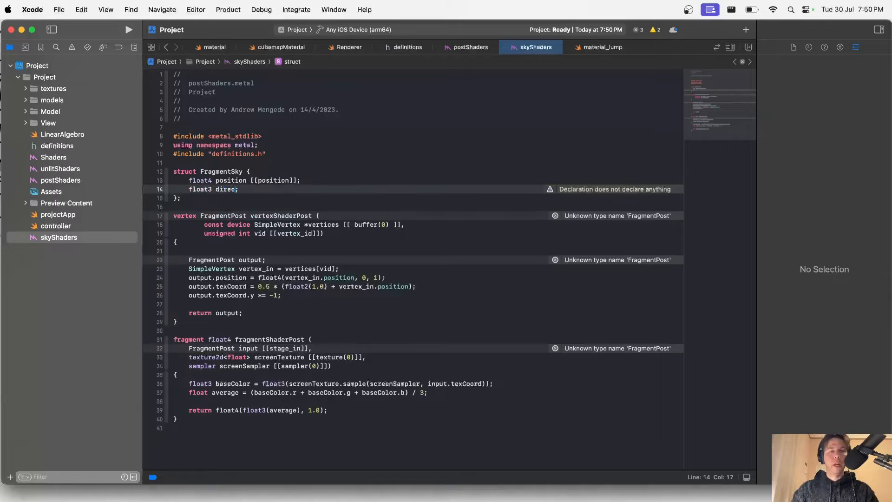
pyautogui.write('tion')
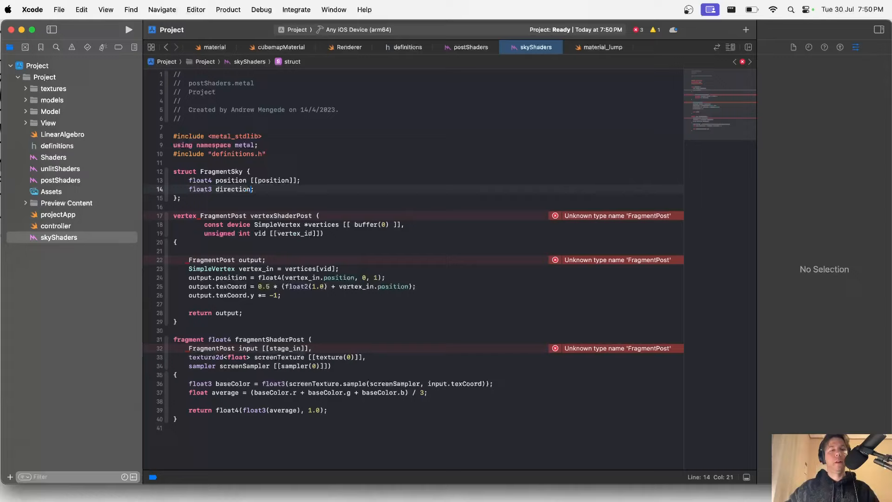
pyautogui.doubleClick(221, 170)
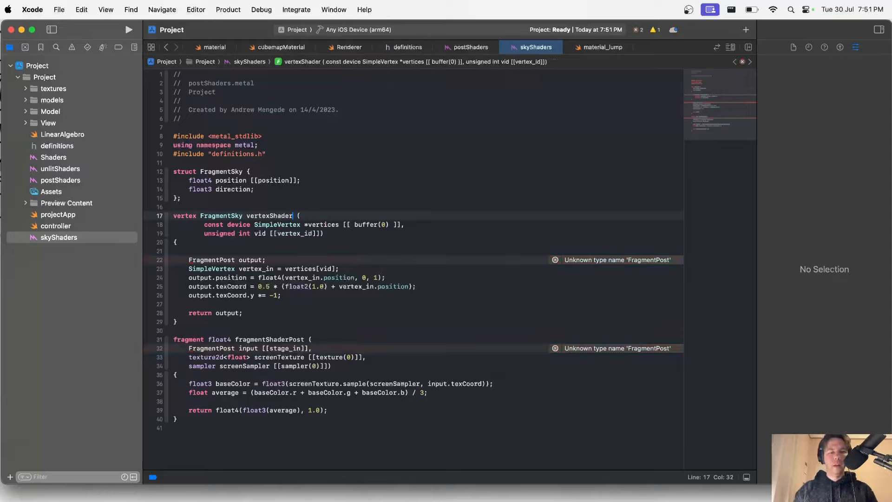
pyautogui.write('Sky')
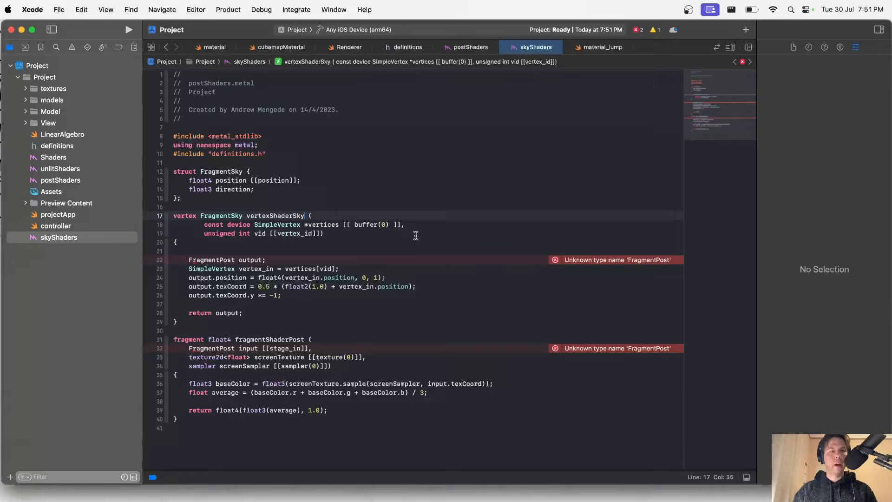
pyautogui.moveTo(416, 222)
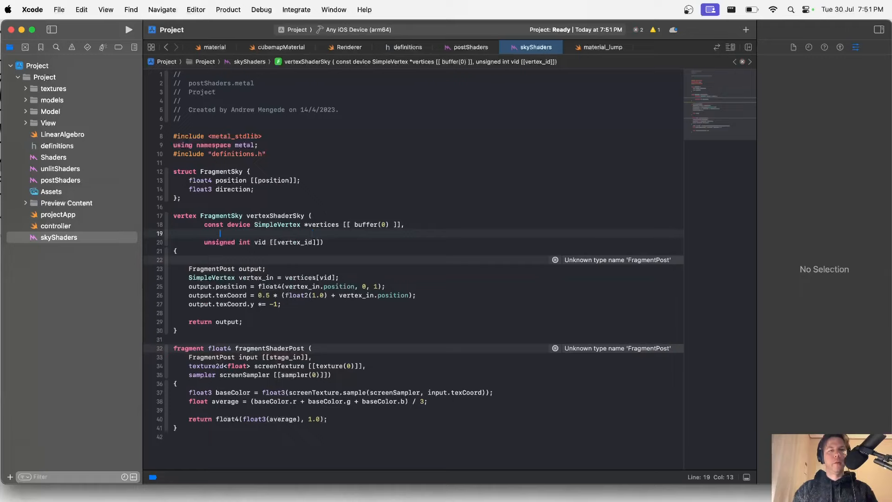
# Step: Add a 'constant CameraFrame& camera [[ buffer(1) ]]' parameter to vertexShaderSky
pyautogui.write('const')
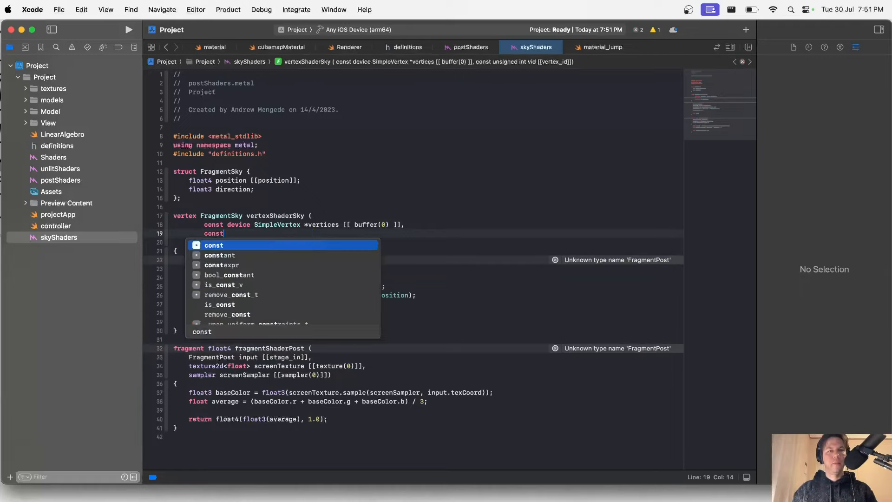
pyautogui.write('ant CameraFrame')
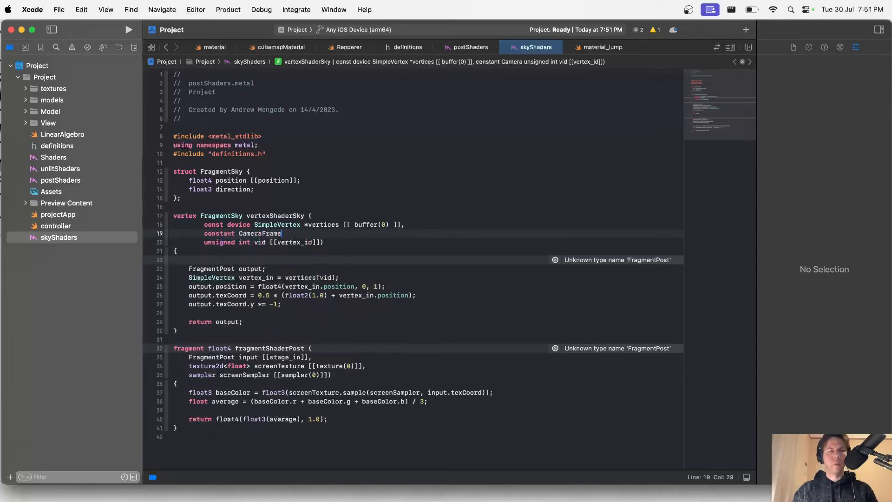
pyautogui.write('& camera [[ buffer(1) ]],')
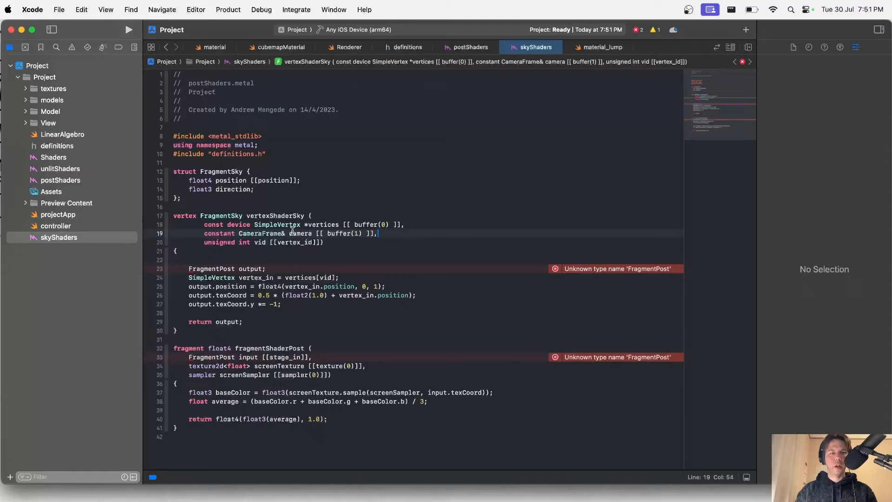
pyautogui.moveTo(346, 244)
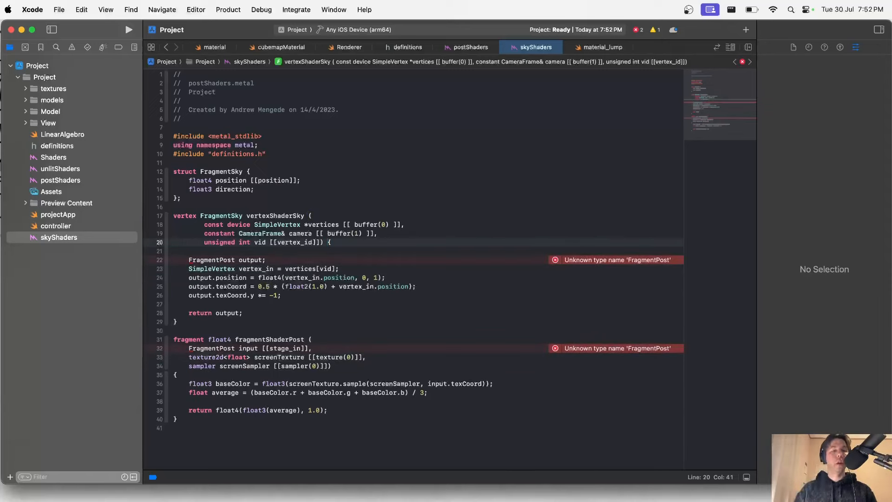
pyautogui.click(26, 122)
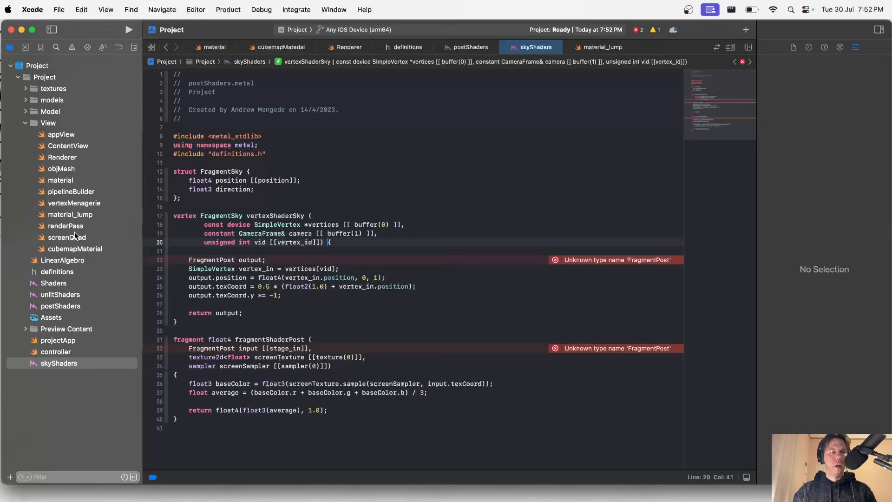
pyautogui.click(66, 237)
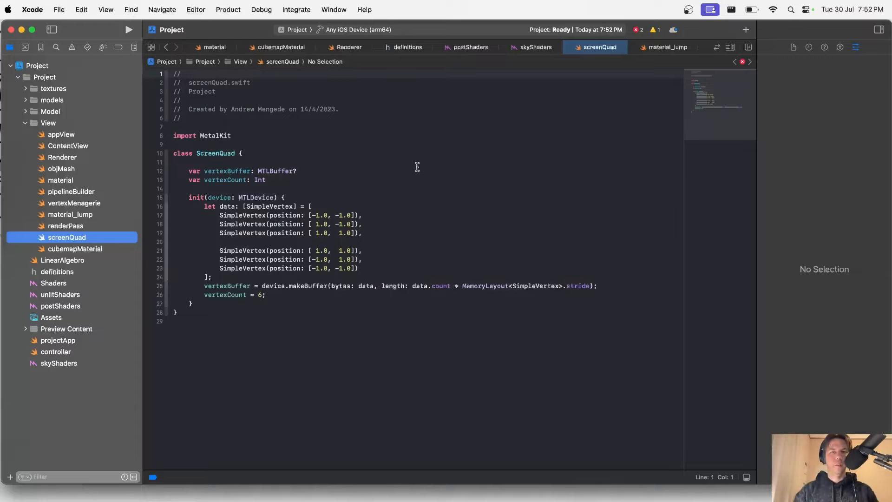
pyautogui.moveTo(370, 58)
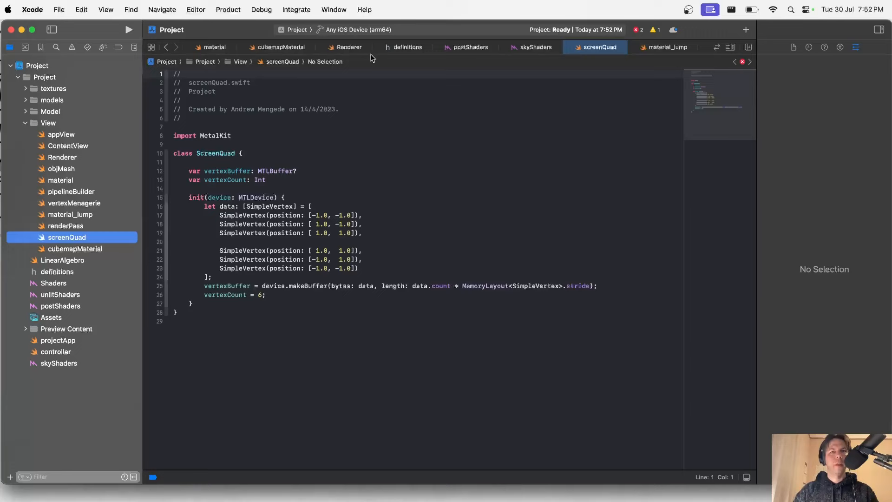
pyautogui.moveTo(528, 58)
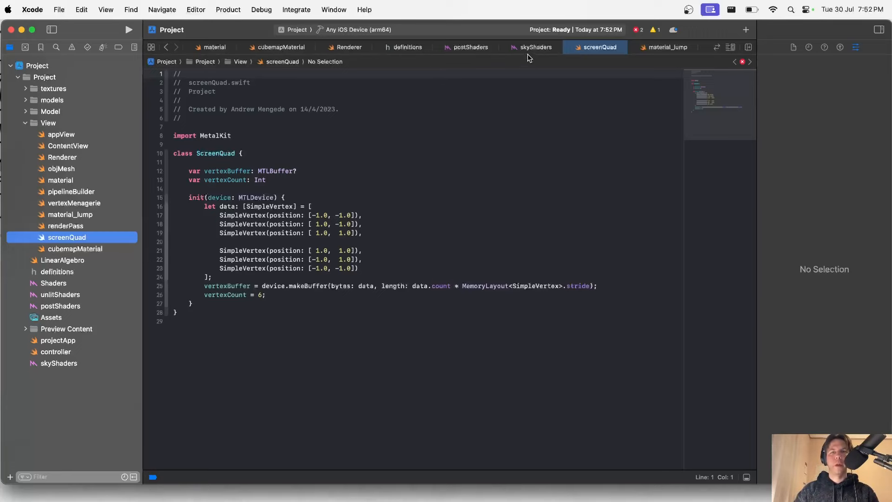
pyautogui.click(534, 47)
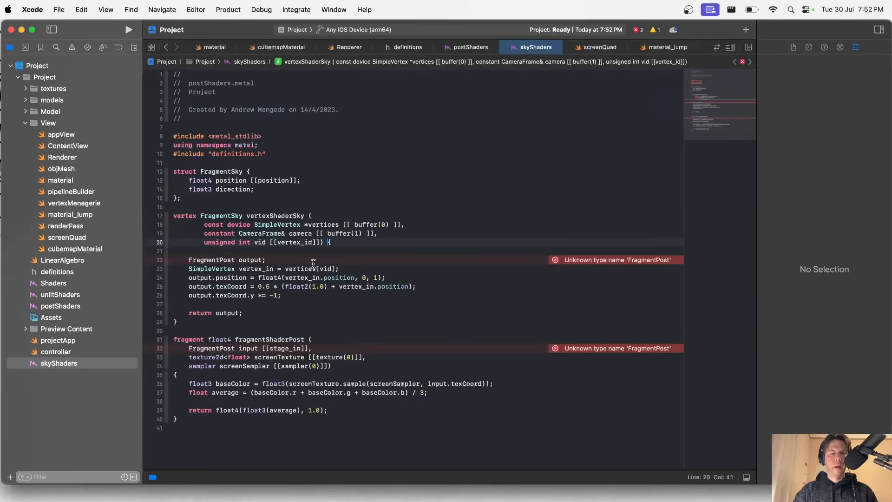
# Step: Make vertexShaderSky return FragmentSky and remove the texCoord lines
pyautogui.doubleClick(221, 216)
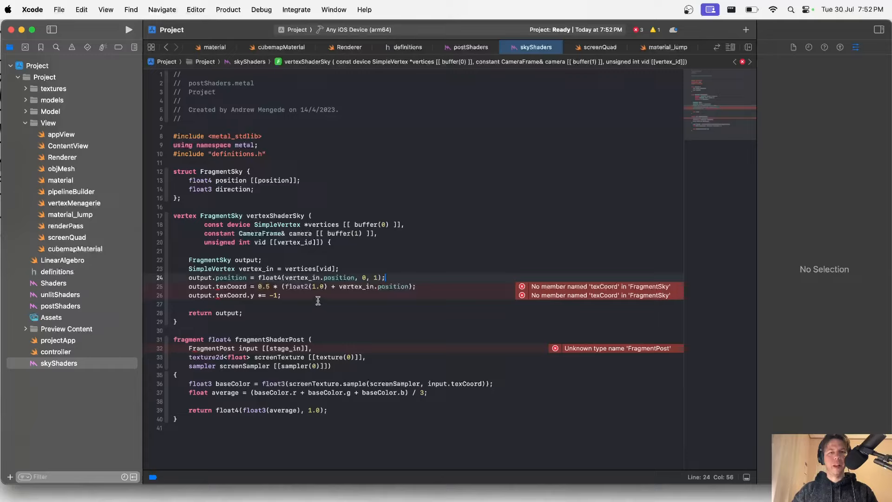
pyautogui.moveTo(188, 286); pyautogui.dragTo(281, 295)
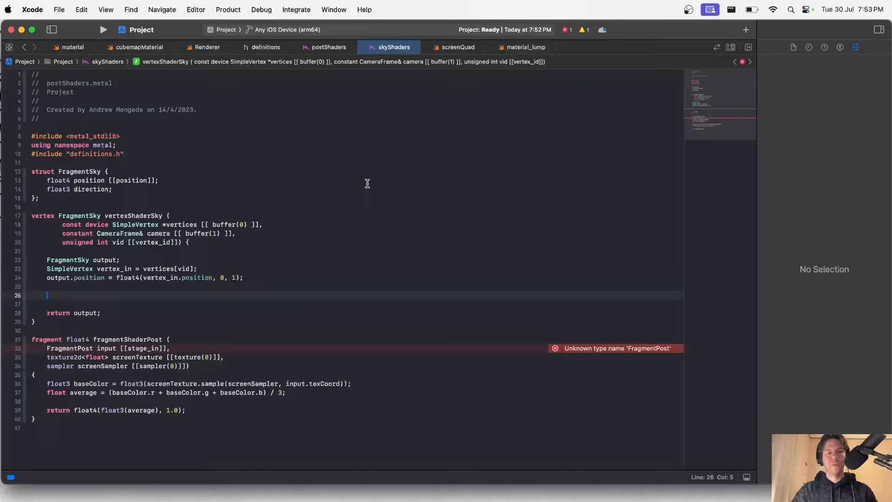
# Step: Derive horizontalCoefficient and verticalCoefficient from vertex_in.position.x and .y
pyautogui.write('float')
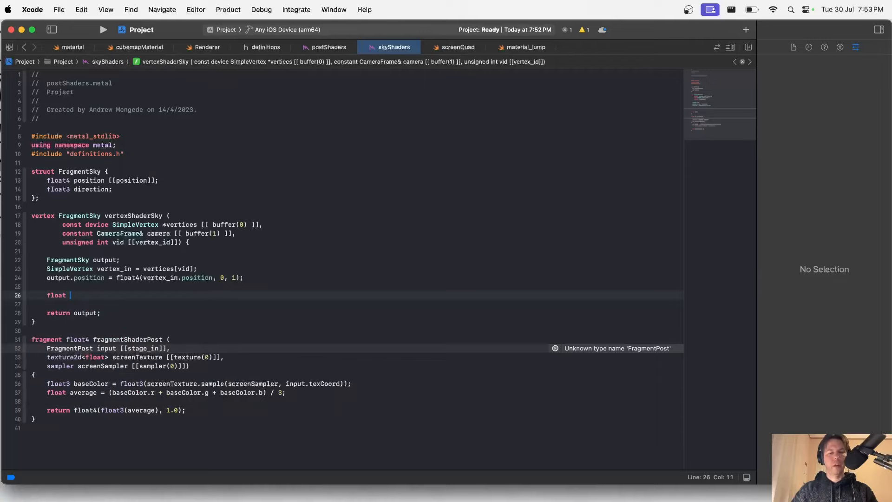
pyautogui.write('horizontalCoef')
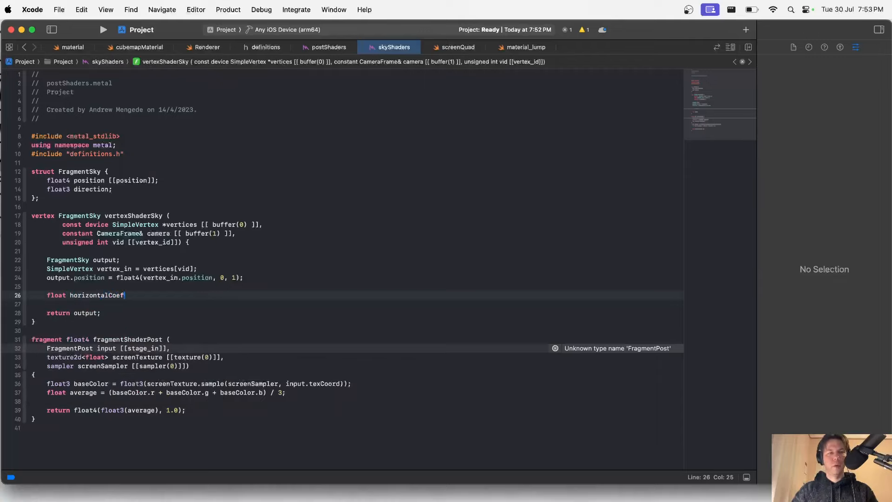
pyautogui.write('fic')
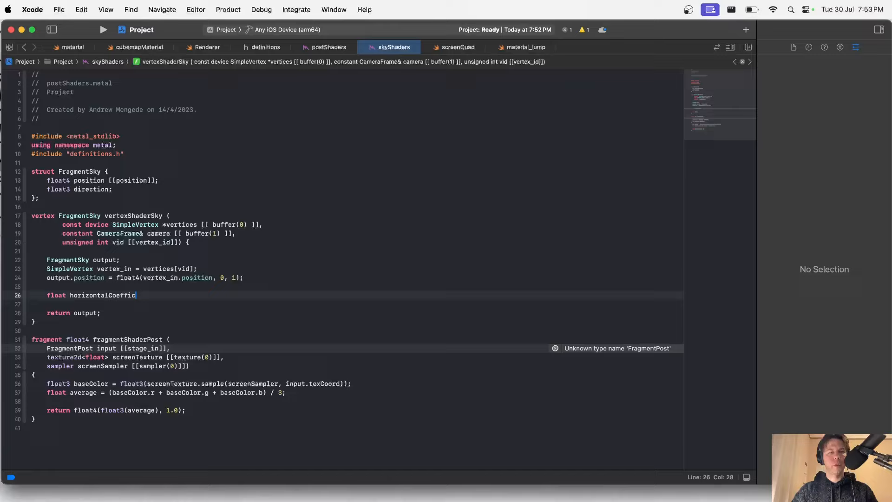
pyautogui.write('ient =')
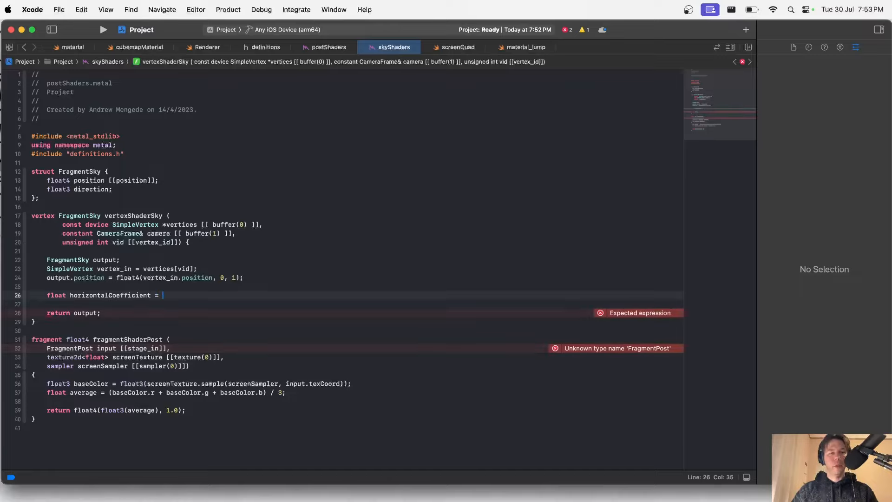
pyautogui.write('vert')
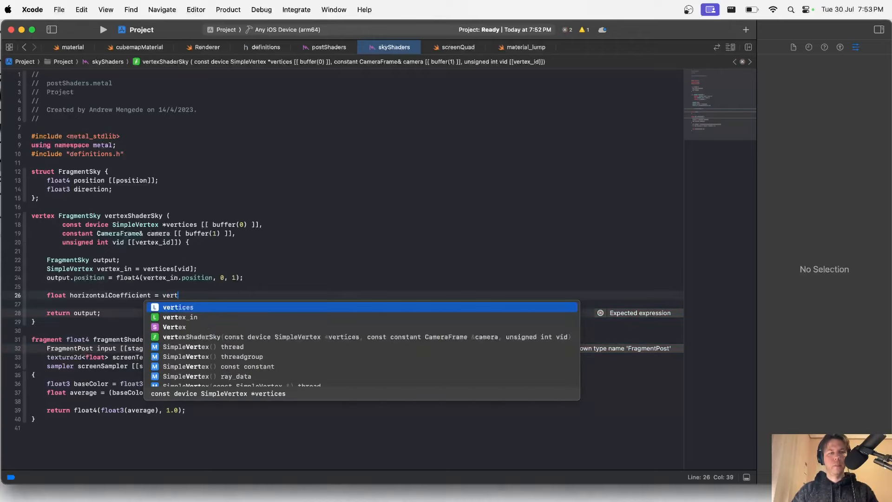
pyautogui.write('ex_in.position.x;')
pyautogui.click(357, 304)
pyautogui.write('float verticalCoefficient = vertex_in.position.y;')
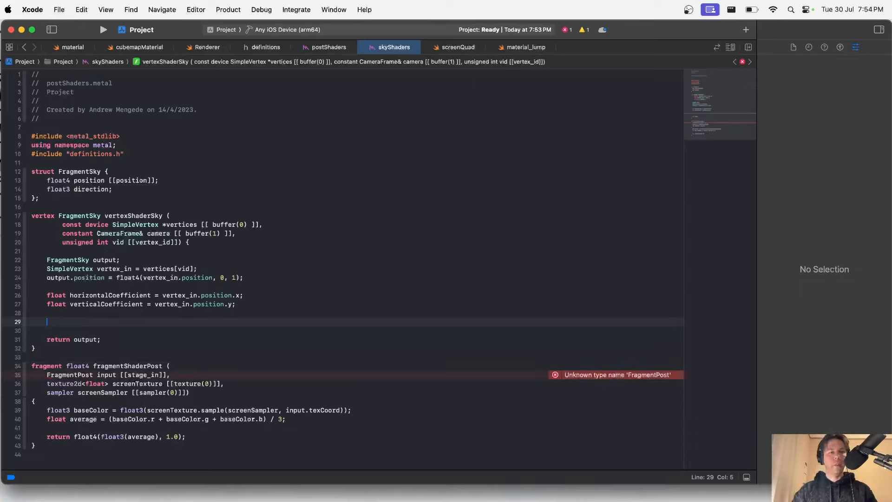
# Step: Set output.direction to normalize(camera.forwards + horizontalCoefficient*camera.right + verticalCoefficient*camera.up)
pyautogui.write('camera.forwards')
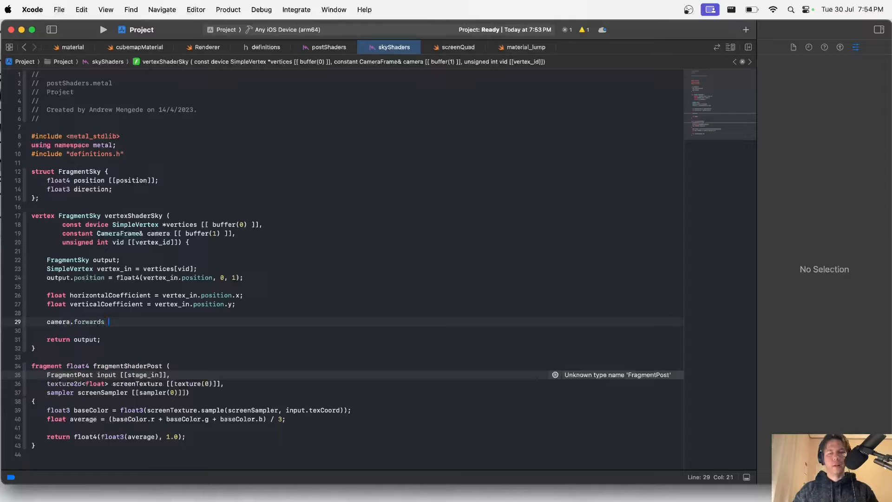
pyautogui.write('+ horizontalCoefficient *')
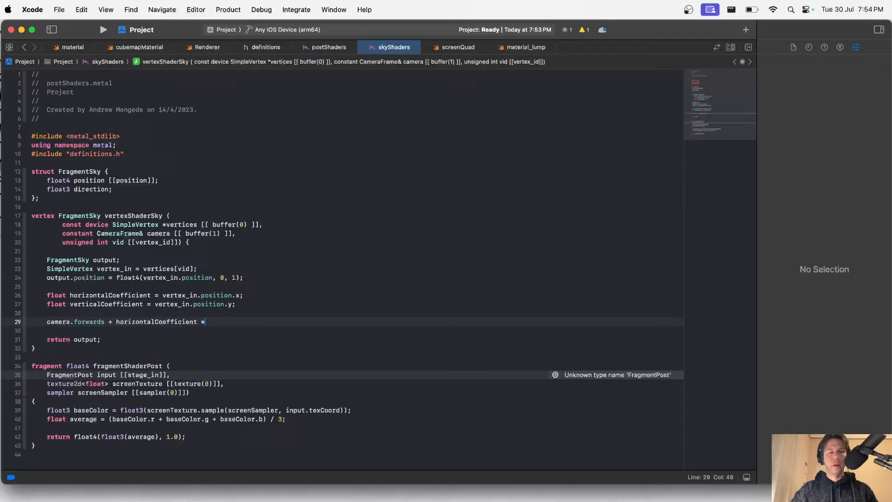
pyautogui.write('camera.right + verticalCoefficient *')
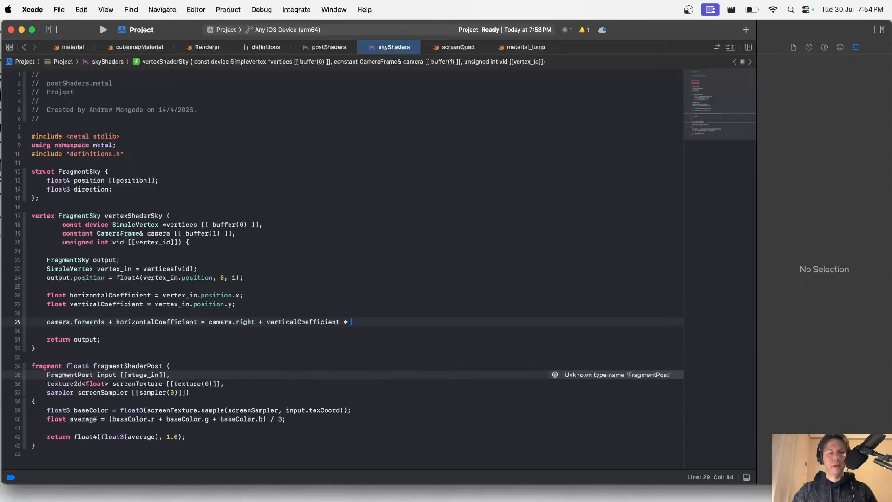
pyautogui.write('camera.up;')
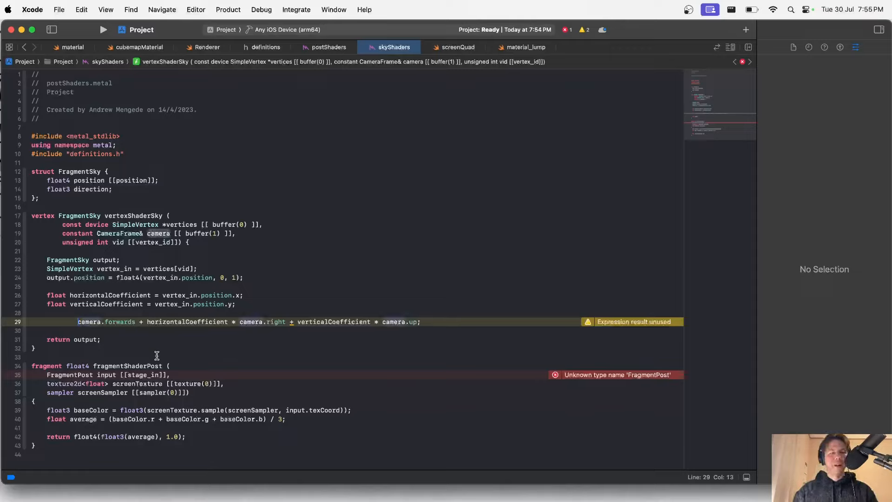
pyautogui.moveTo(399, 273)
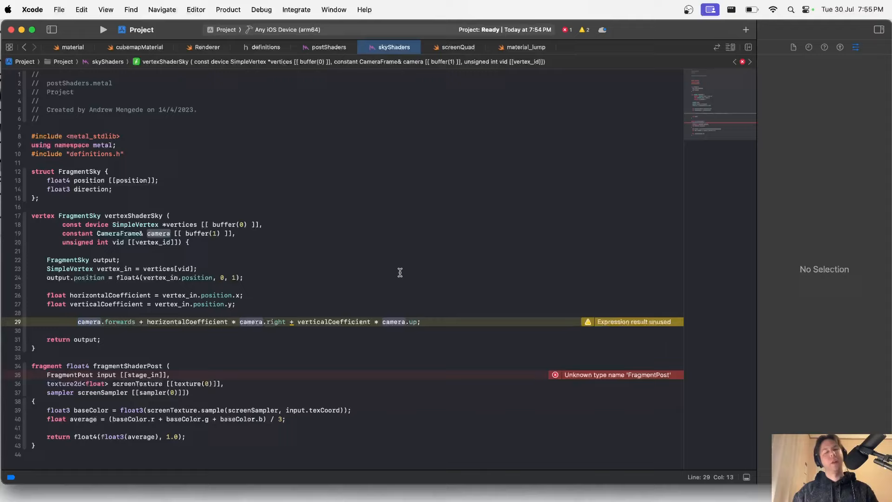
pyautogui.write('normalize(')
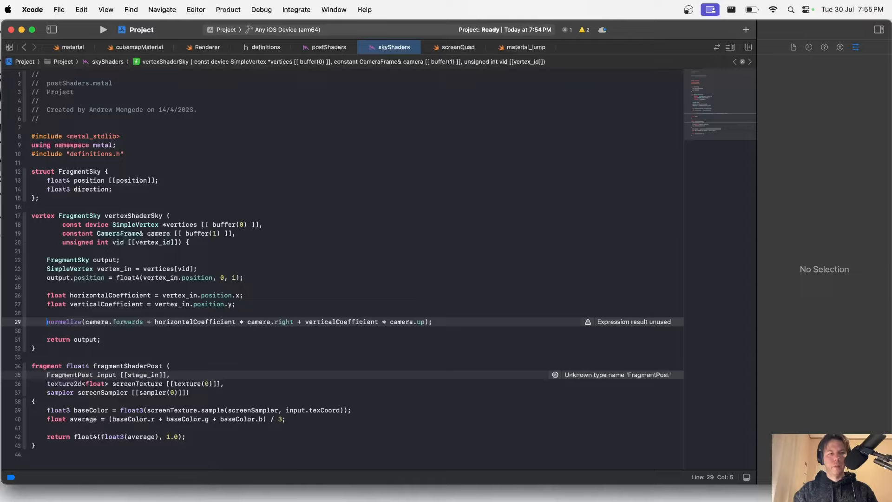
pyautogui.write('output.direction =')
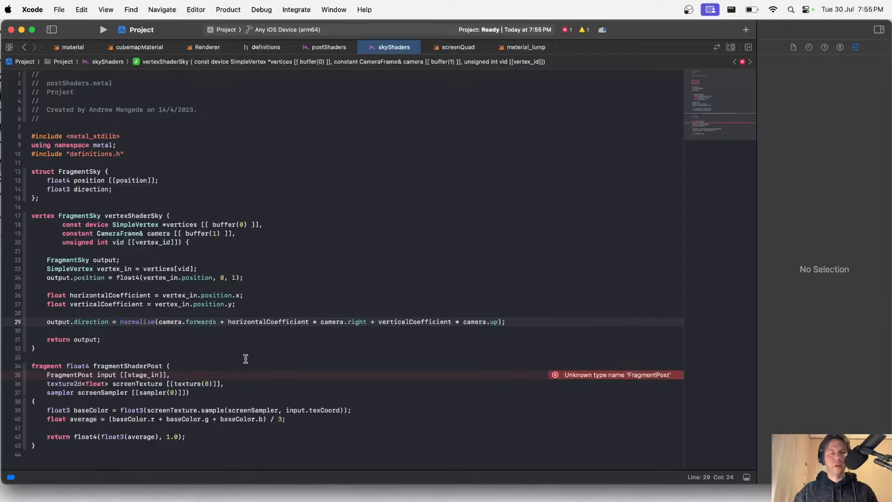
pyautogui.doubleClick(78, 215)
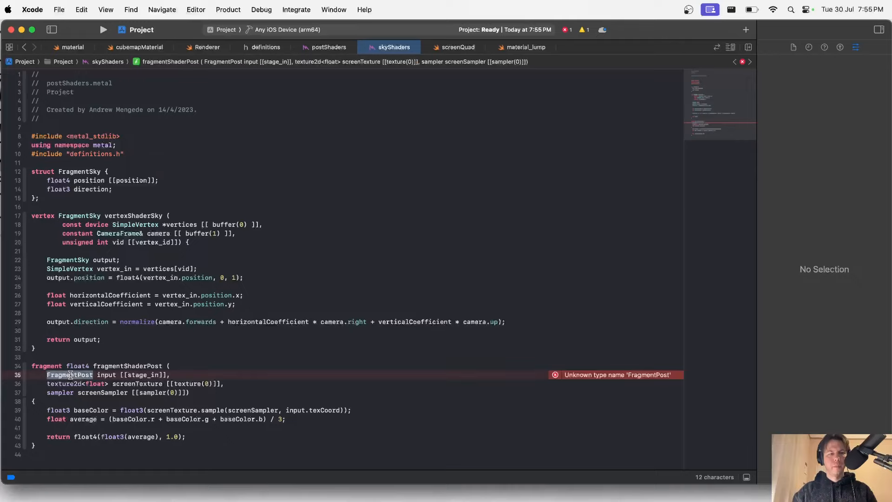
# Step: Give fragmentShaderSky a FragmentSky input and texturecube skyMaterial, returning skyMaterial.sample(skySampler, input.direction)
pyautogui.write('FragmentSky')
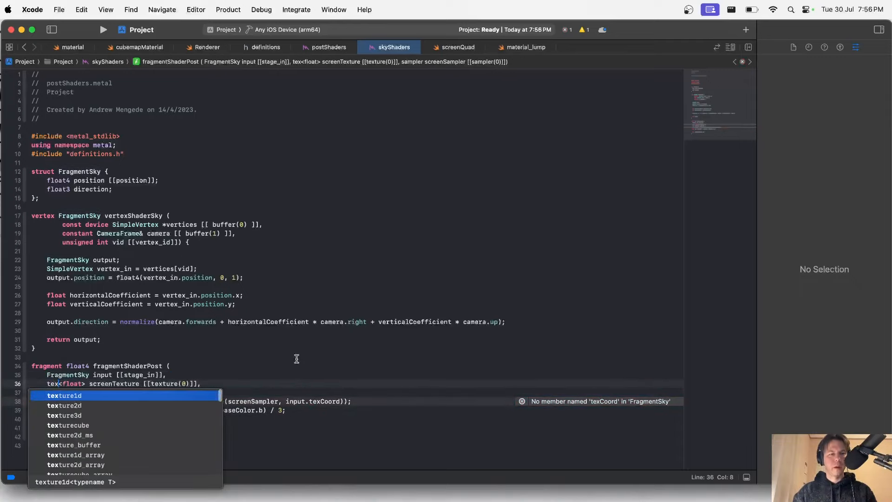
pyautogui.click(68, 424)
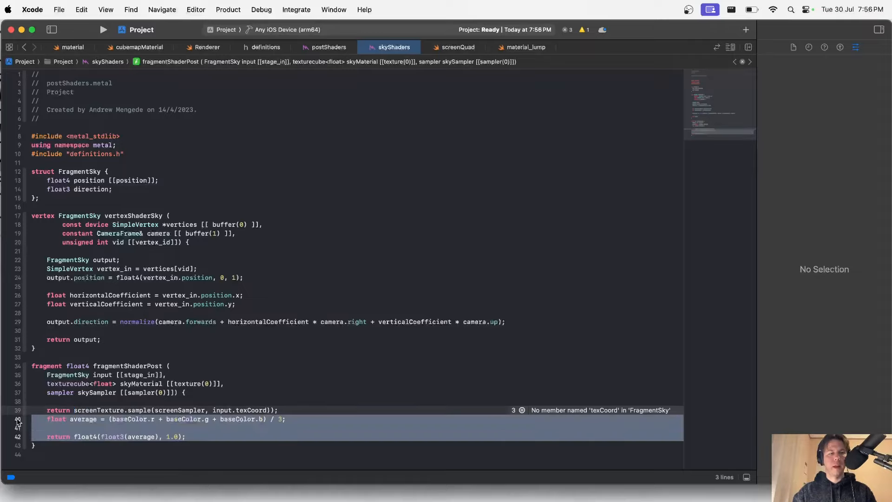
pyautogui.press('delete')
pyautogui.write('kyMaterial')
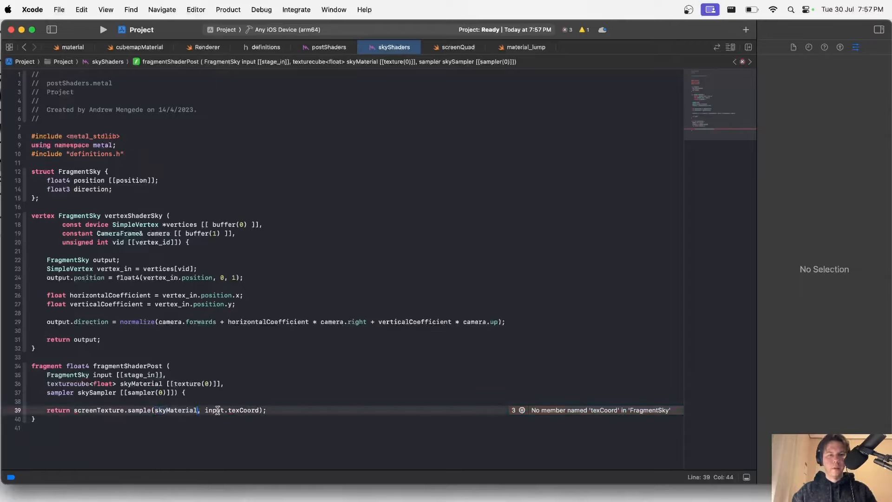
pyautogui.write('direction')
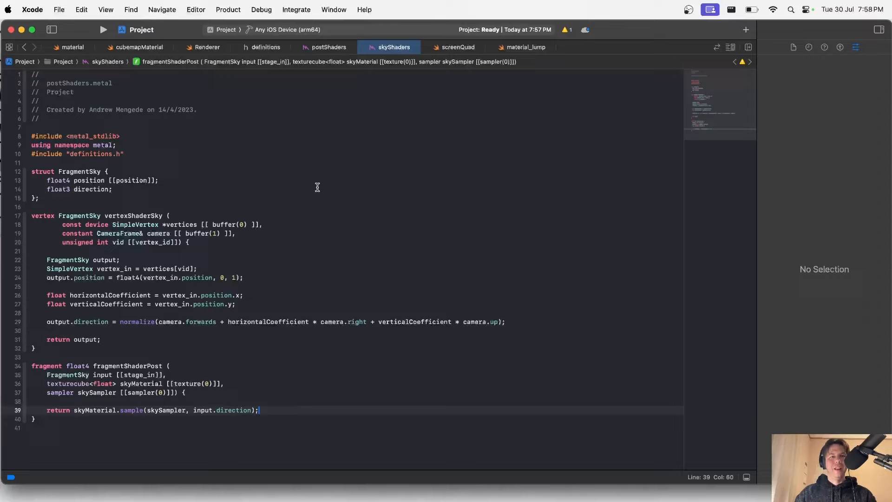
pyautogui.moveTo(286, 149)
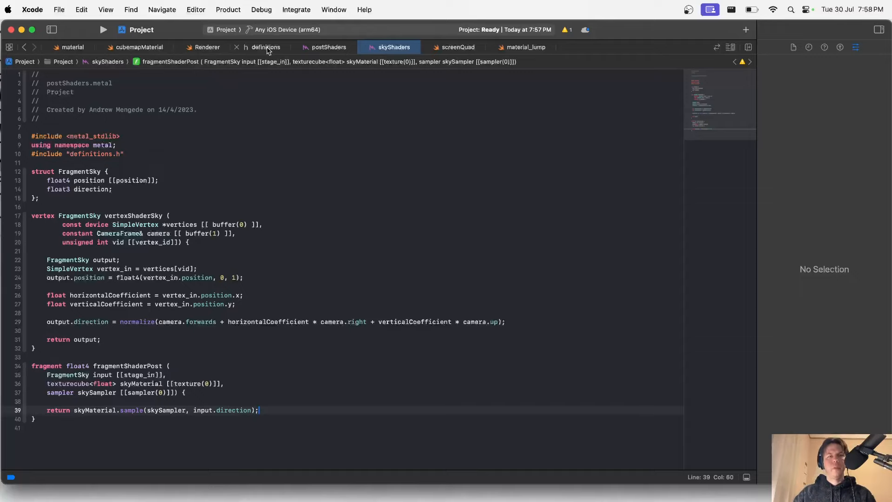
pyautogui.click(265, 47)
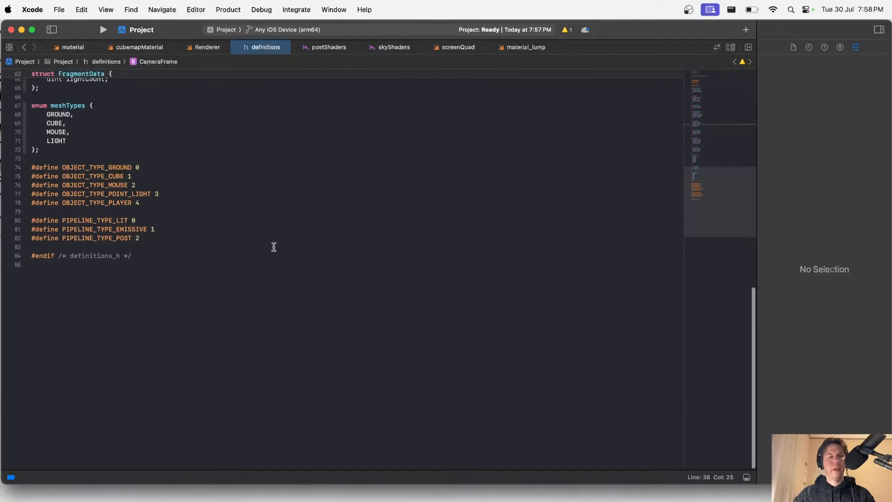
# Step: Add #define PIPELINE_TYPE_SKY 3 in definitions.h and a pipelines[PIPELINE_TYPE_SKY] entry in Renderer.swift
pyautogui.tripleClick(85, 238)
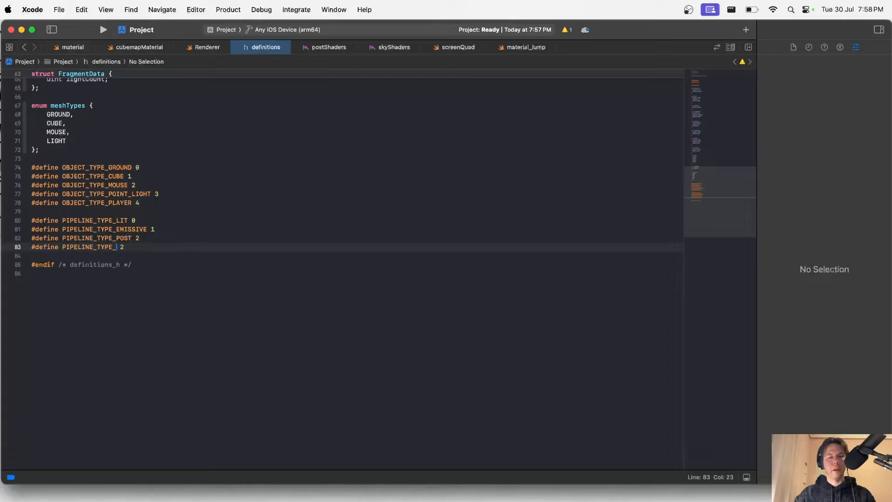
pyautogui.write('SKY 3')
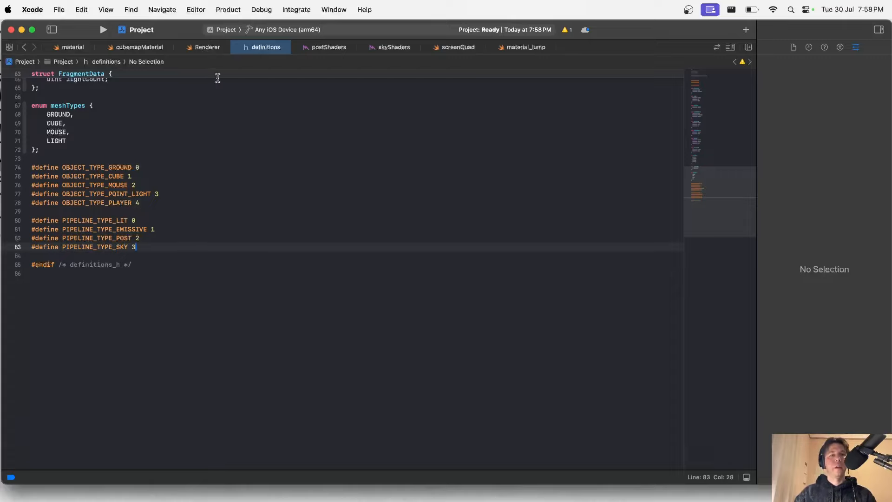
pyautogui.click(206, 46)
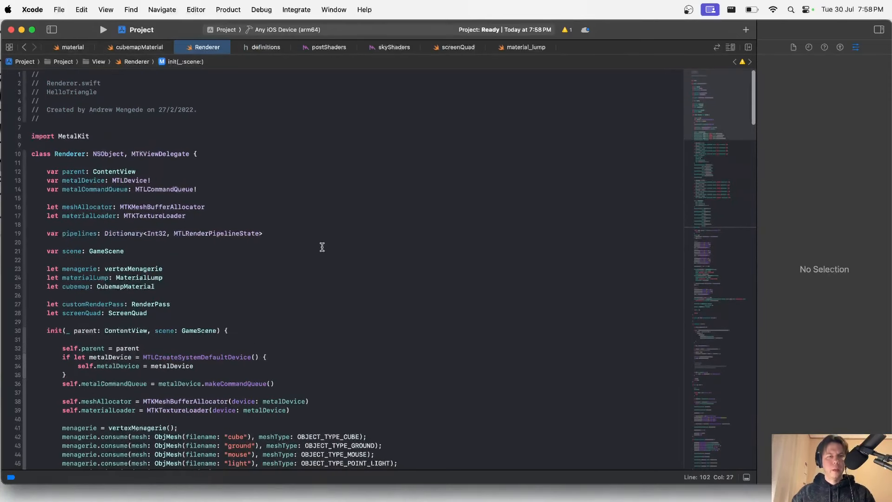
pyautogui.scroll(-3)
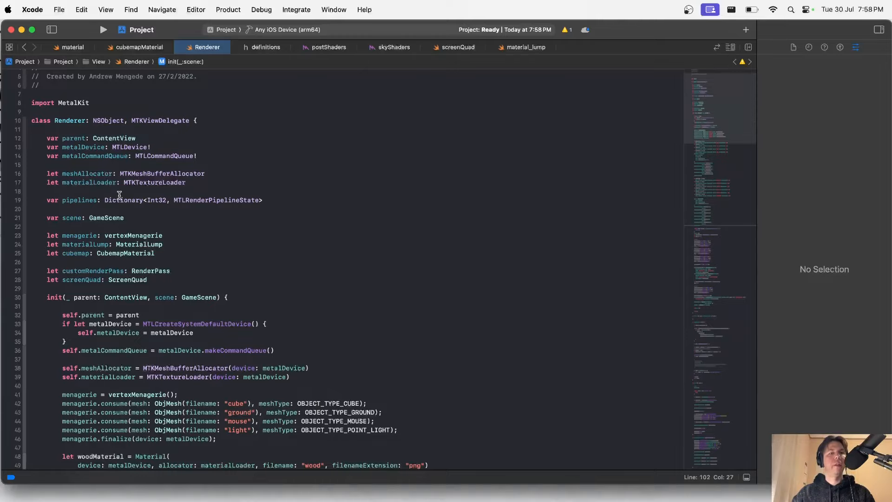
pyautogui.scroll(-3)
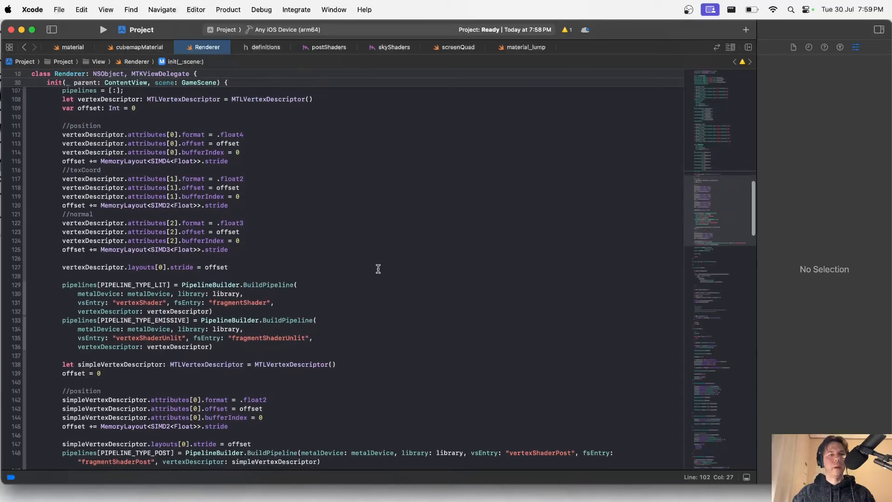
pyautogui.scroll(-3)
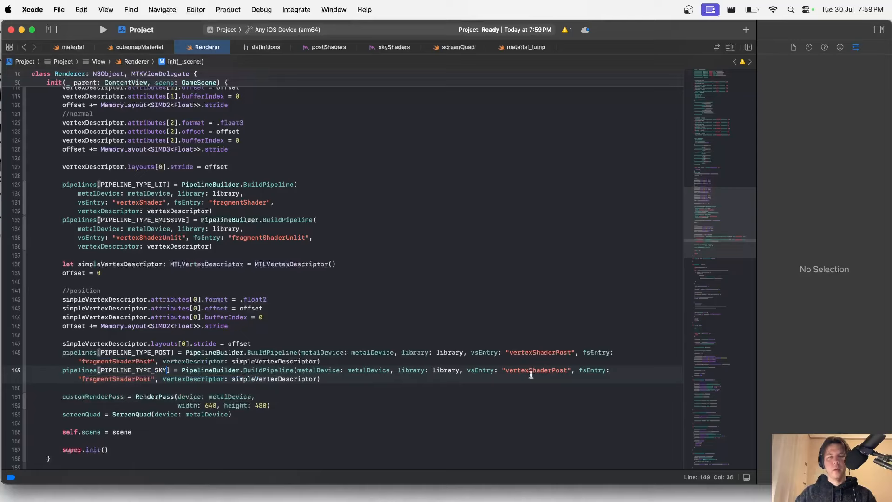
# Step: Point the sky pipeline at vertexShaderSky and fragmentShaderSky and move to draw(in:)
pyautogui.doubleClick(535, 370)
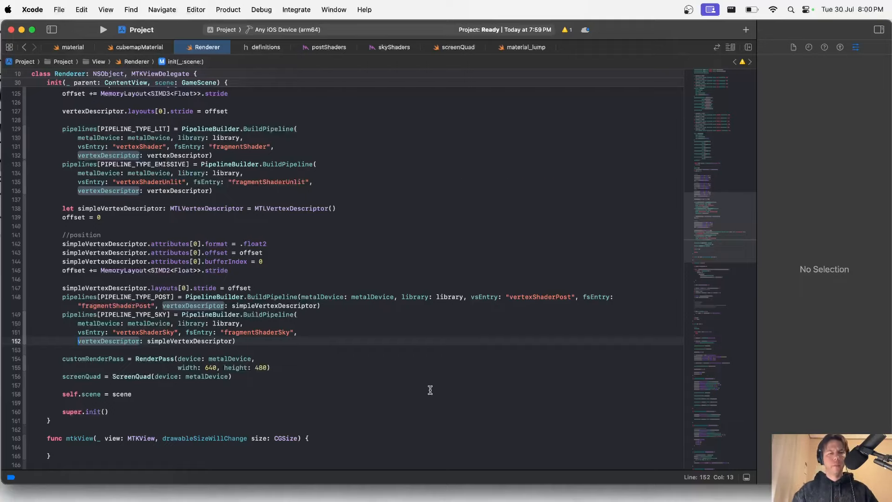
pyautogui.scroll(-3)
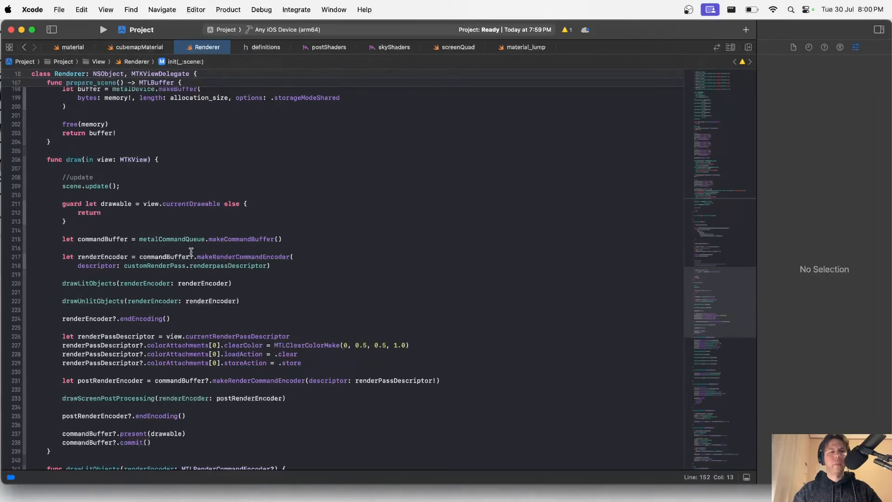
pyautogui.scroll(-3)
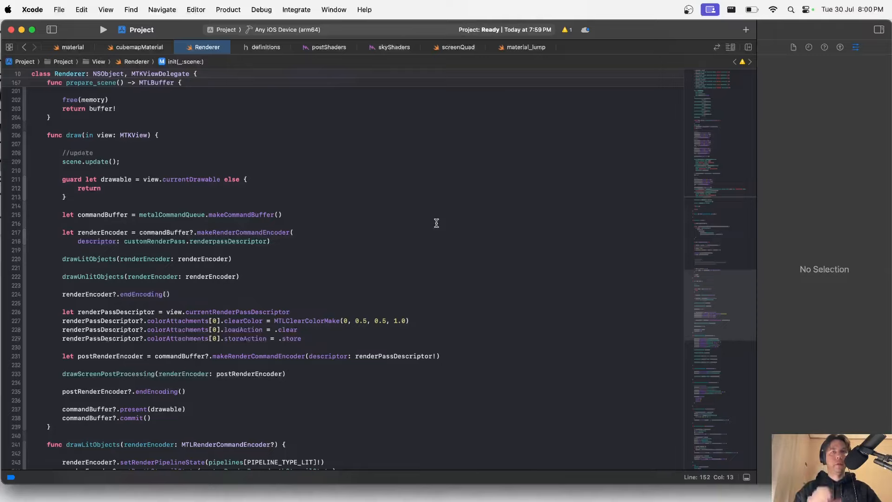
pyautogui.moveTo(275, 241)
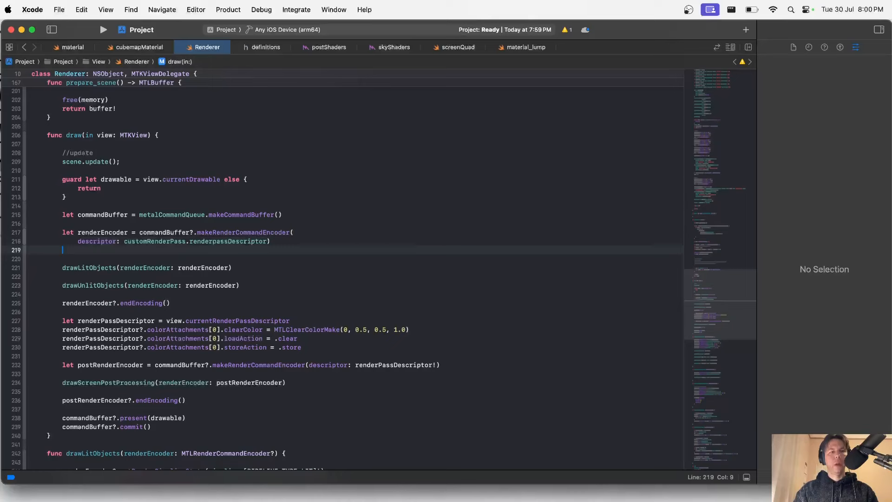
# Step: Call drawSky(renderEncoder:) before lit objects and start a drawSky using PIPELINE_TYPE_SKY and screenQuad.vertexBuffer
pyautogui.write('drawSky(renderEncoder: renderEncoder')
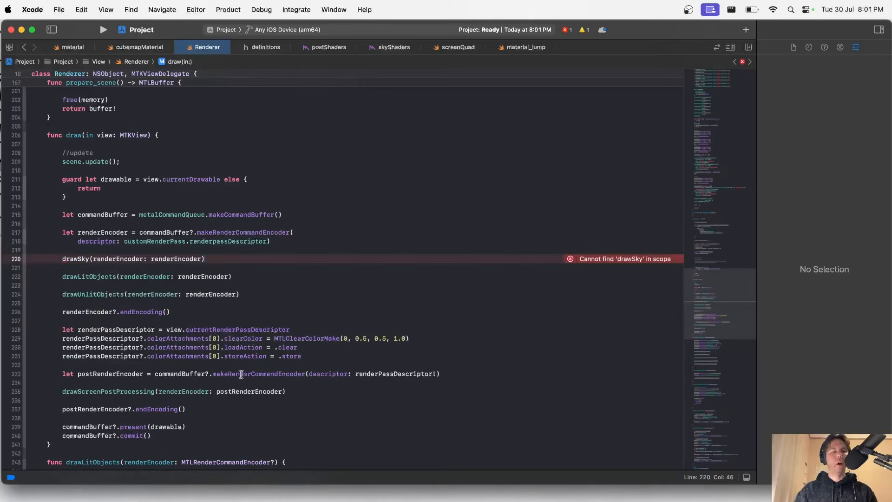
pyautogui.moveTo(385, 355)
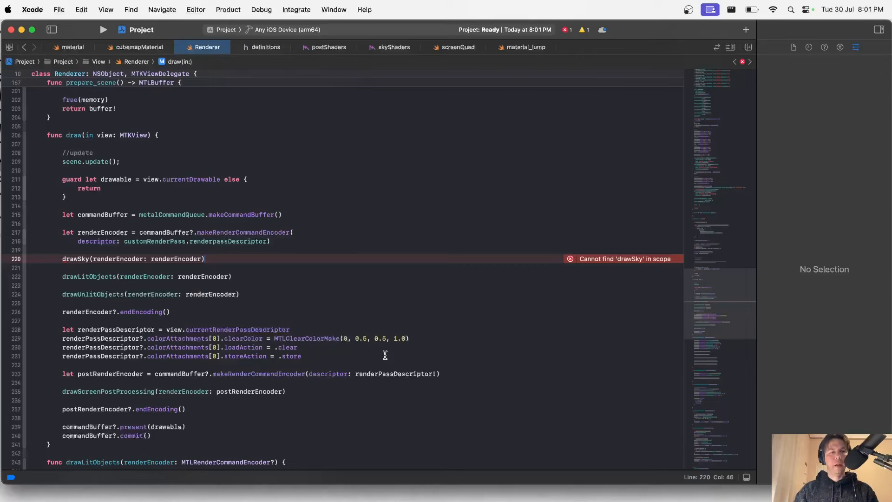
pyautogui.scroll(-3)
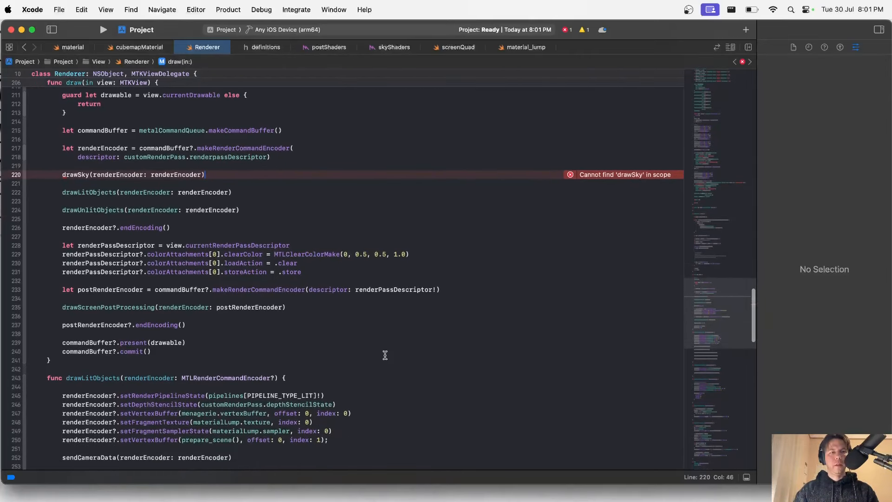
pyautogui.scroll(-3)
pyautogui.write('screenQuad')
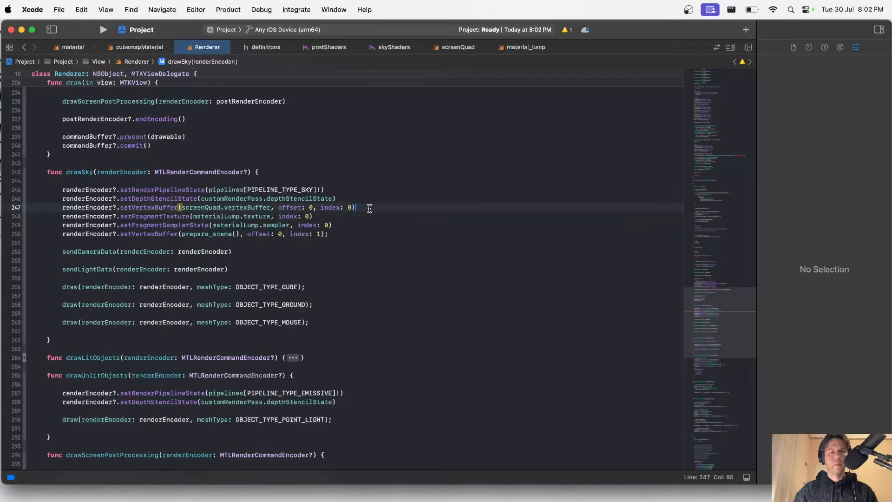
pyautogui.moveTo(165, 213)
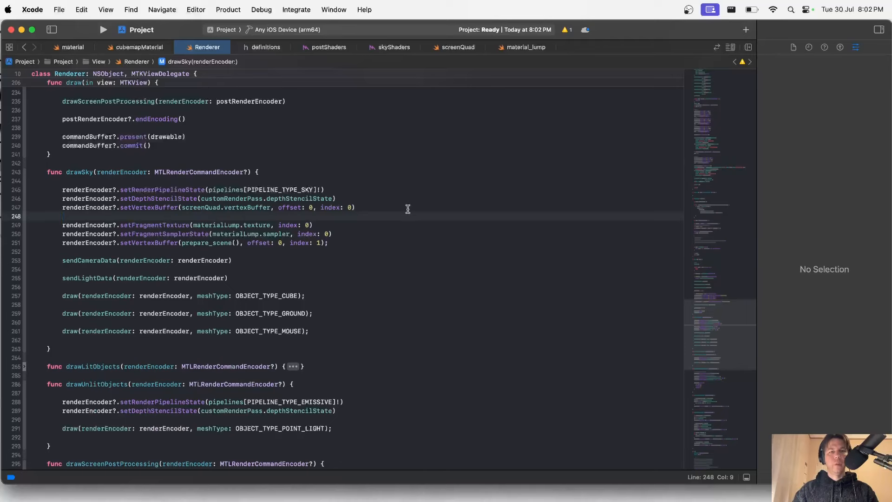
# Step: Build a CameraFrame from the player's vectors and pass it with setVertexBytes at index 1
pyautogui.press('Backspace')
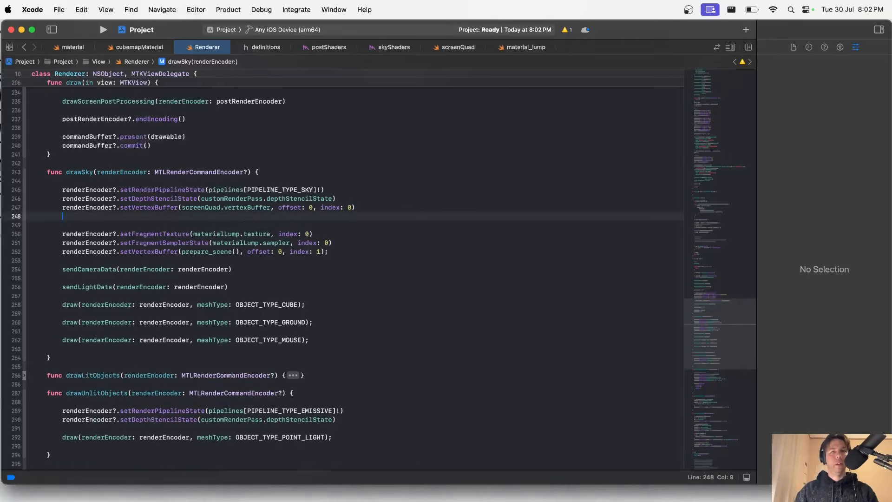
pyautogui.write('var')
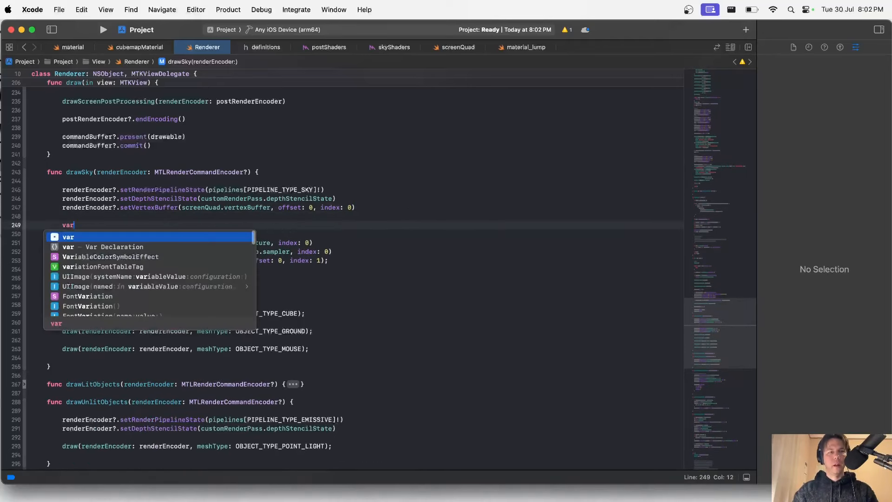
pyautogui.write('camer')
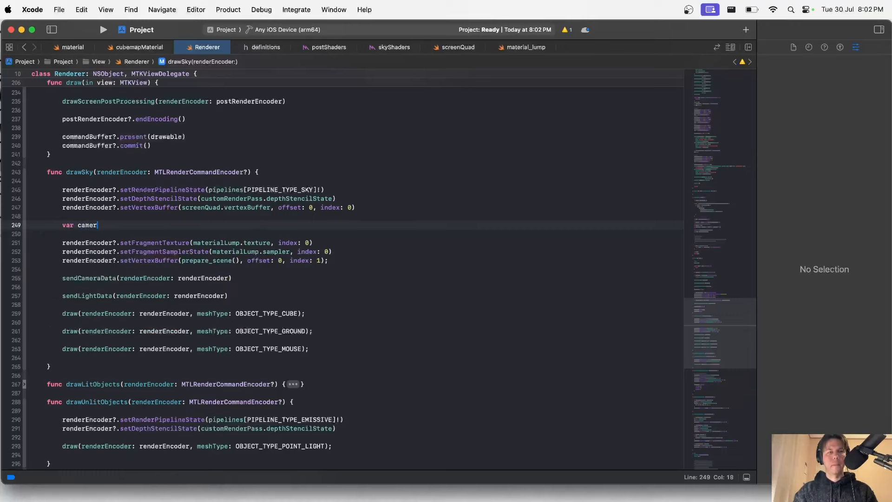
pyautogui.write('aFrame = CameraFrame(forwards: scene.player.forwards, right: vector_float3, up: vector_float3')
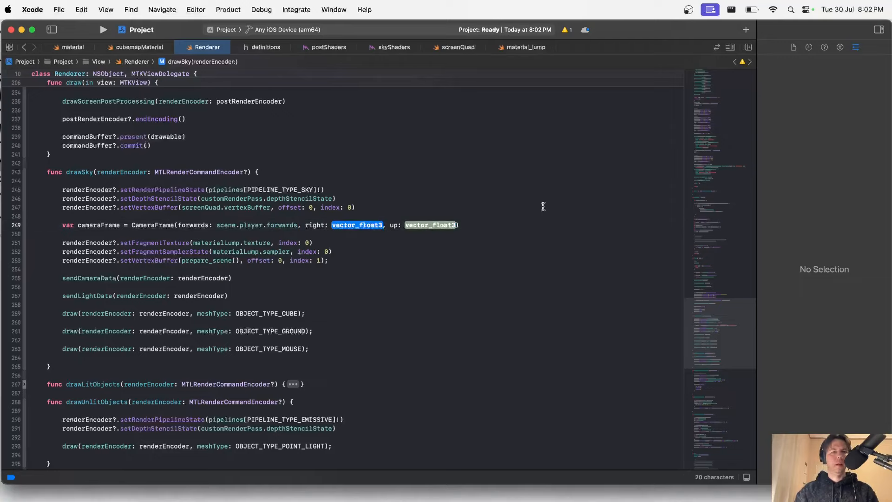
pyautogui.write('scene.player.right, up: scene.player.up)')
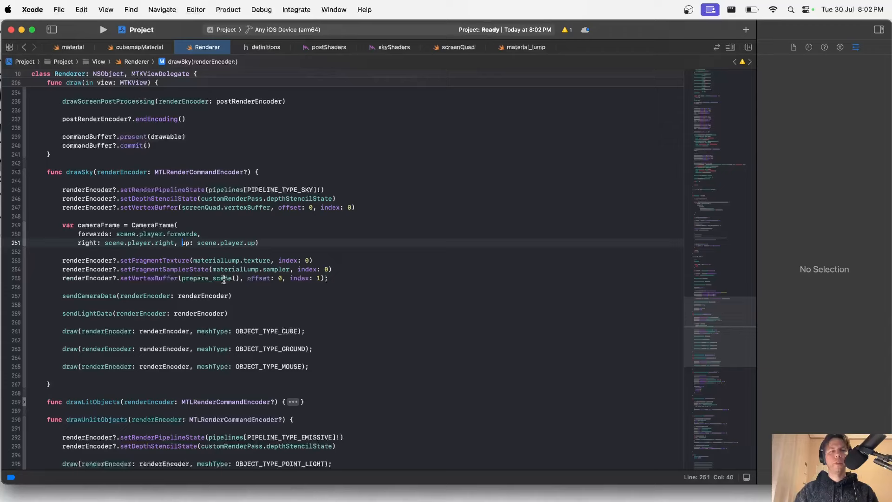
pyautogui.press('Return')
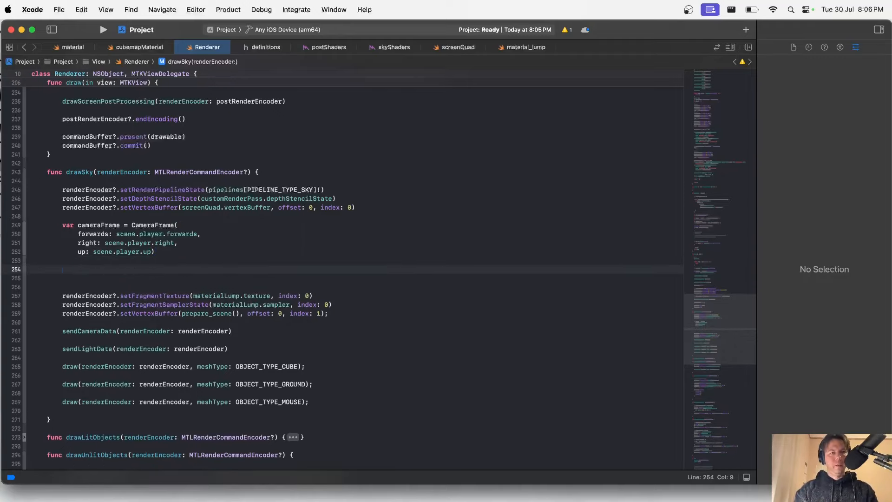
pyautogui.write('renderEncoder?.setVertexBytes(&cameraFrame, length: MemoryLayout<CameraFrame>.stride, index: 1')
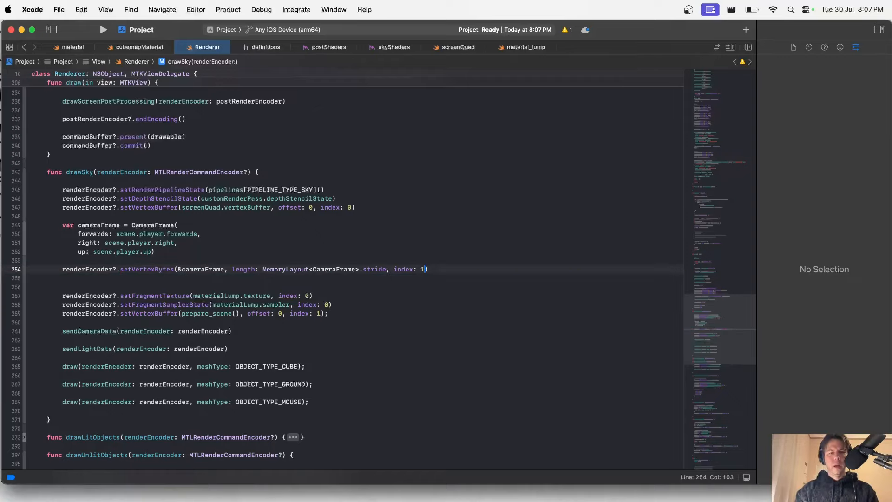
pyautogui.click(429, 269)
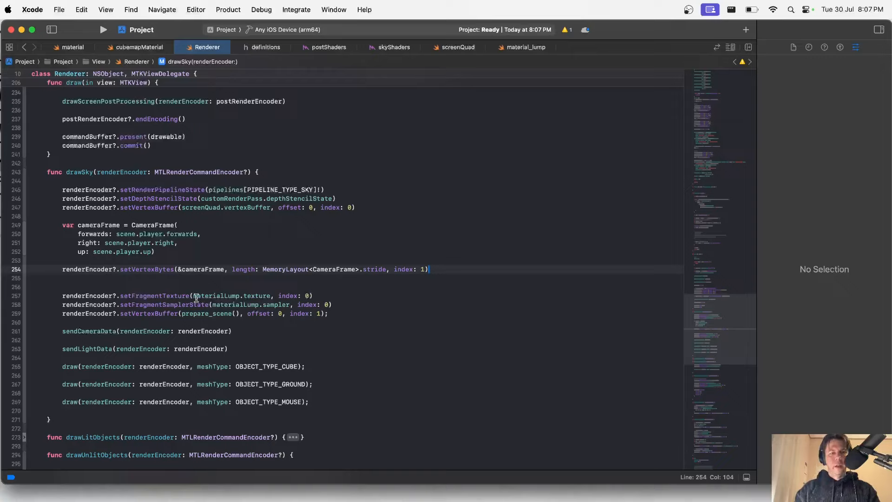
# Step: Bind the cubemap texture and sampler in drawSky and draw the six-vertex screen quad
pyautogui.doubleClick(216, 296)
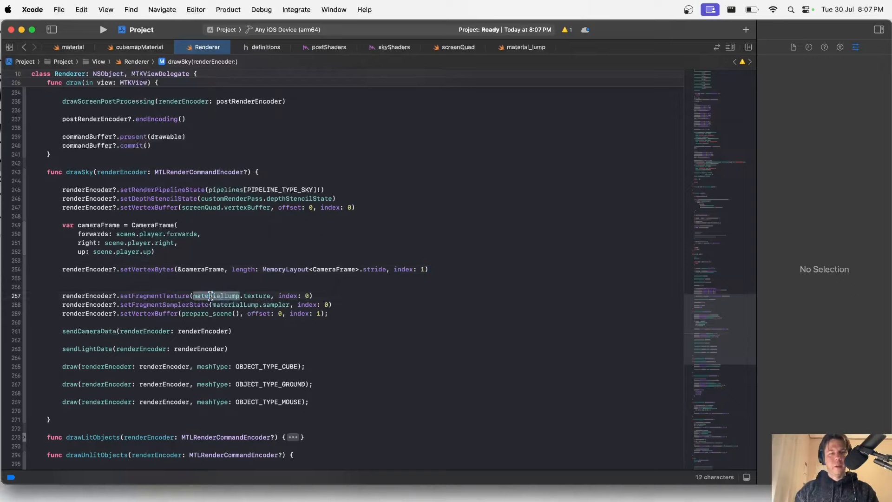
pyautogui.write('cubemap')
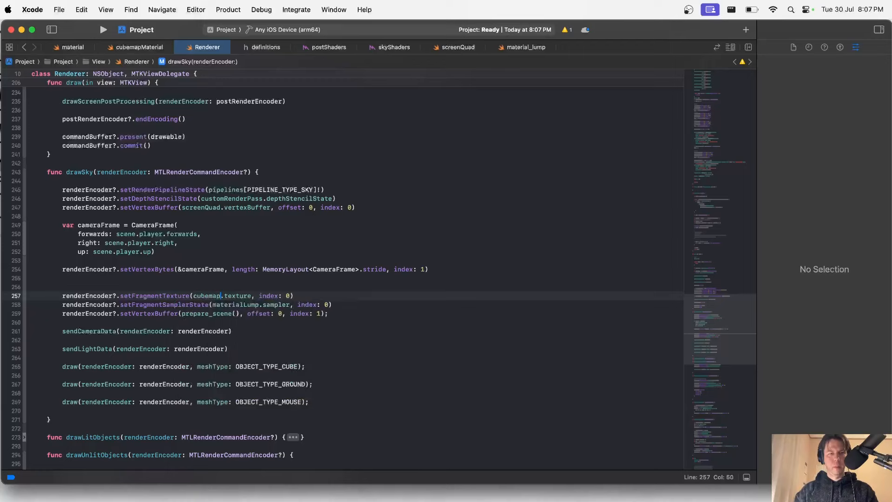
pyautogui.write('cub')
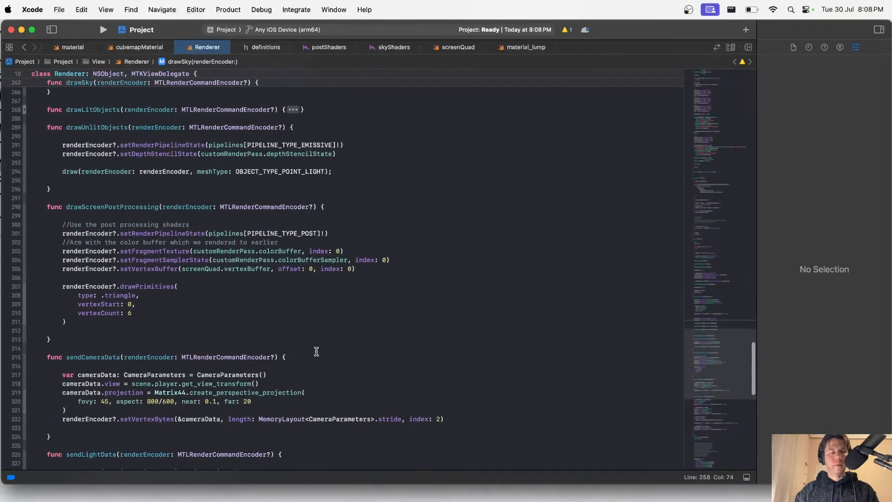
pyautogui.scroll(-3)
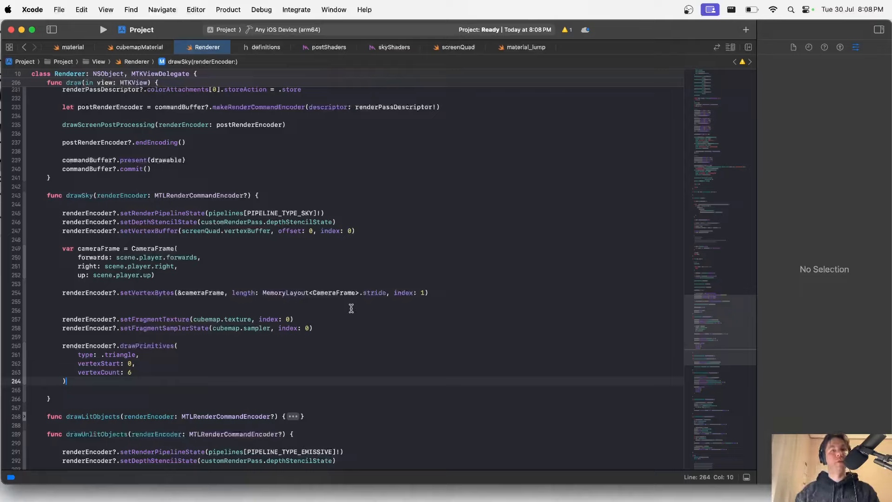
# Step: Run the app on My Mac, which halts on the cube texture arrayLength 6 descriptor error
pyautogui.click(285, 30)
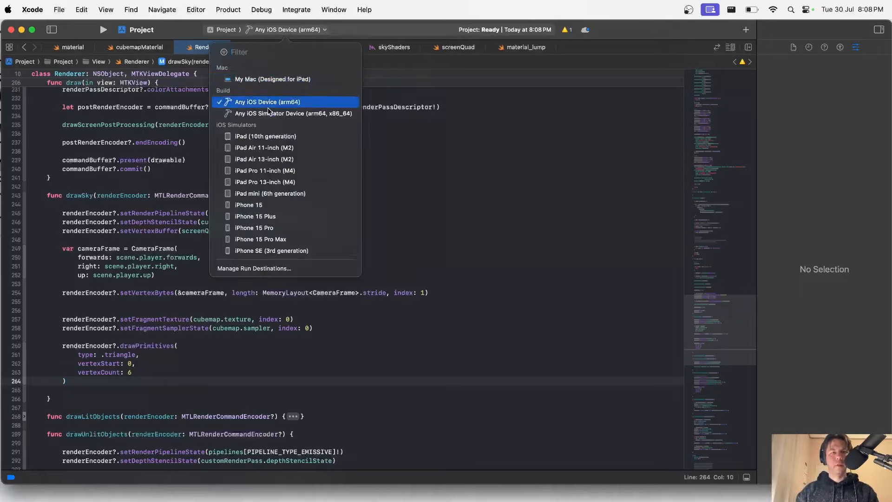
pyautogui.click(272, 79)
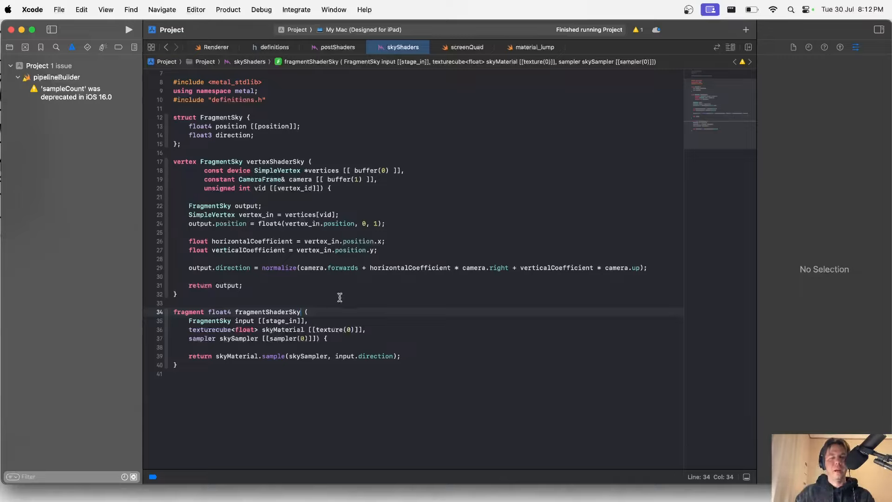
pyautogui.moveTo(305, 312)
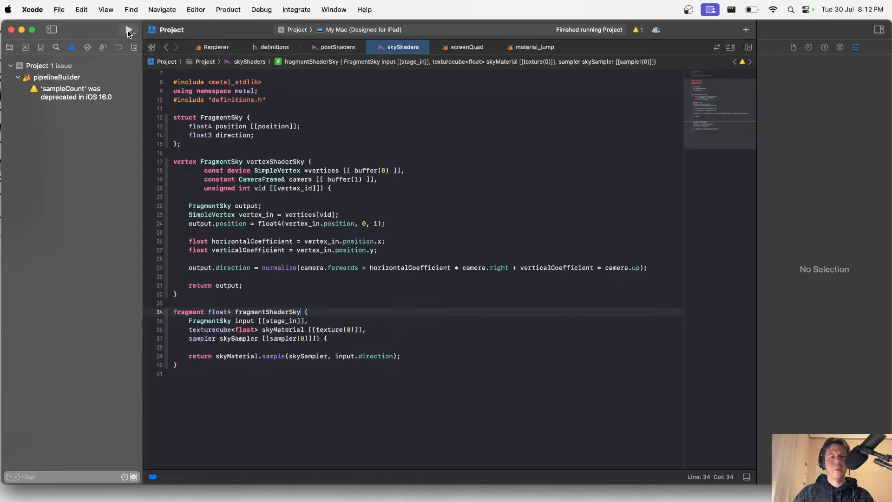
pyautogui.click(128, 30)
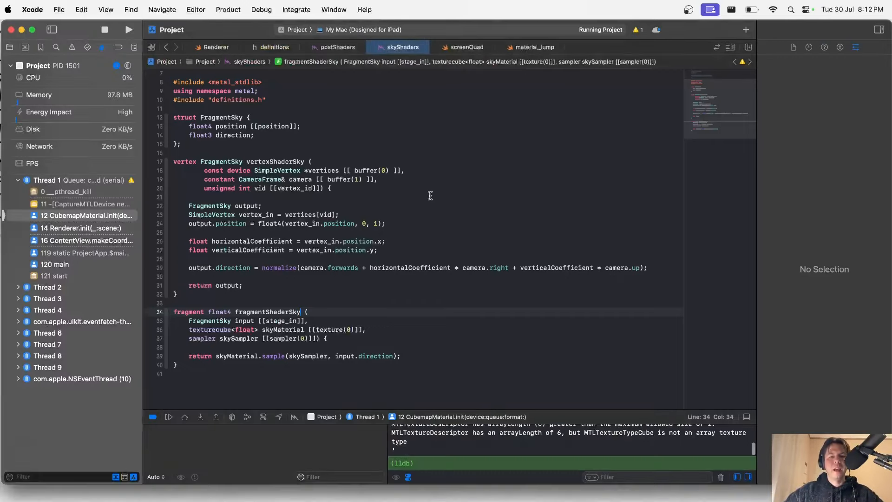
# Step: Set CubemapMaterial's texture descriptor arrayLength to 1 and relaunch the app
pyautogui.click(473, 46)
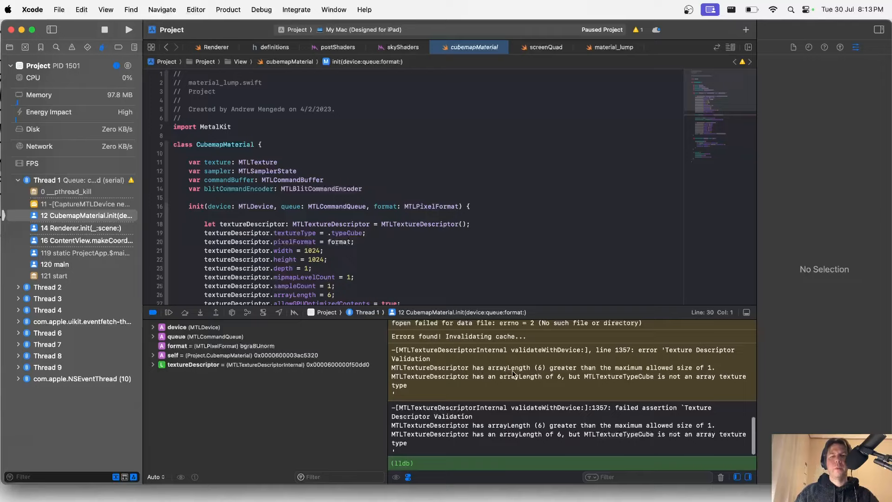
pyautogui.moveTo(659, 372)
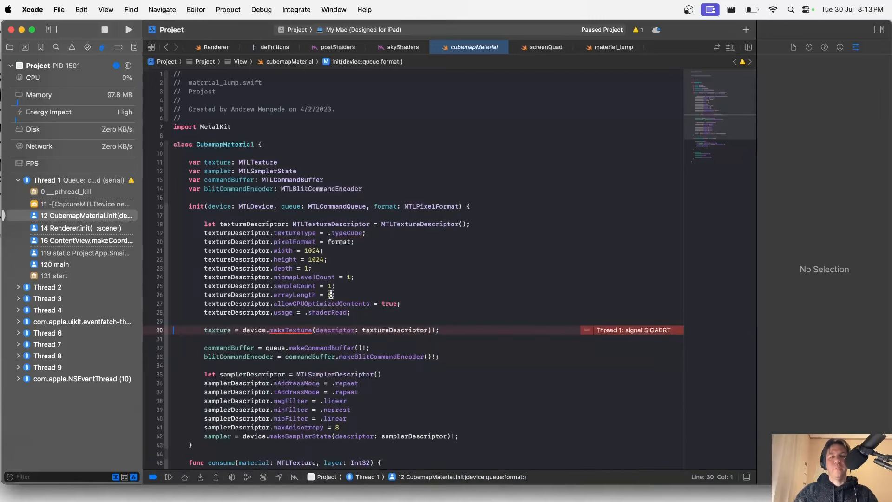
pyautogui.click(329, 294)
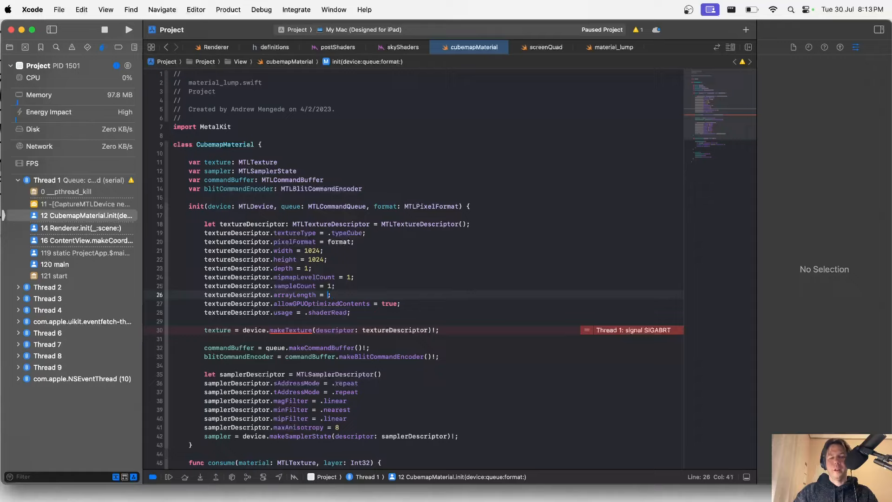
pyautogui.write('1')
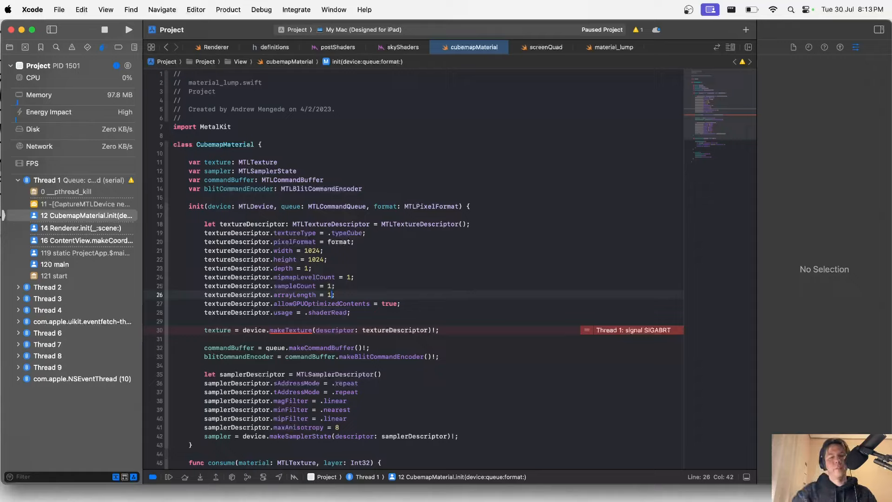
pyautogui.moveTo(96, 42)
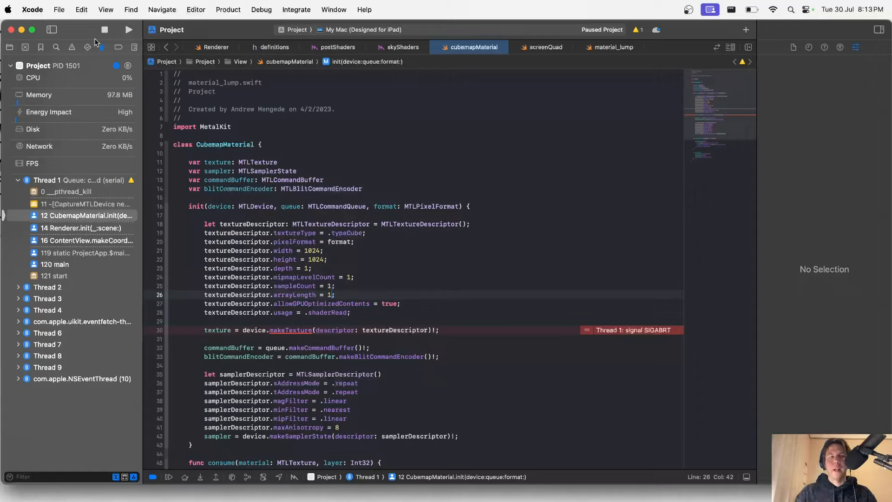
pyautogui.click(104, 30)
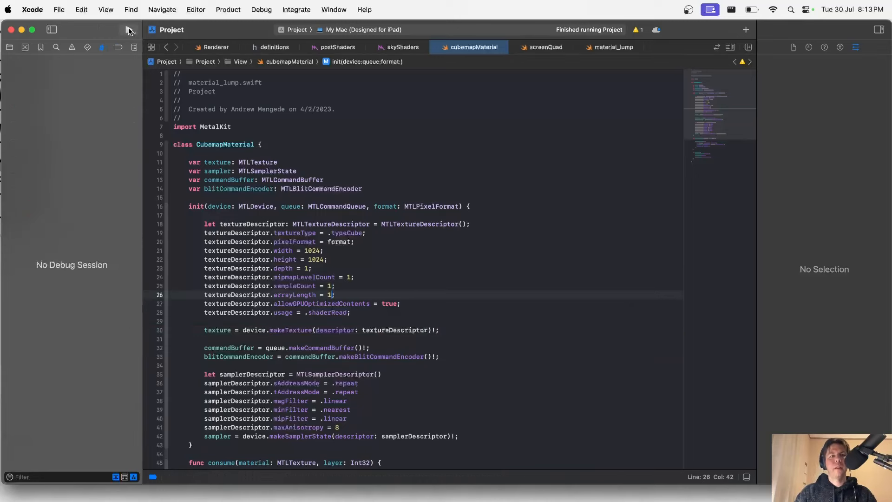
pyautogui.click(128, 30)
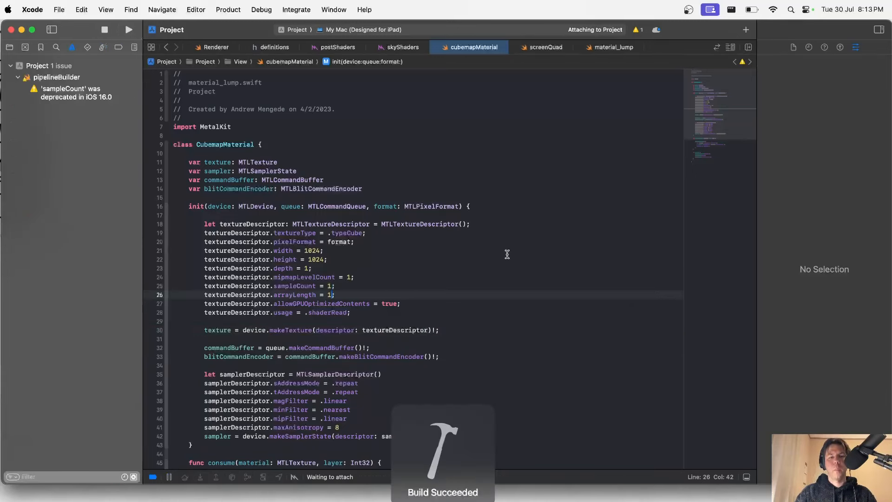
# Step: Rotate the camera around the cloudy sky, where the cube faces fail to line up
pyautogui.click(128, 30)
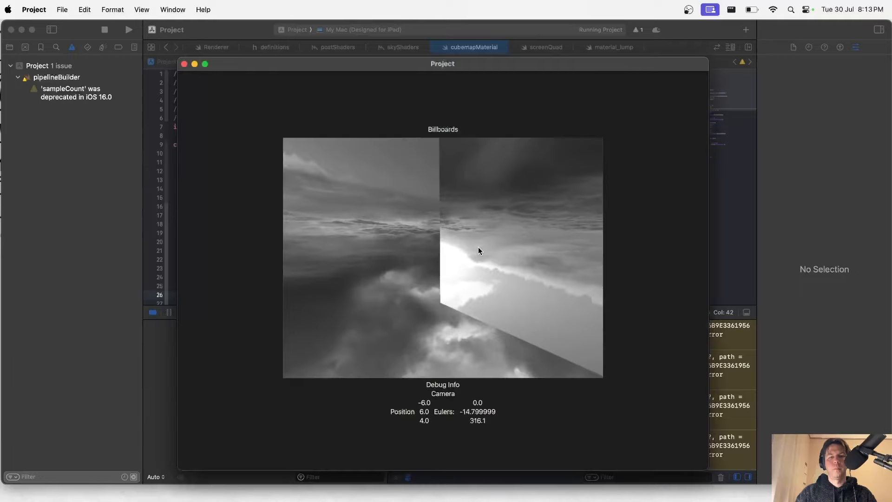
pyautogui.moveTo(477, 250); pyautogui.dragTo(431, 251)
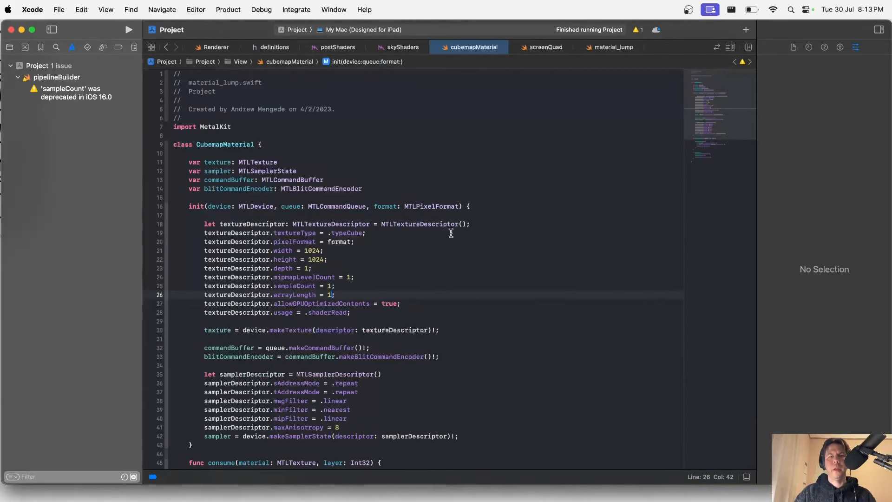
# Step: Run the app with the Renderer's front/back cubemap layer assignments in place
pyautogui.click(215, 47)
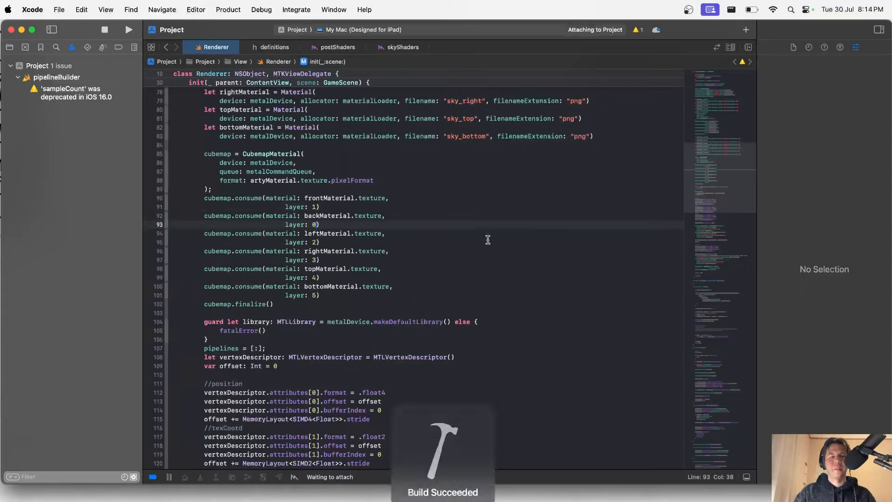
pyautogui.click(128, 30)
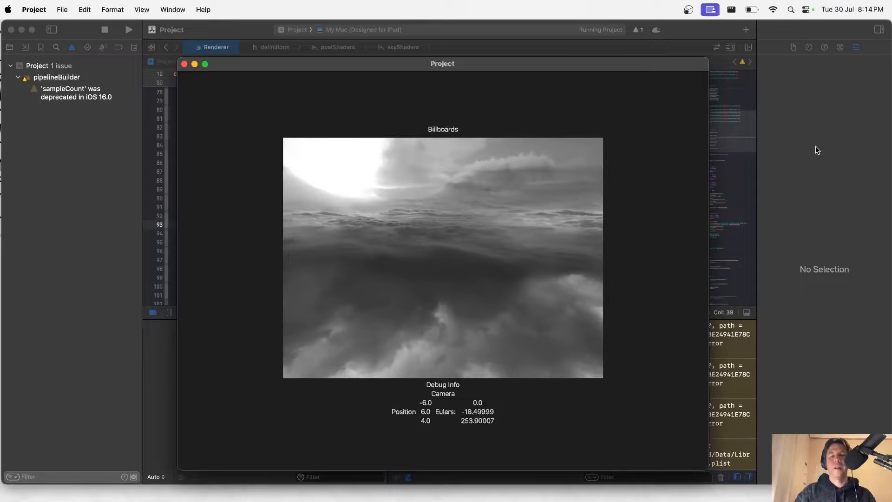
# Step: Relaunch the app, hit the shader-validation capture warning, and stop the run
pyautogui.click(105, 29)
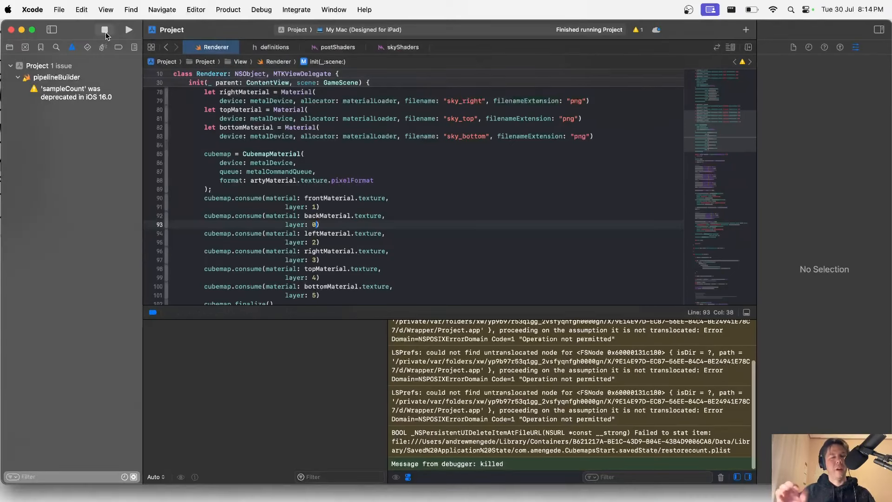
pyautogui.click(105, 30)
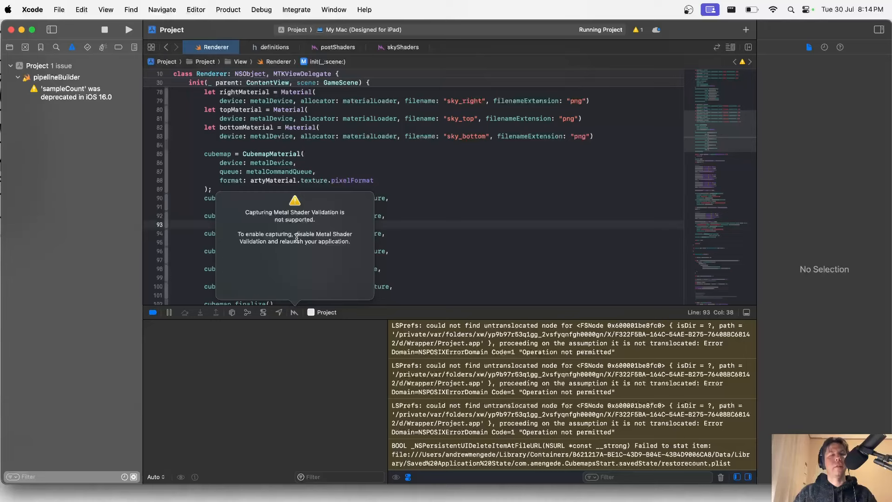
pyautogui.click(104, 29)
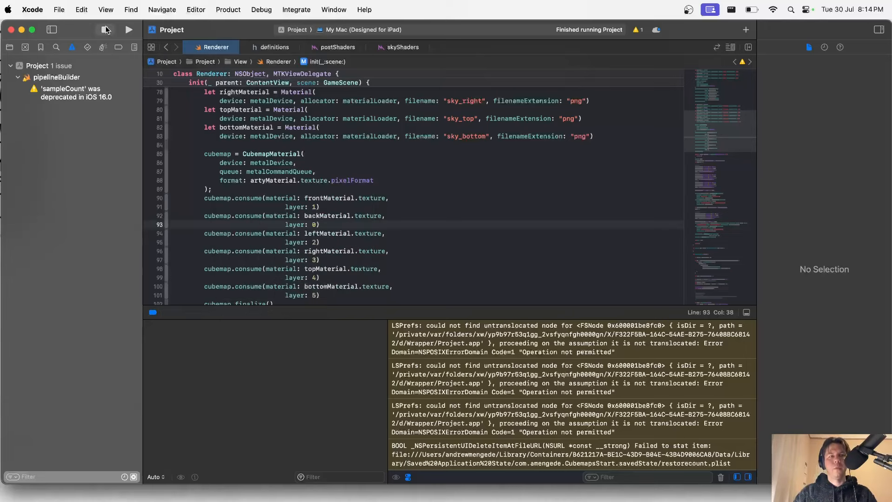
pyautogui.click(129, 30)
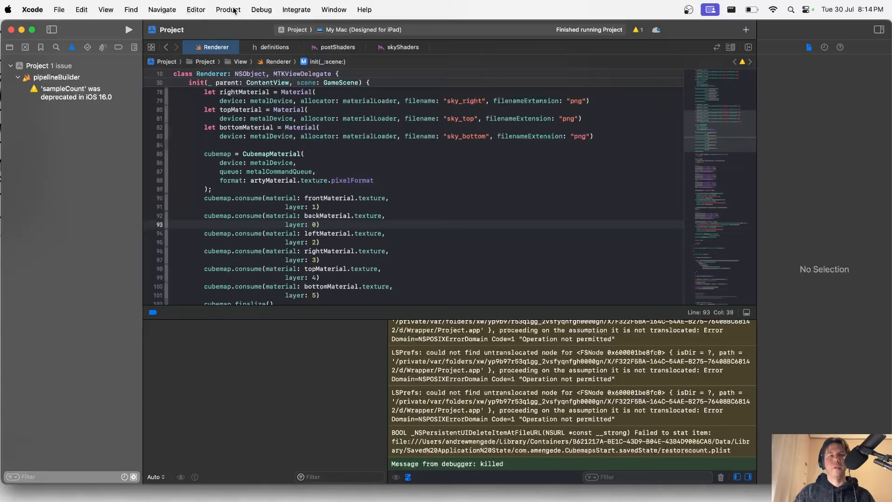
# Step: Disable Shader Validation in the Run scheme's Diagnostics and launch the app again
pyautogui.click(228, 9)
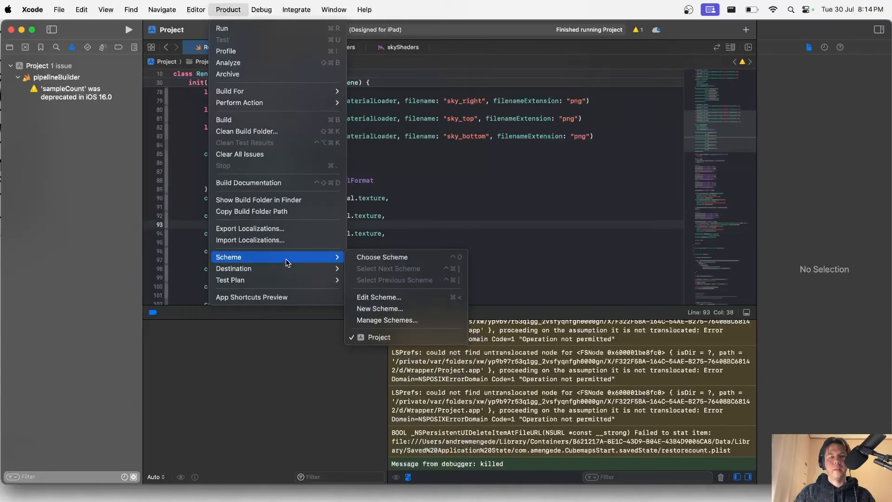
pyautogui.moveTo(391, 297)
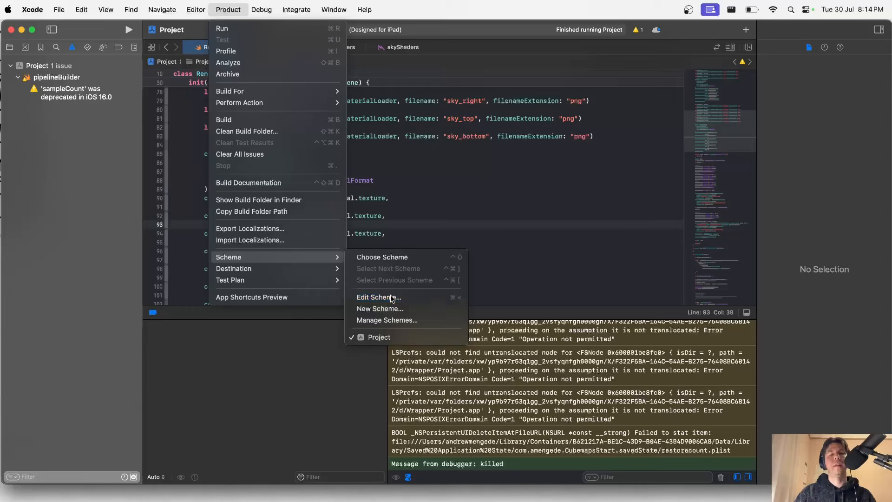
pyautogui.click(379, 297)
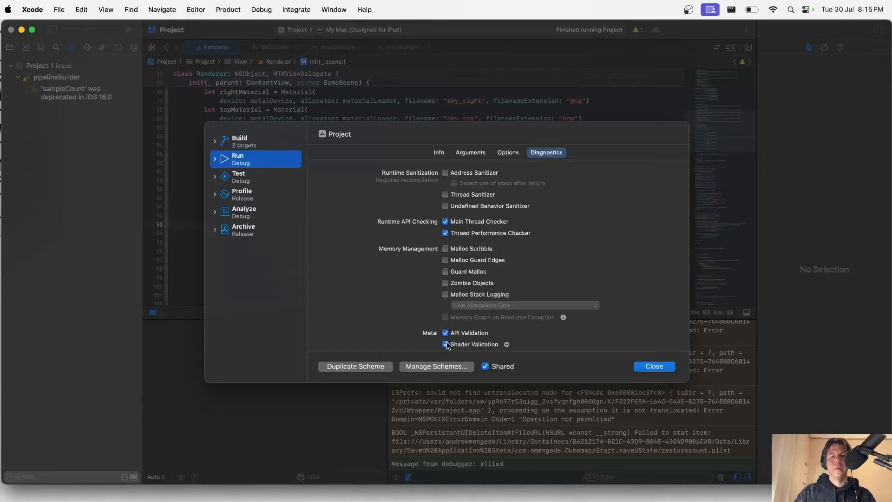
pyautogui.click(445, 344)
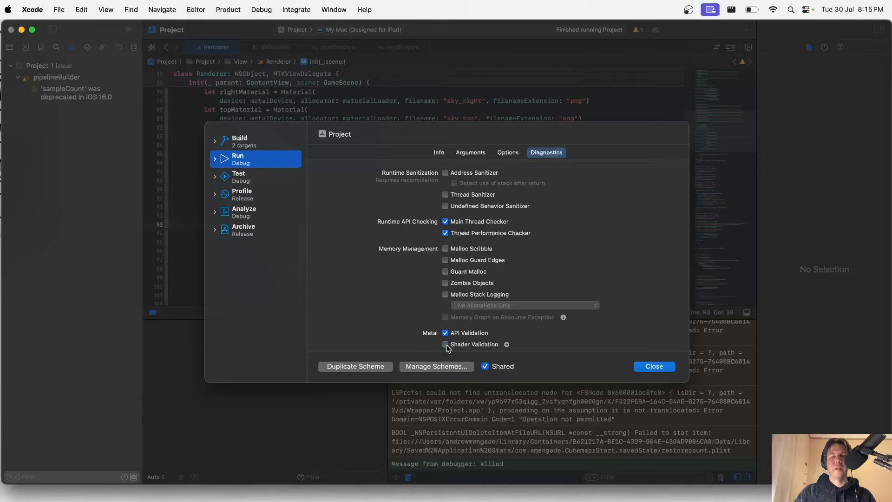
pyautogui.click(653, 366)
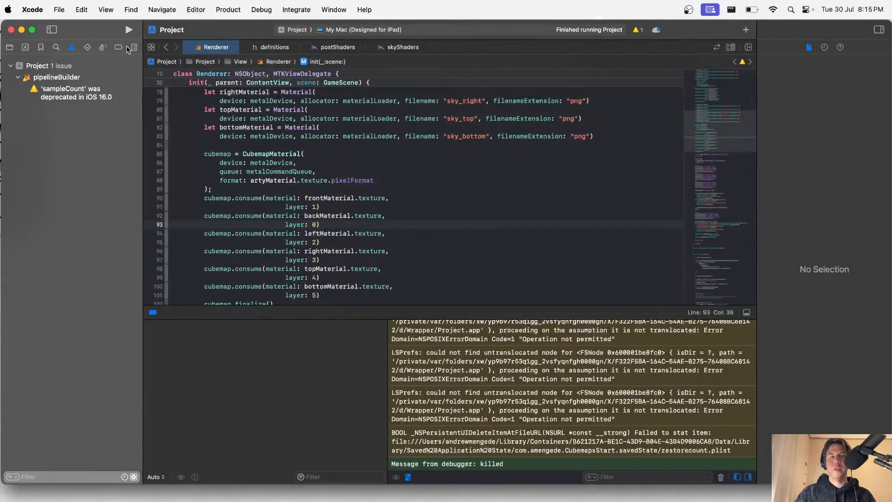
pyautogui.click(128, 30)
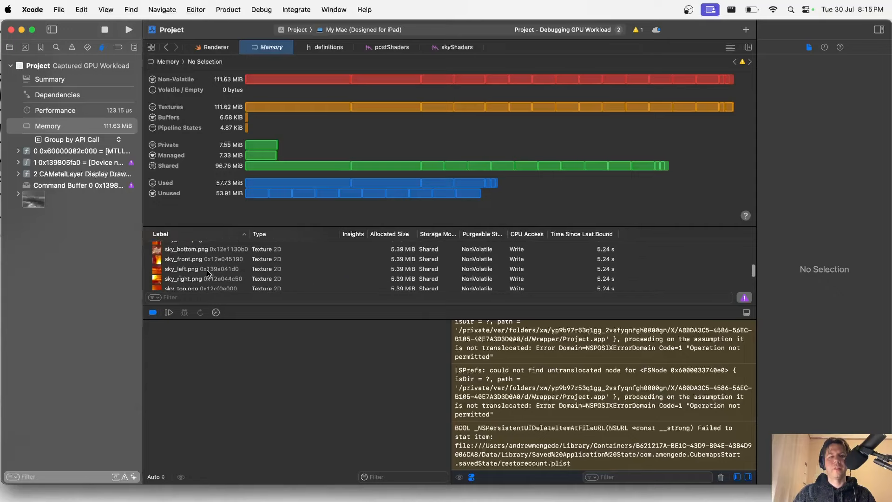
# Step: Open the Texture Cube entry from the captured frame's Memory list to view its six faces
pyautogui.scroll(-3)
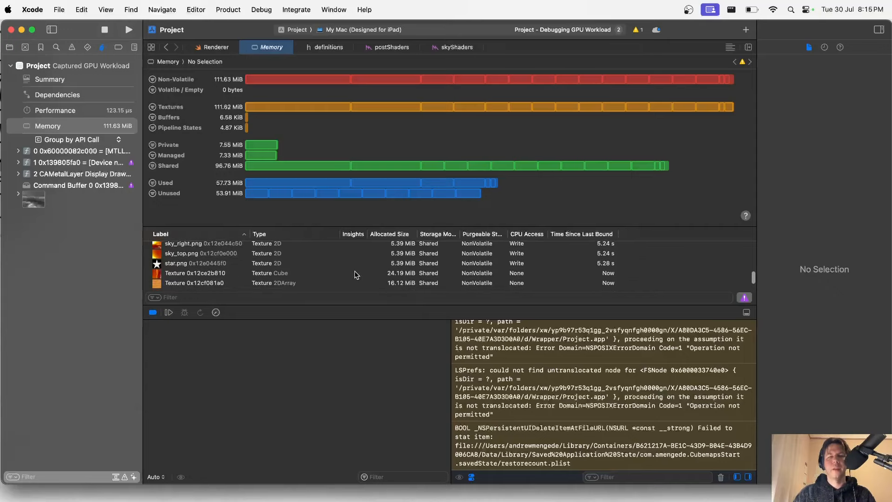
pyautogui.scroll(-3)
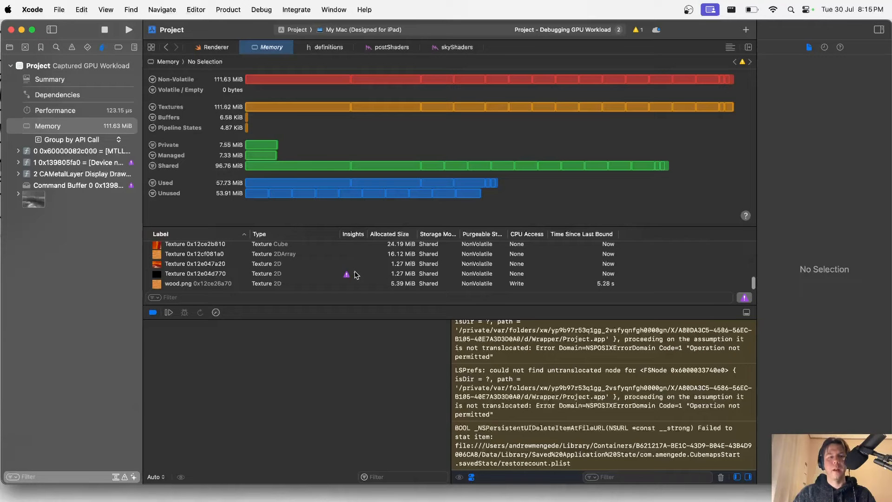
pyautogui.scroll(3)
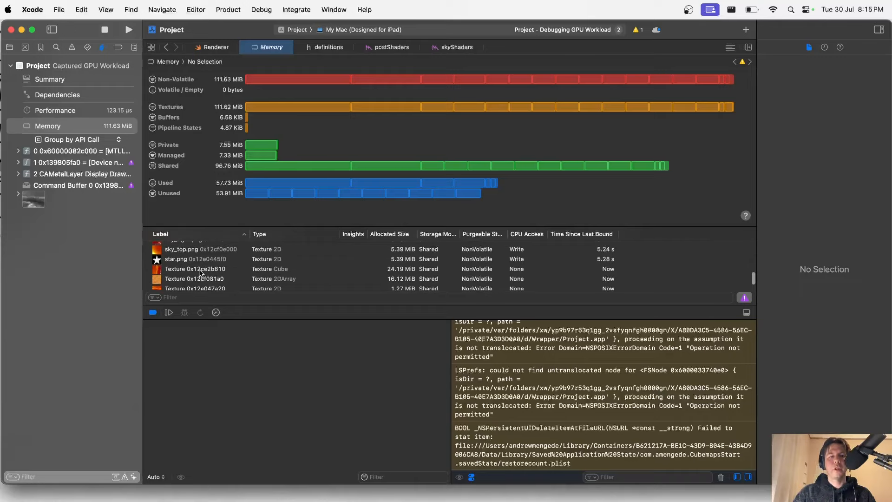
pyautogui.doubleClick(195, 269)
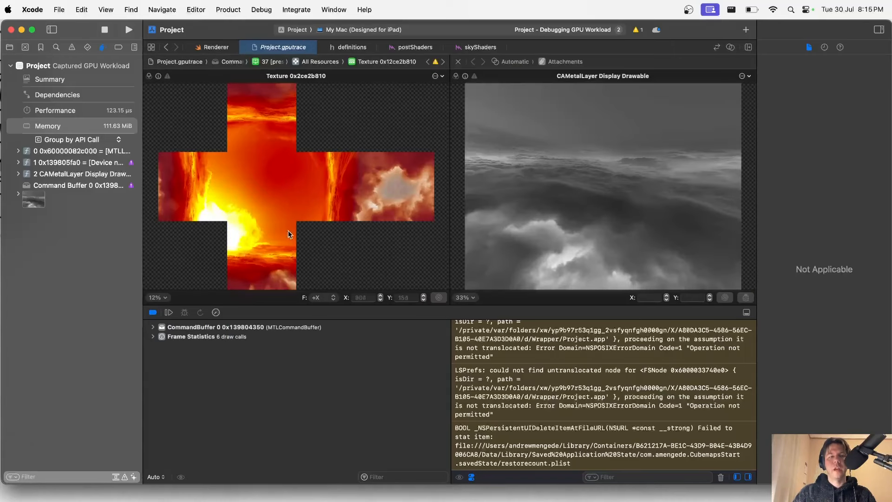
pyautogui.moveTo(400, 192)
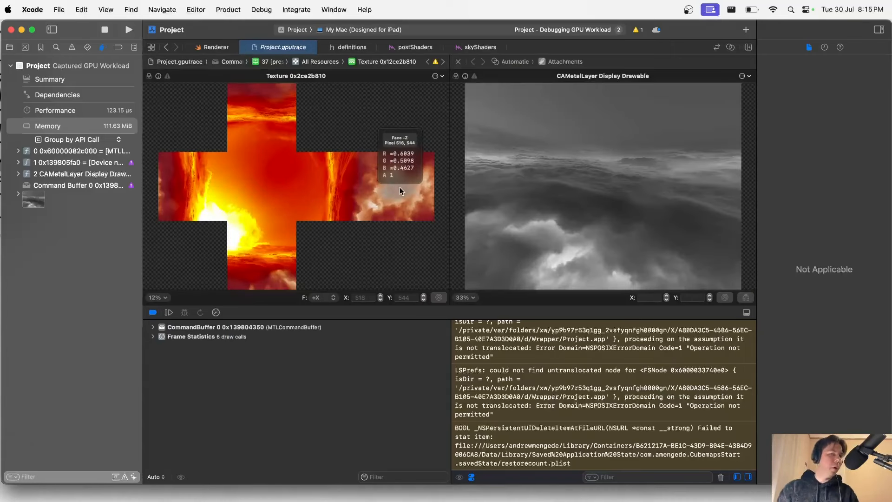
pyautogui.moveTo(431, 251)
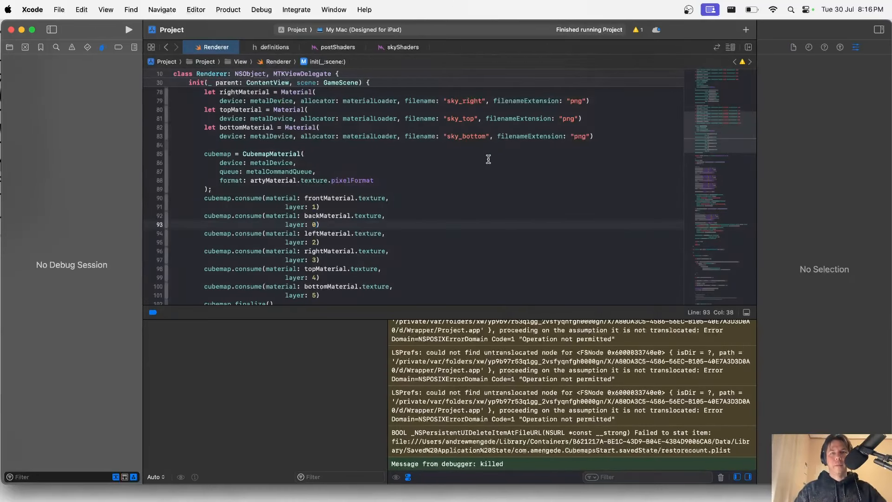
# Step: Set output.position to float4(vertex_in.position, 1, 1) in skyShaders, run to test, then stop
pyautogui.scroll(-3)
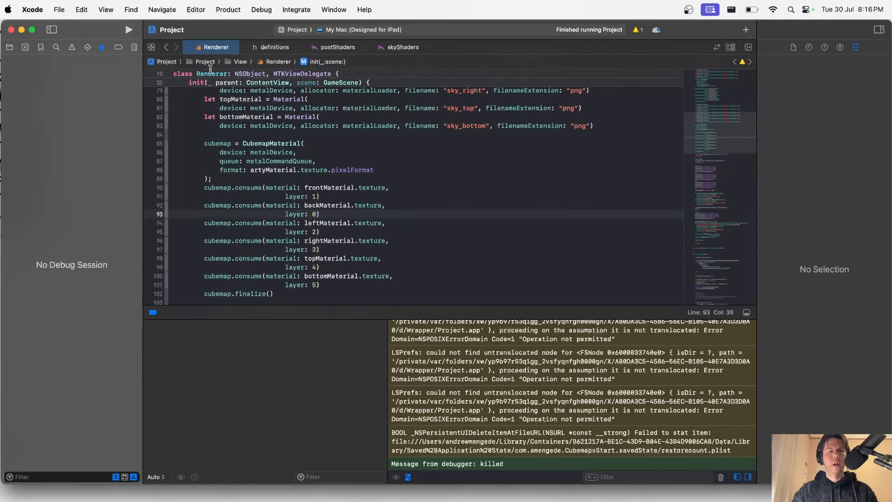
pyautogui.click(402, 47)
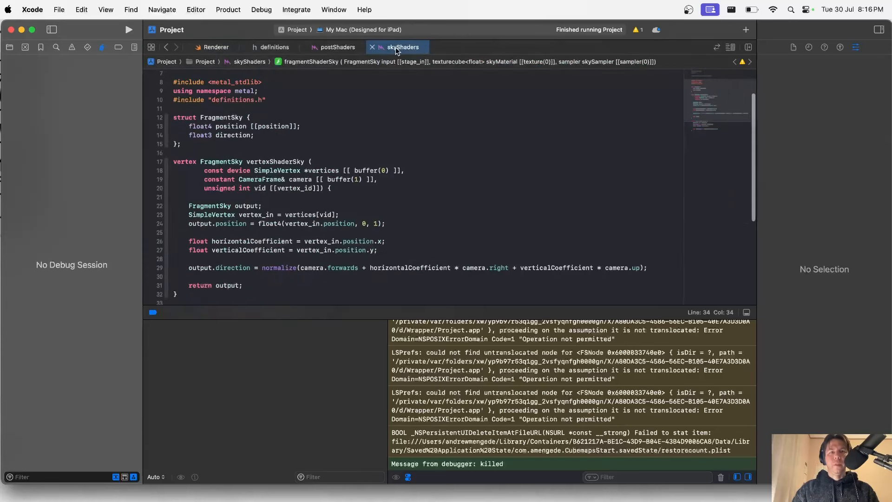
pyautogui.scroll(-3)
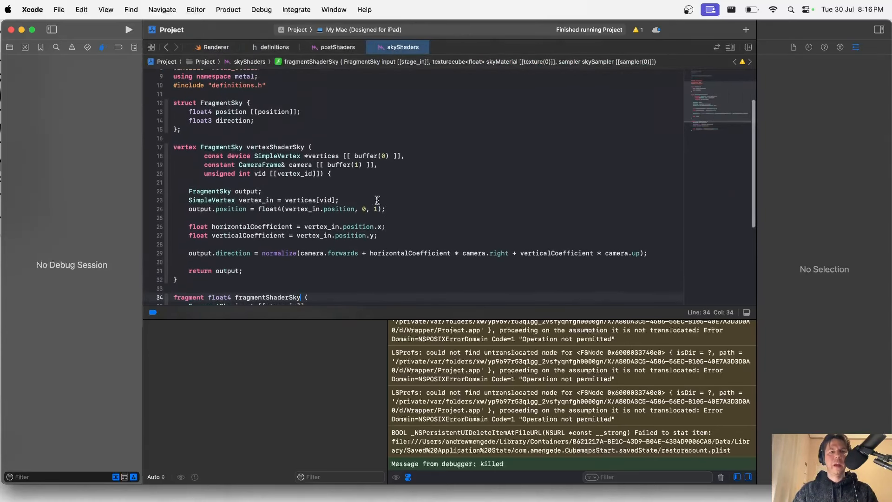
pyautogui.moveTo(363, 211)
pyautogui.write('1')
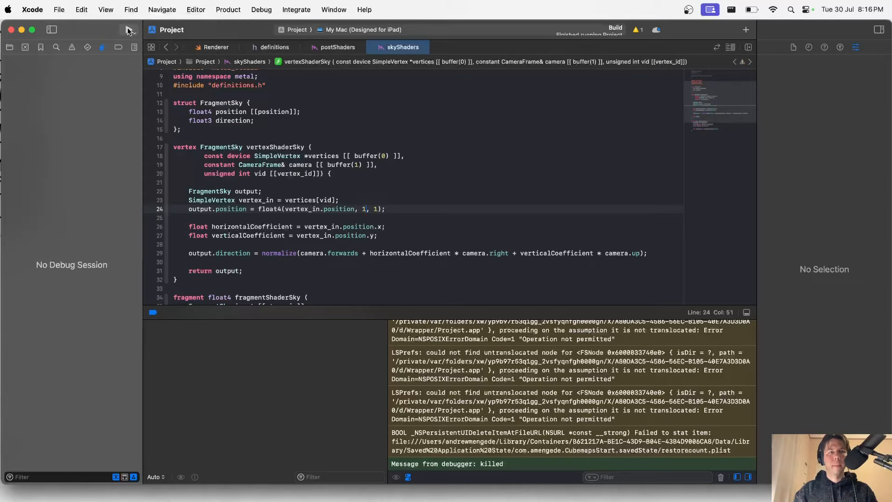
pyautogui.click(129, 30)
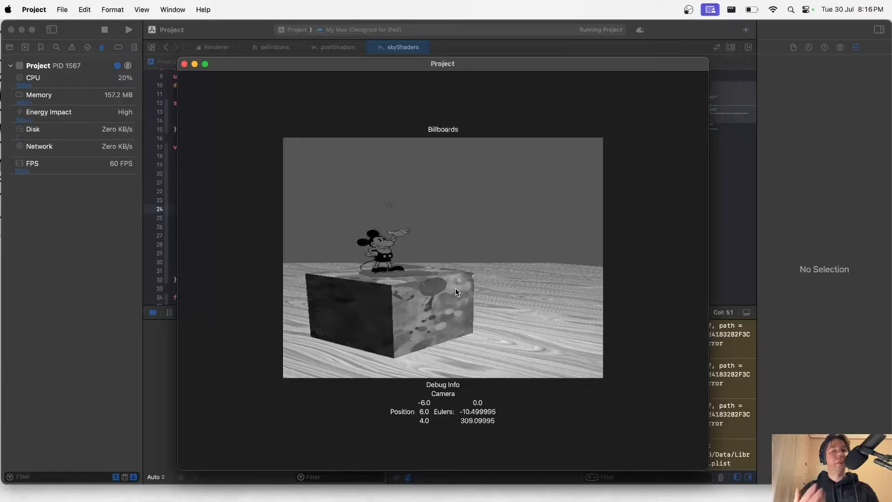
pyautogui.click(105, 29)
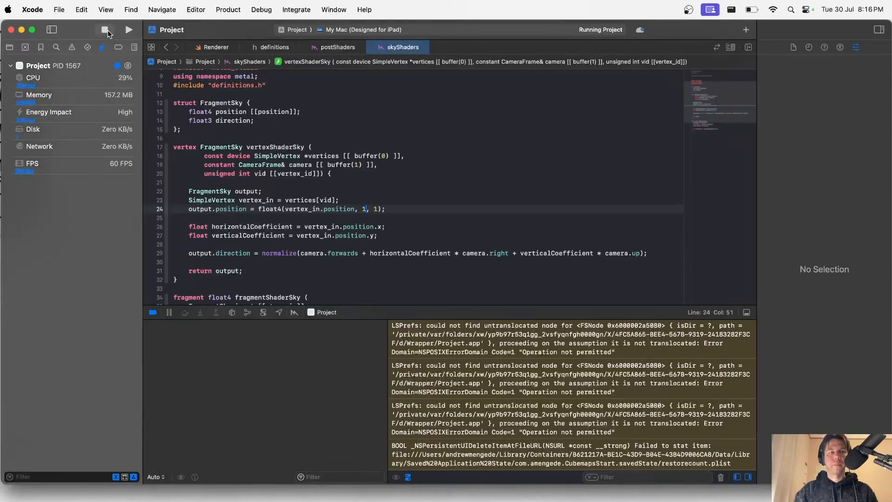
pyautogui.click(105, 30)
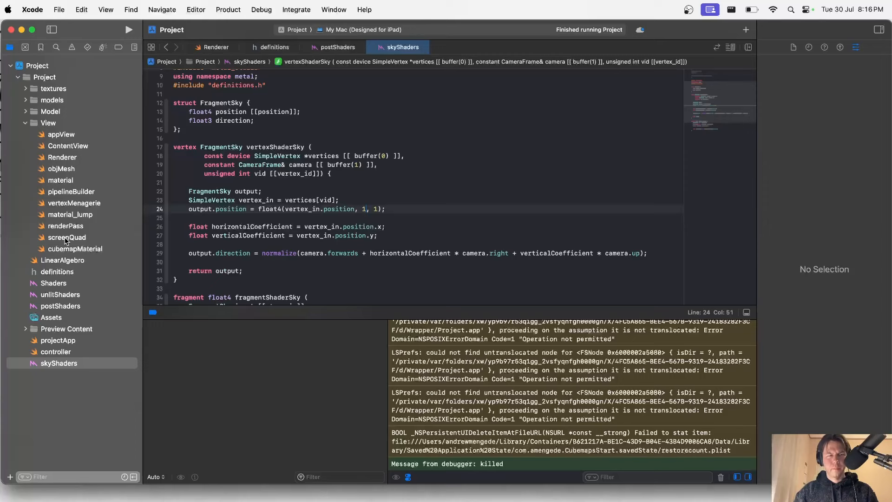
# Step: Change the render pass depthCompareFunction from .less to .lessEqual
pyautogui.click(65, 225)
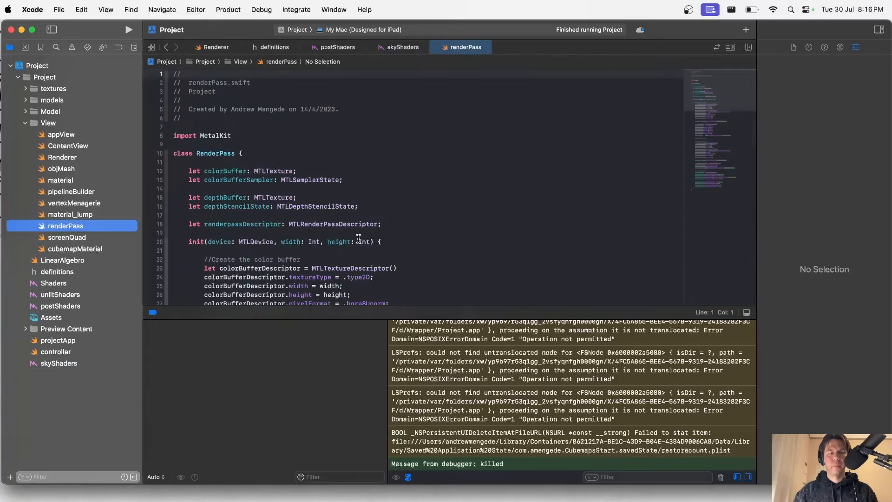
pyautogui.scroll(-3)
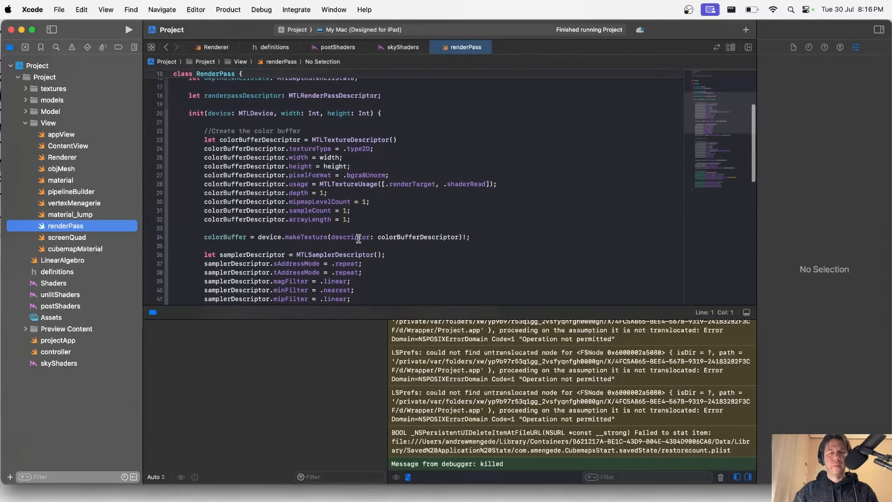
pyautogui.scroll(-3)
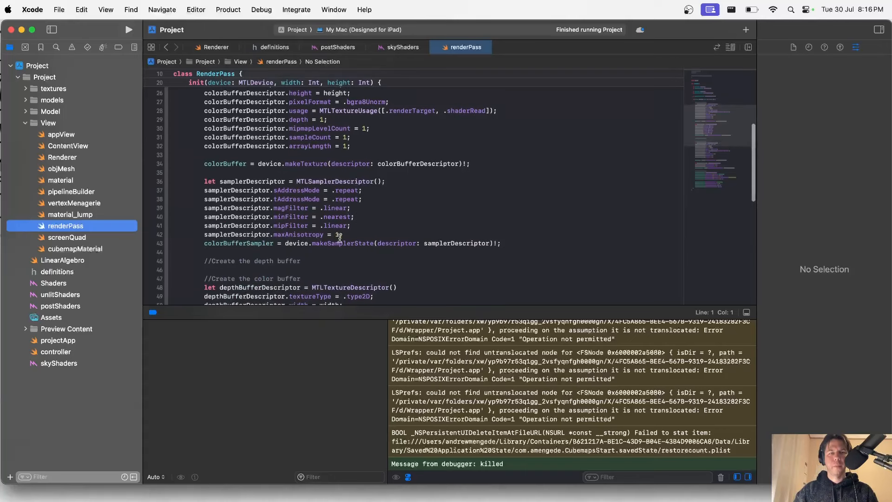
pyautogui.scroll(-3)
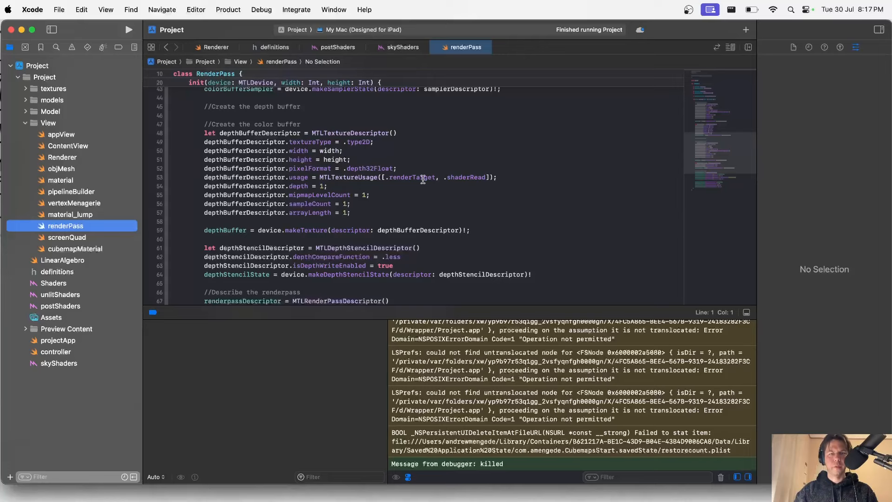
pyautogui.scroll(-3)
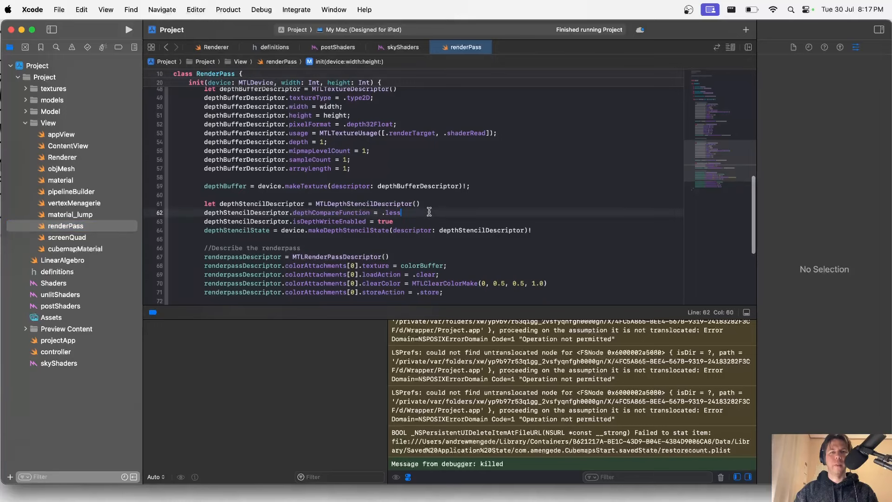
pyautogui.press('Backspace')
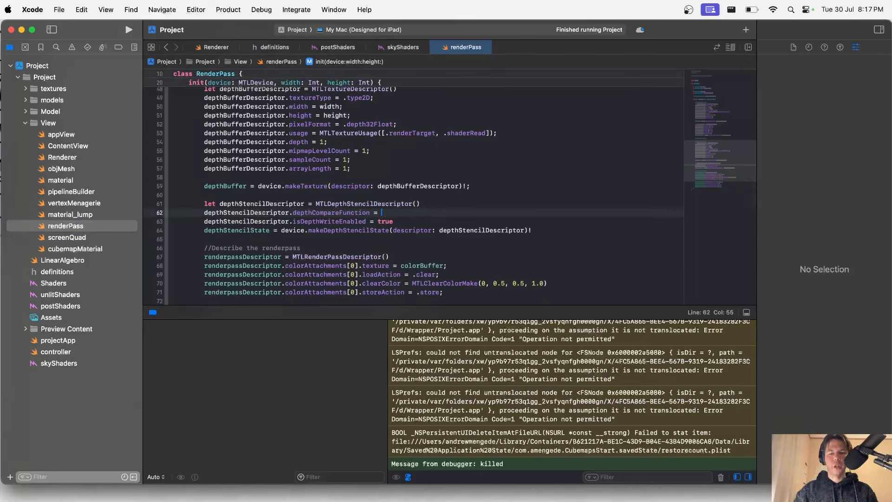
pyautogui.write('.lessEqual')
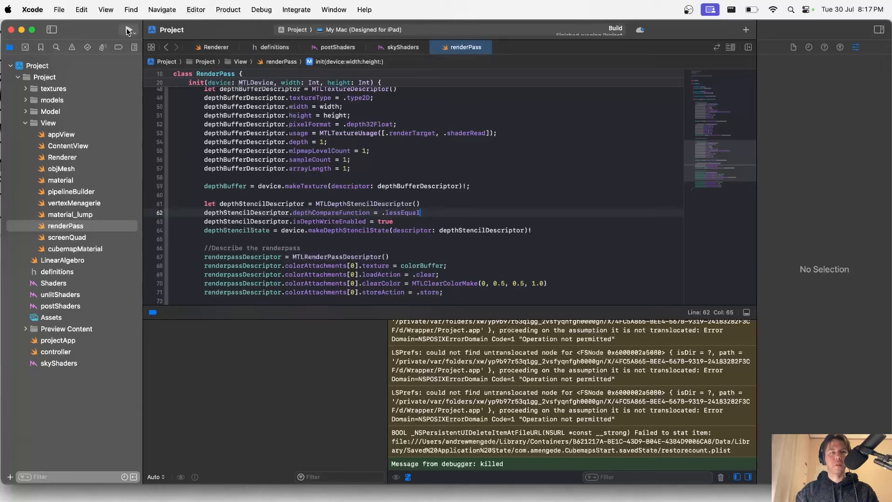
# Step: Run the app with the new depth test, stop it, and return to skyShaders
pyautogui.click(128, 30)
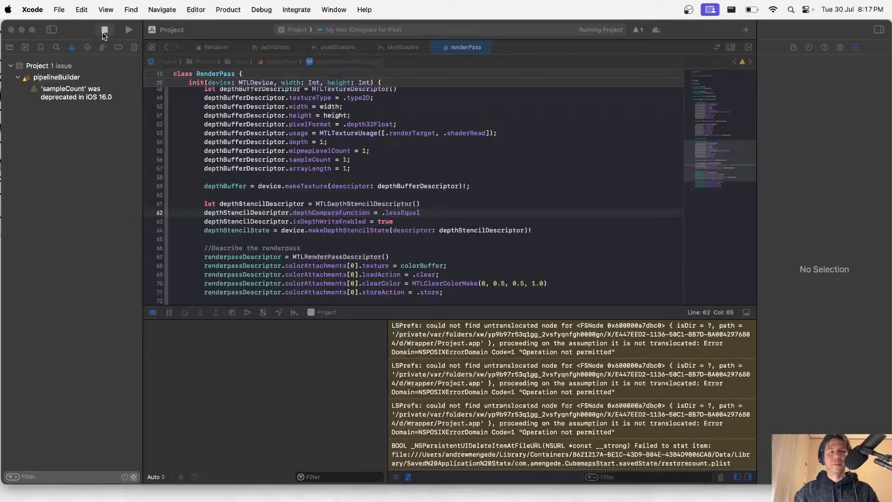
pyautogui.click(105, 30)
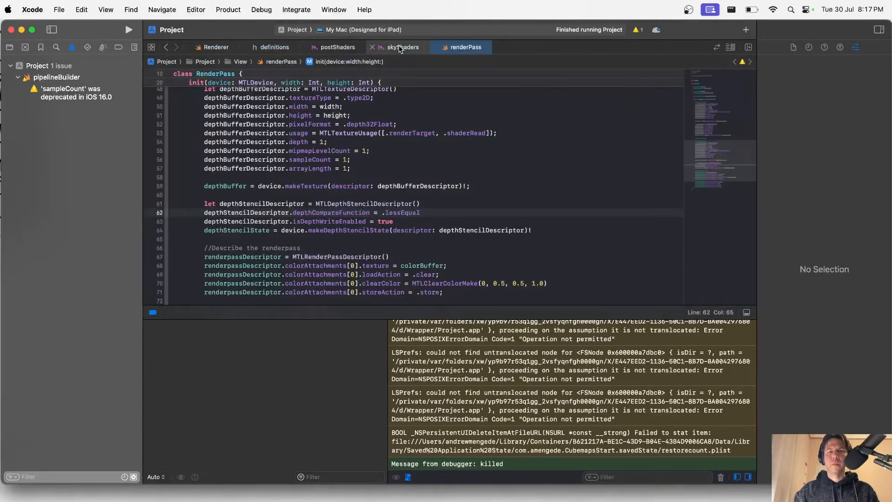
pyautogui.click(402, 46)
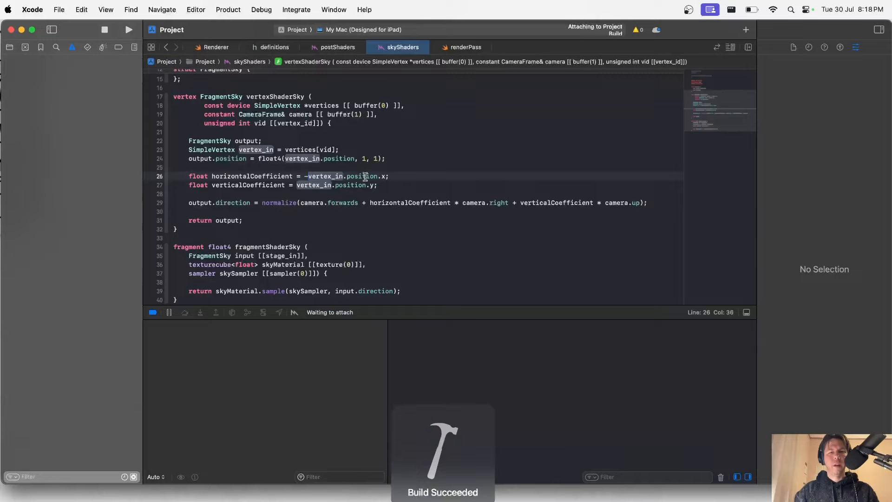
# Step: Run the app and drag the camera around to inspect the sky behind the scene
pyautogui.click(129, 30)
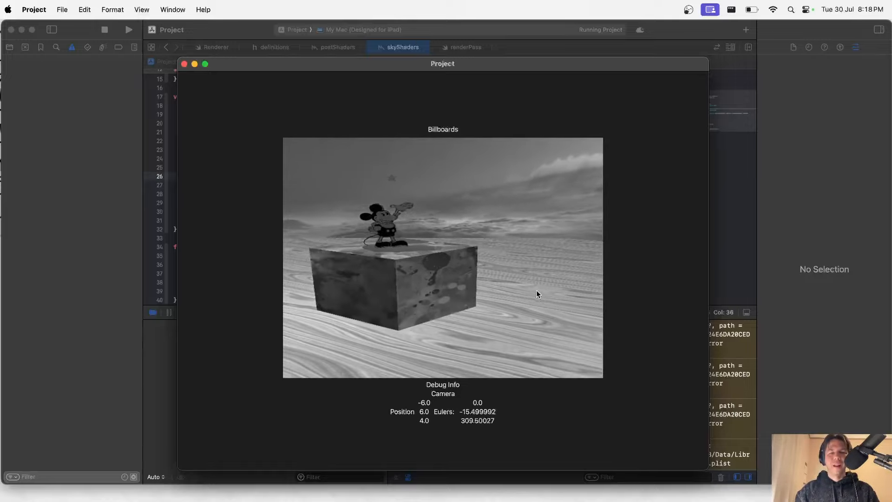
pyautogui.moveTo(536, 294); pyautogui.dragTo(570, 189)
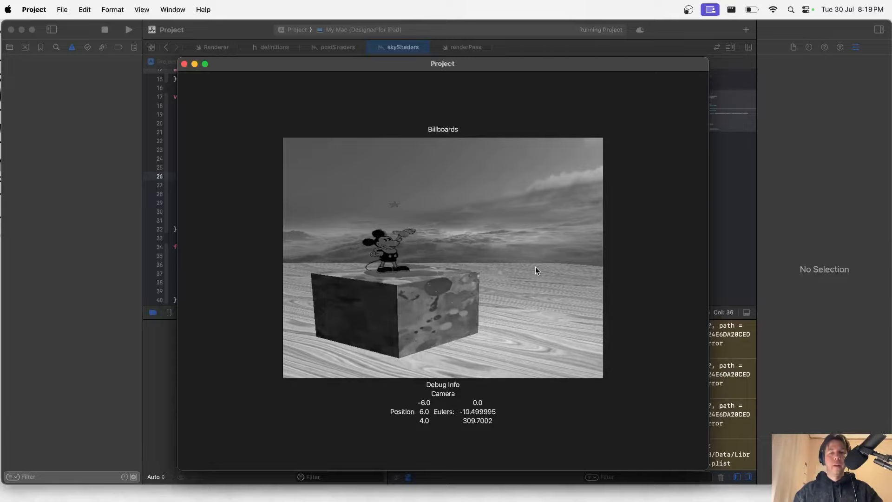
pyautogui.moveTo(535, 271); pyautogui.dragTo(332, 268)
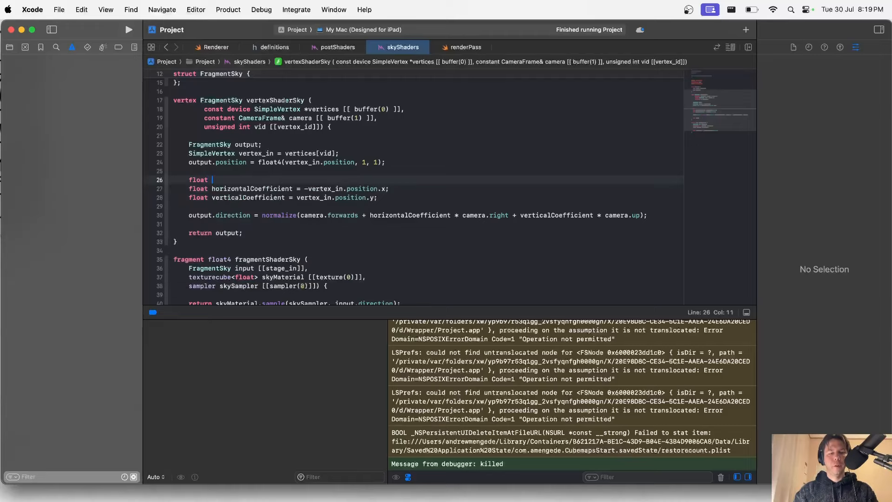
# Step: Define float dy = 0.414, scale verticalCoefficient by dy, run to check, then stop
pyautogui.write('dy =')
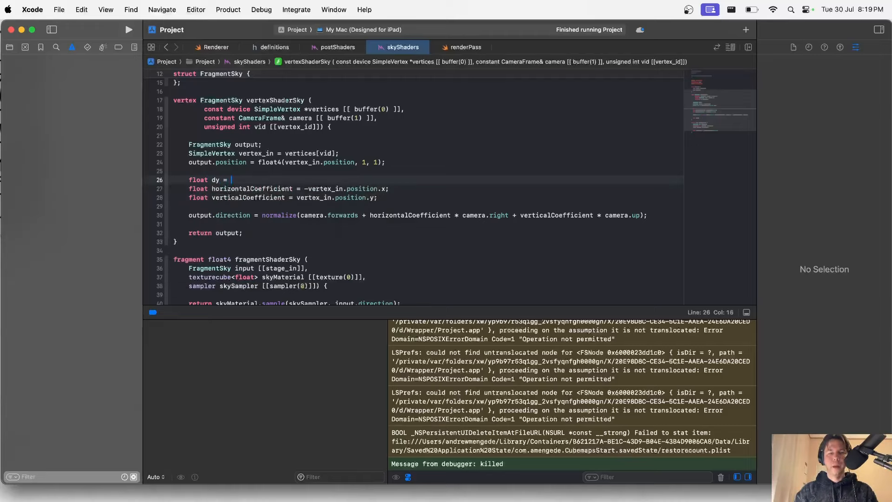
pyautogui.write('0')
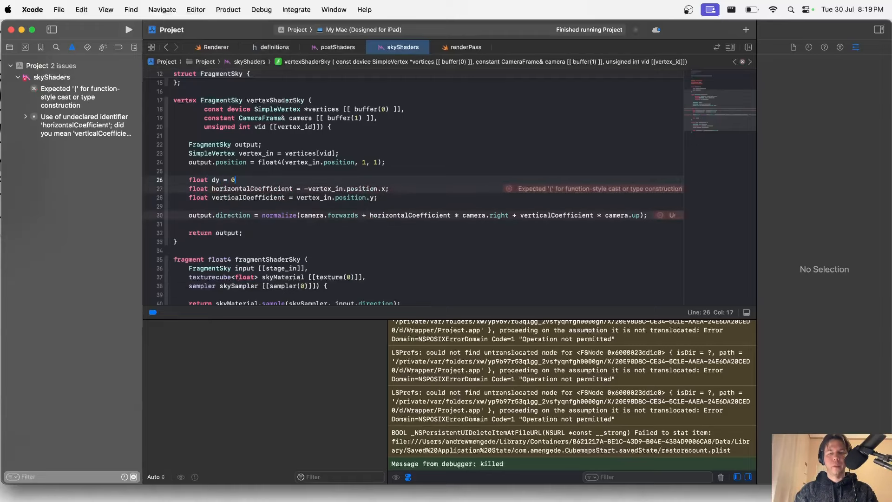
pyautogui.write('.414;')
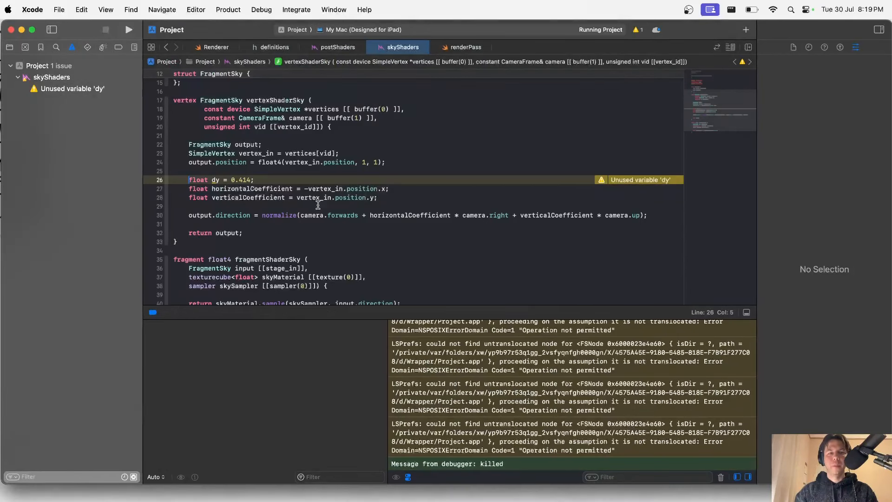
pyautogui.write('dy *')
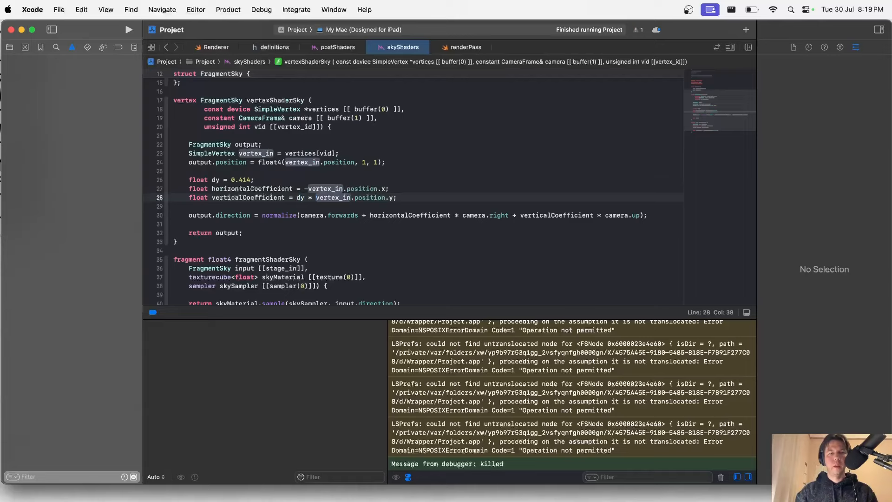
pyautogui.click(128, 30)
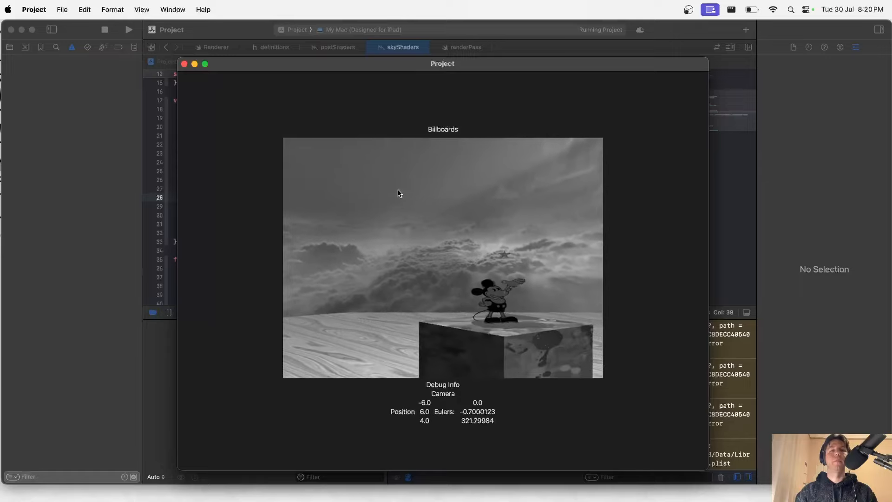
pyautogui.click(184, 63)
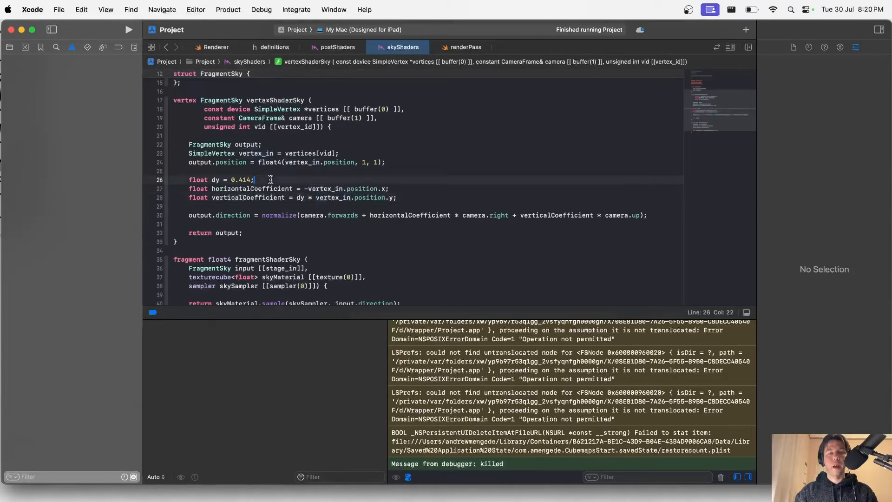
# Step: Add the line float dx = dy * 4.0/3.0 below dy in vertexShaderSky
pyautogui.write('float dx = dy *')
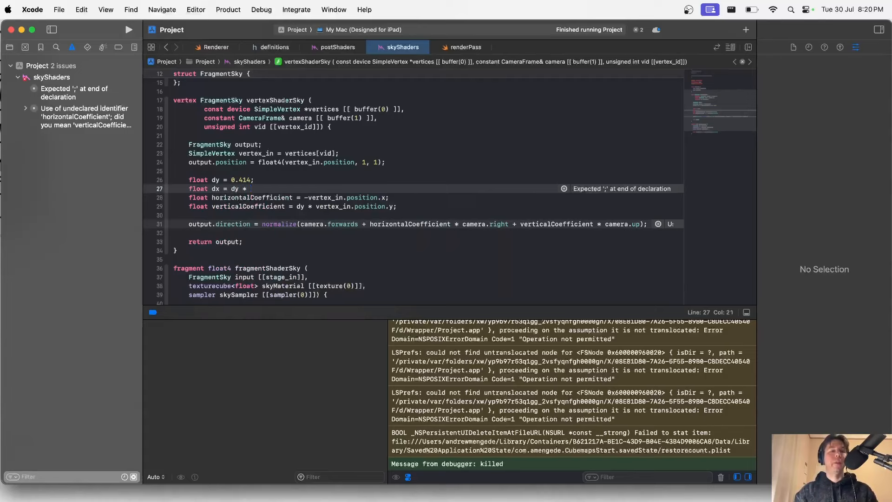
pyautogui.write('4.0/3.0')
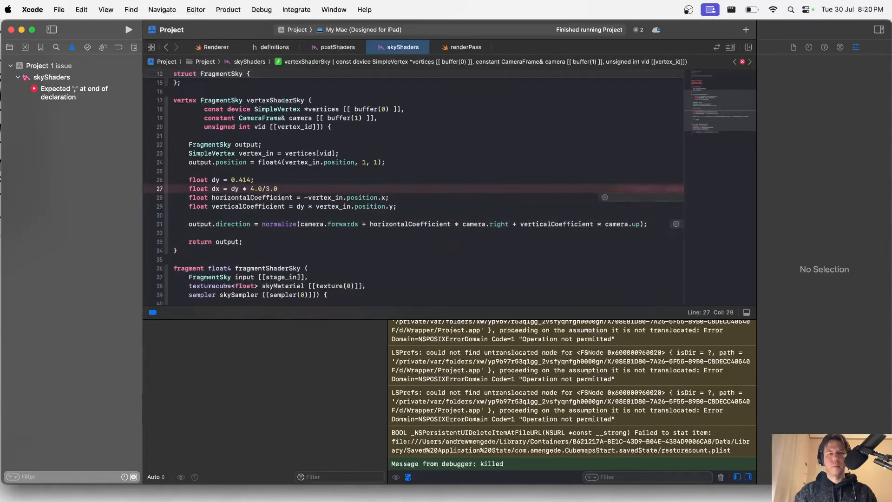